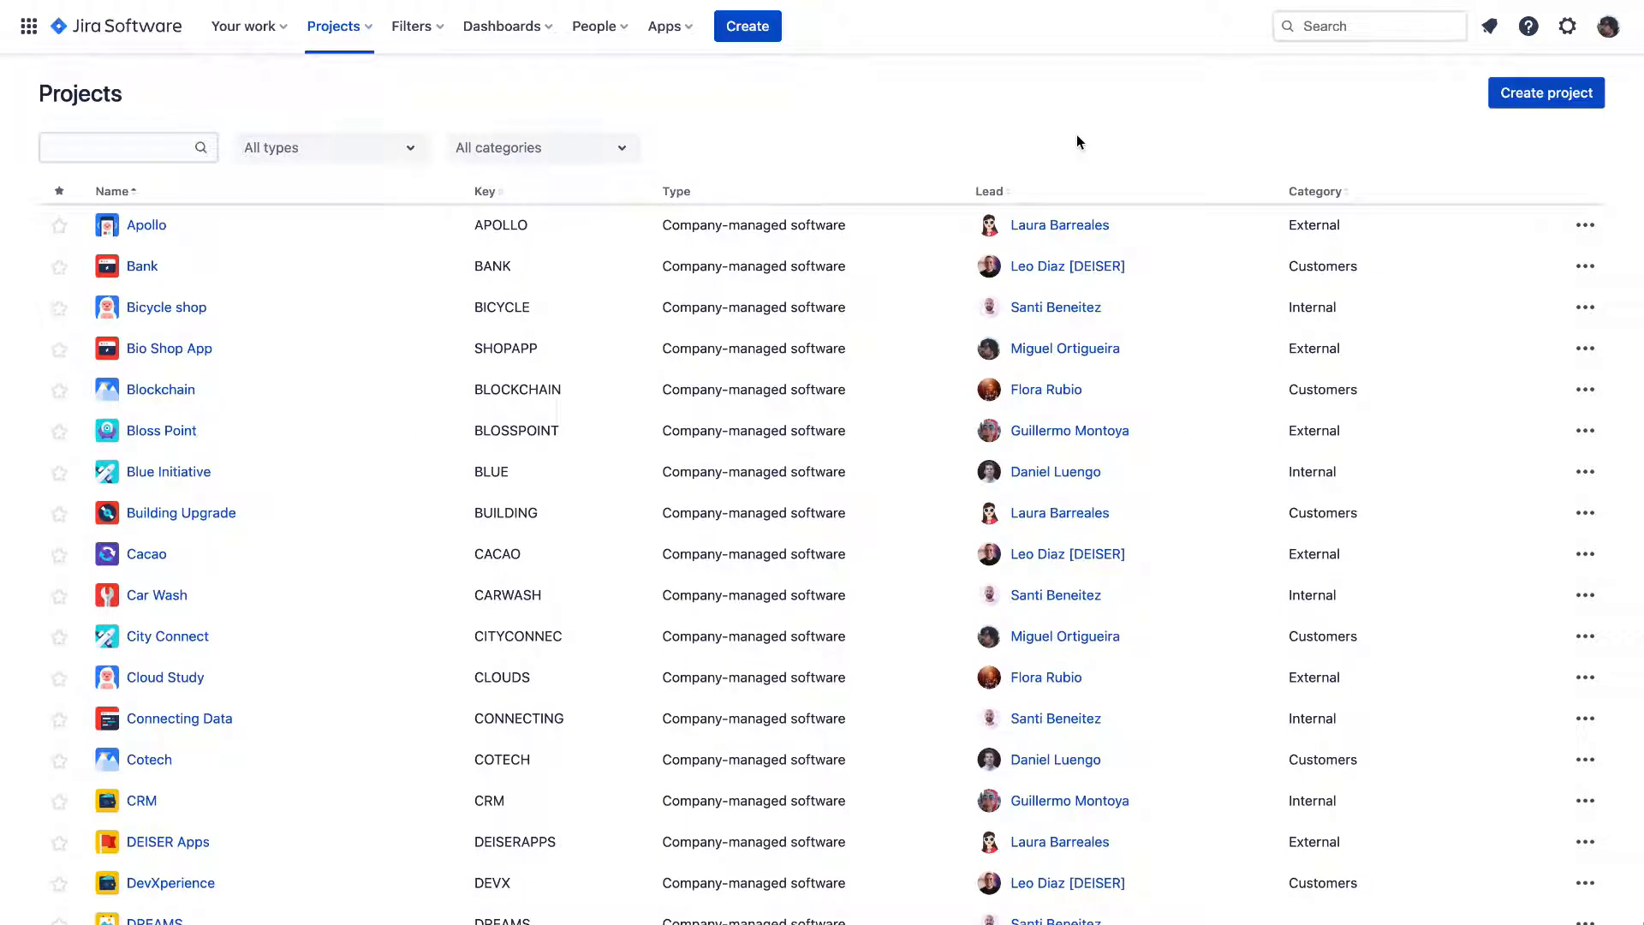
mouse_move(865, 137)
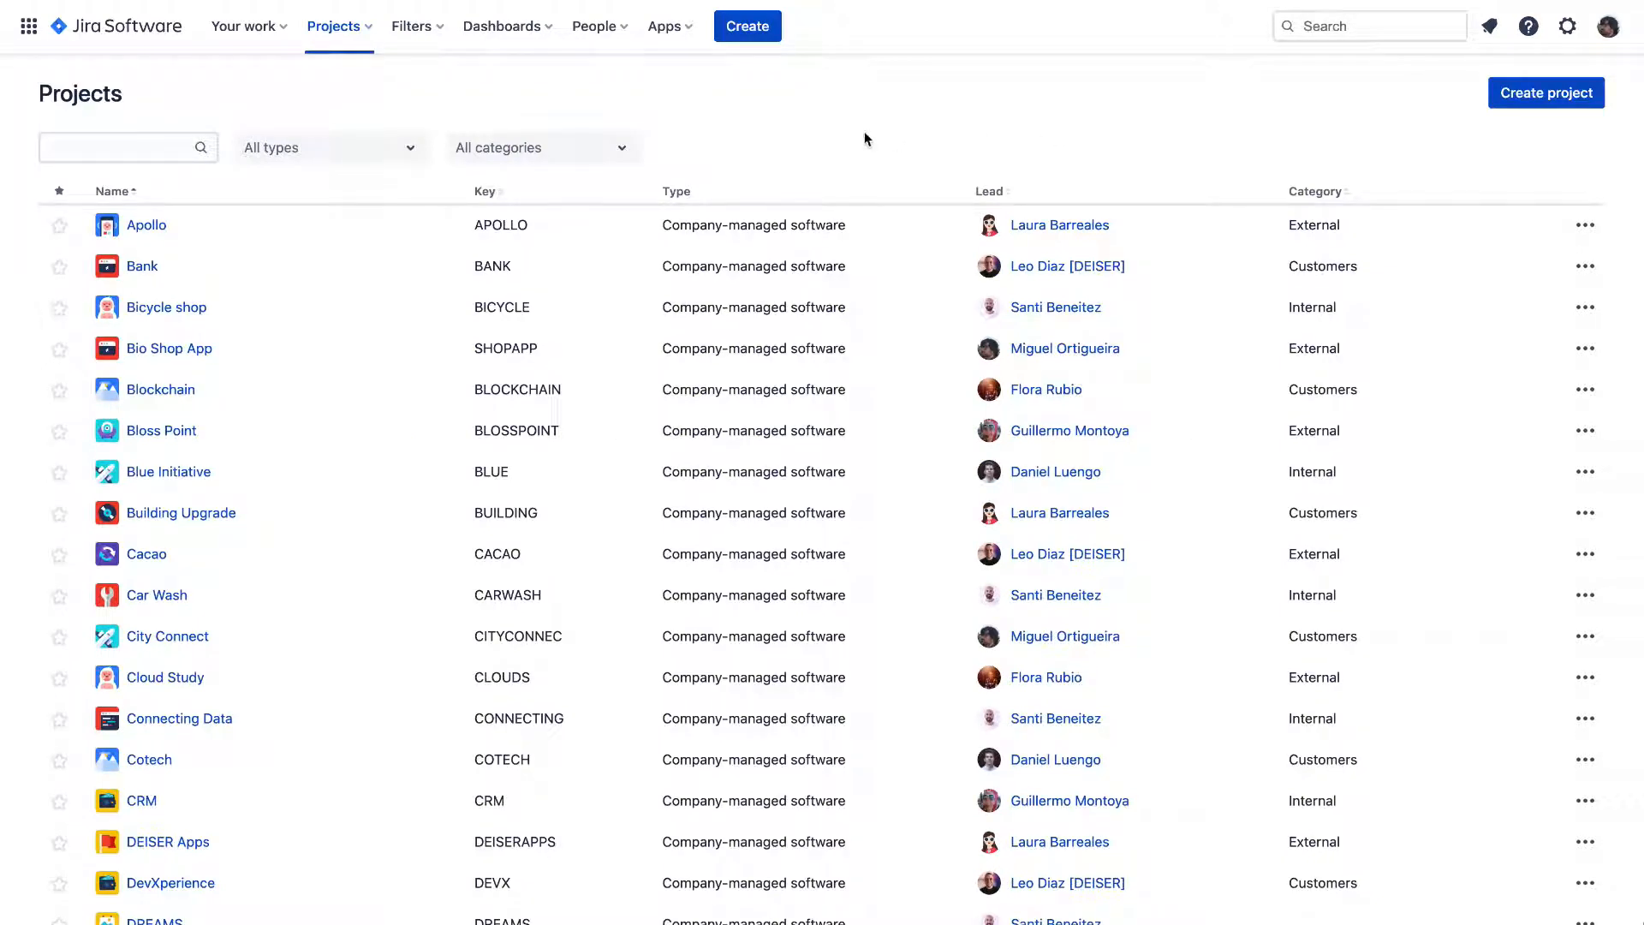
- Switch to Outlook and view the Exporter for Jira 'Weekly report' notification email
click(666, 26)
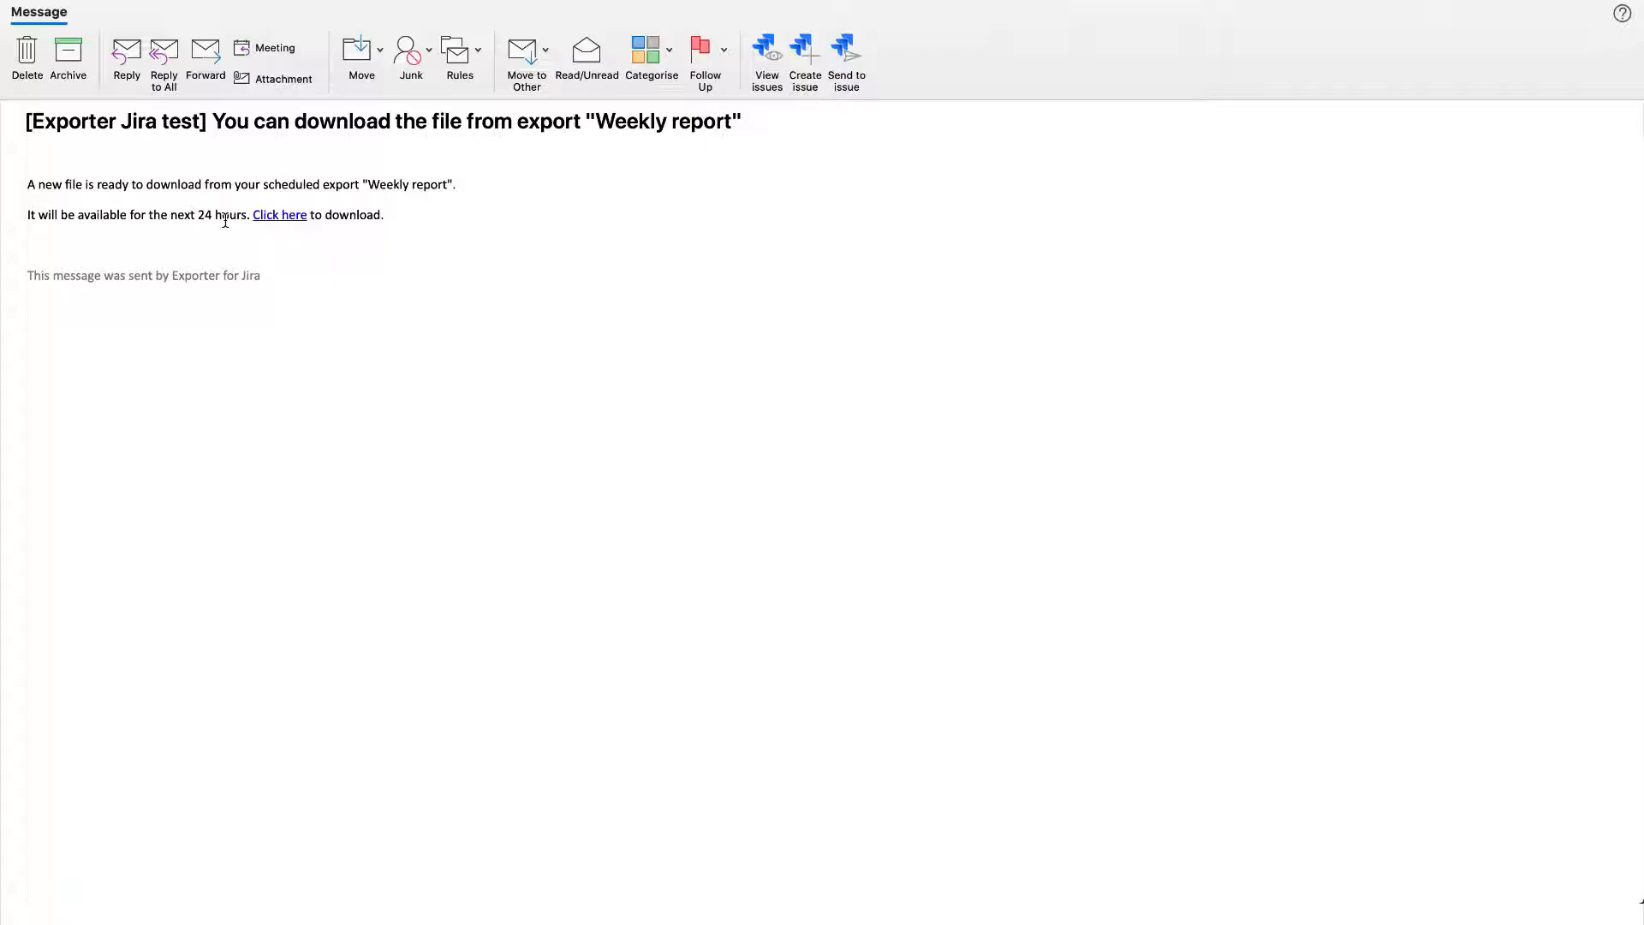
- Search all issues with Resolution added as a criterion and narrowed to Unresolved
click(279, 215)
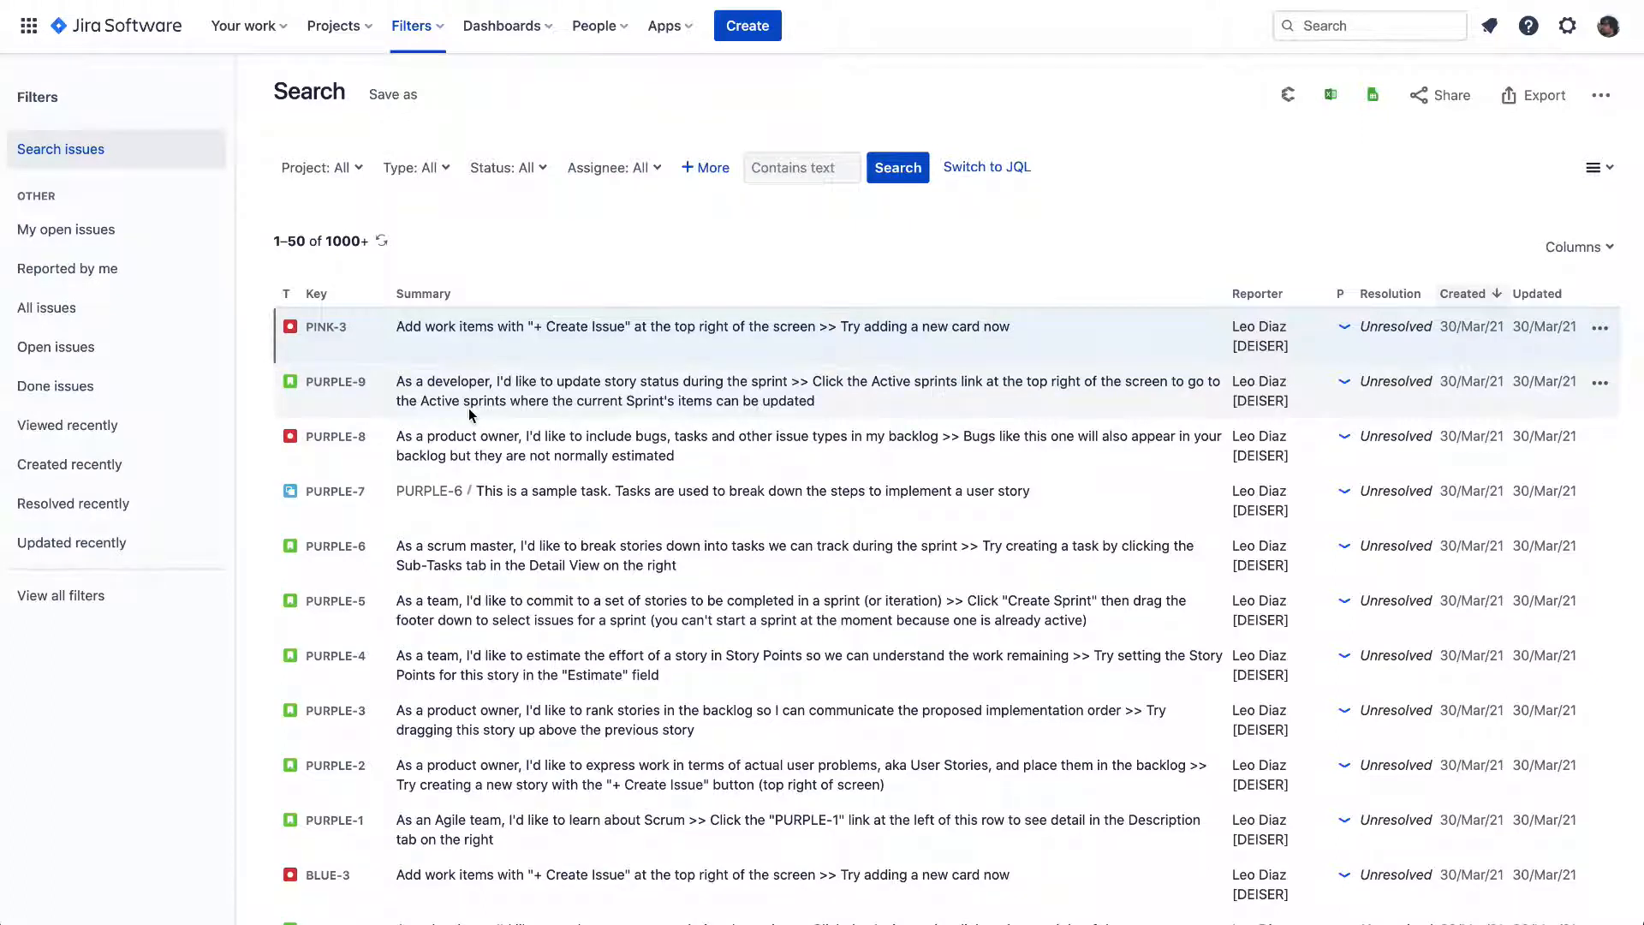
click(704, 166)
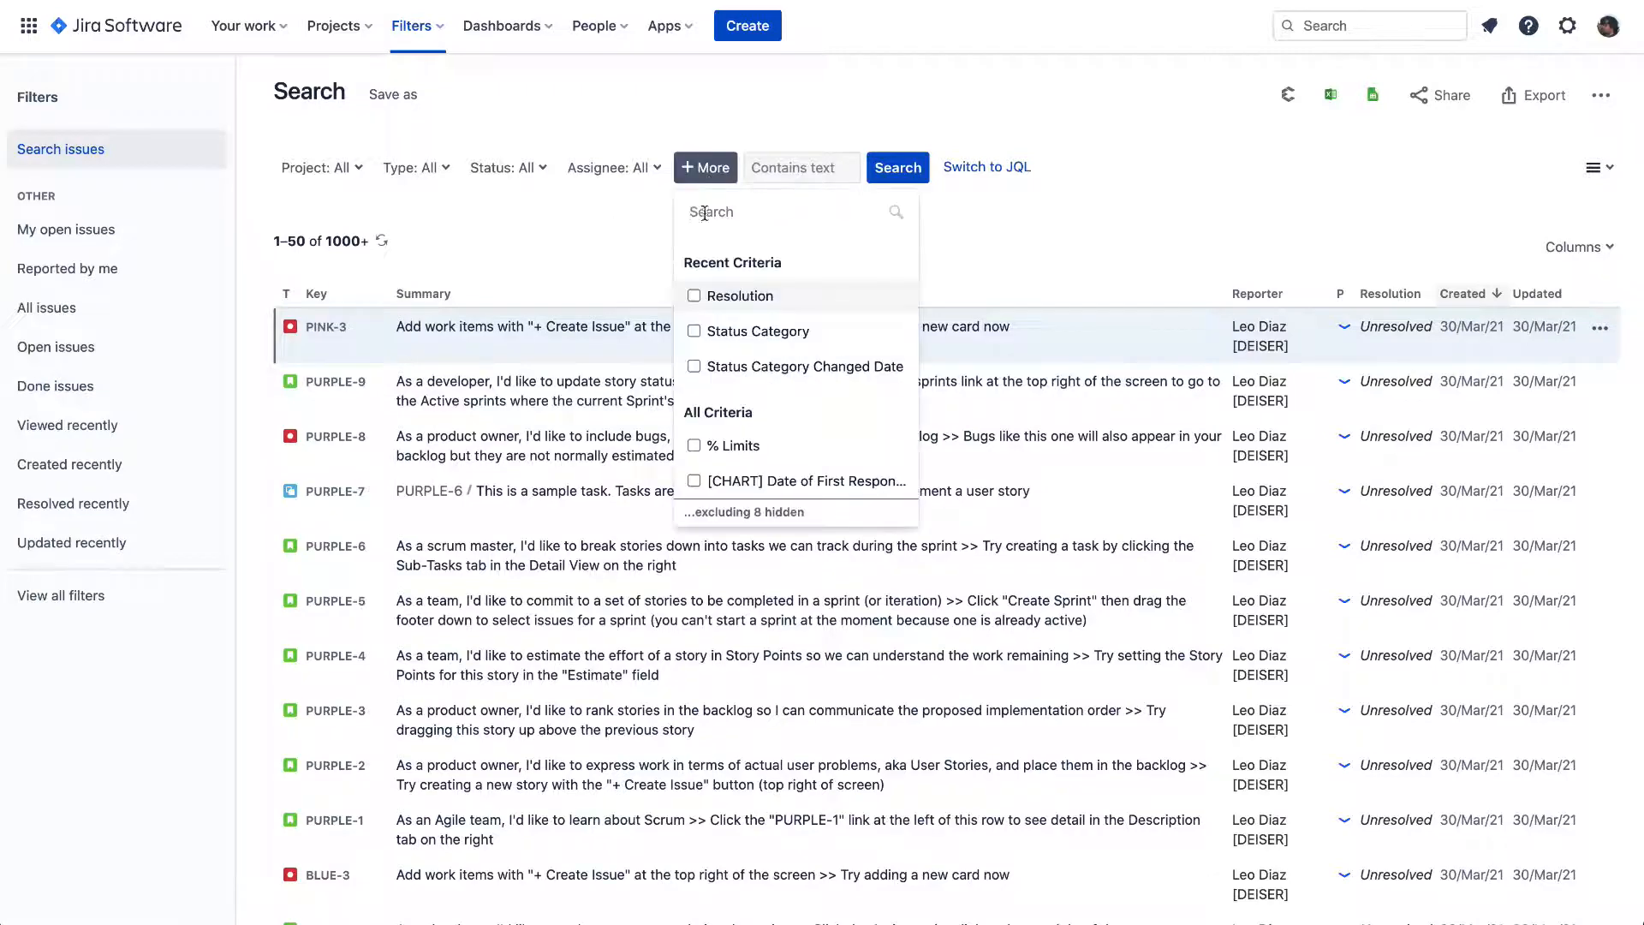
click(741, 296)
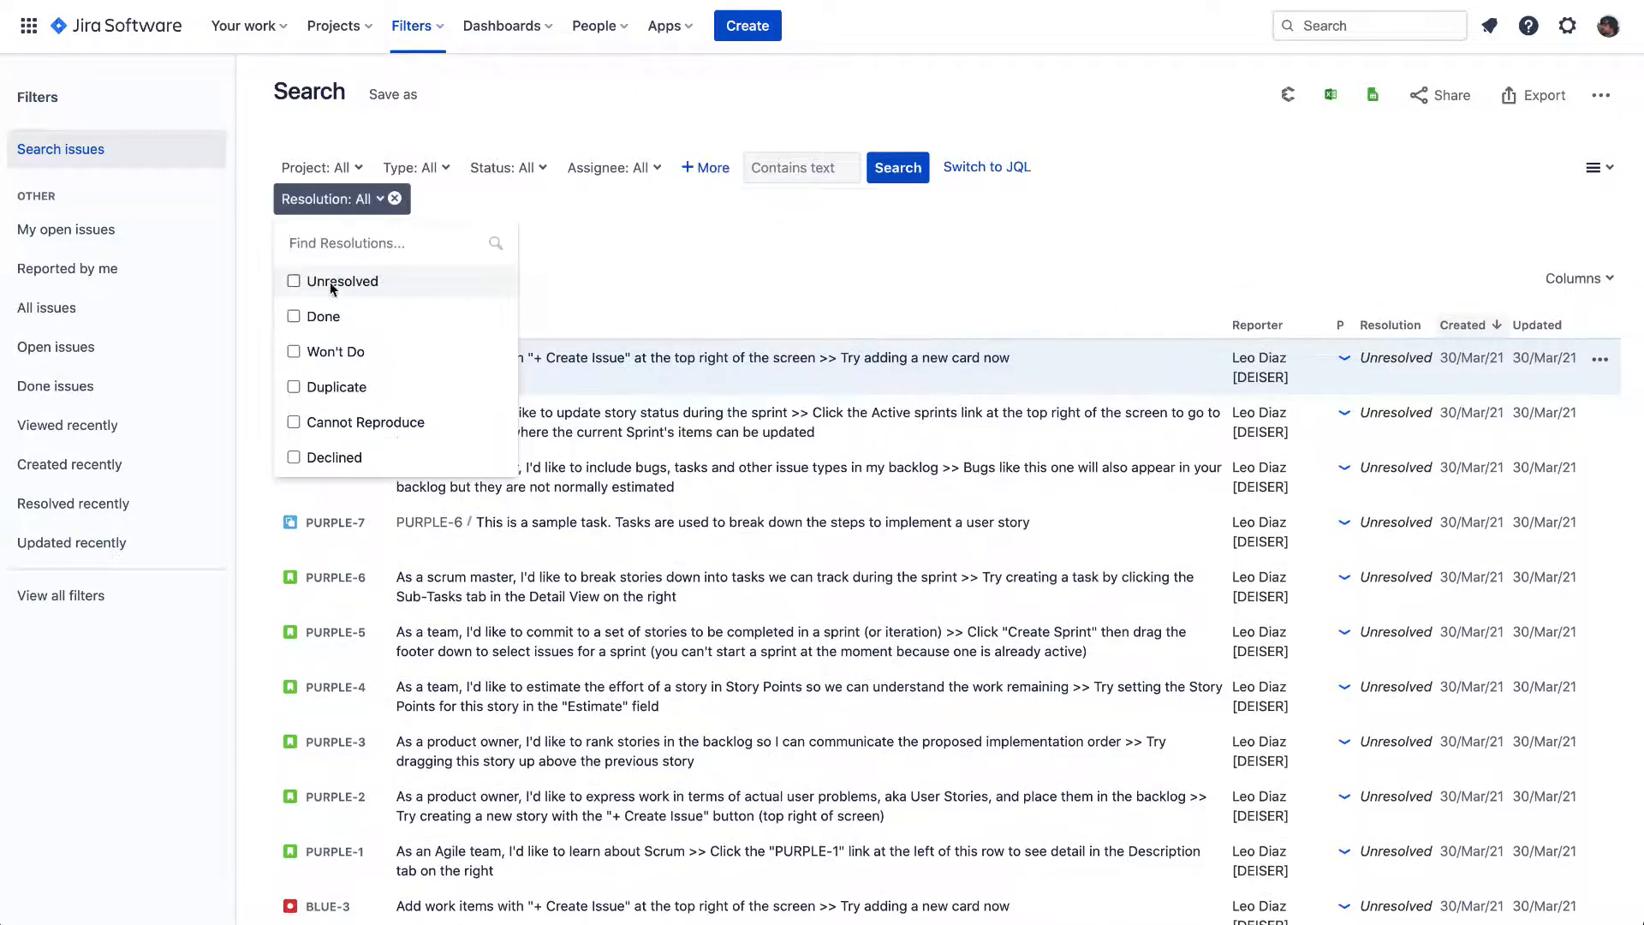
click(339, 281)
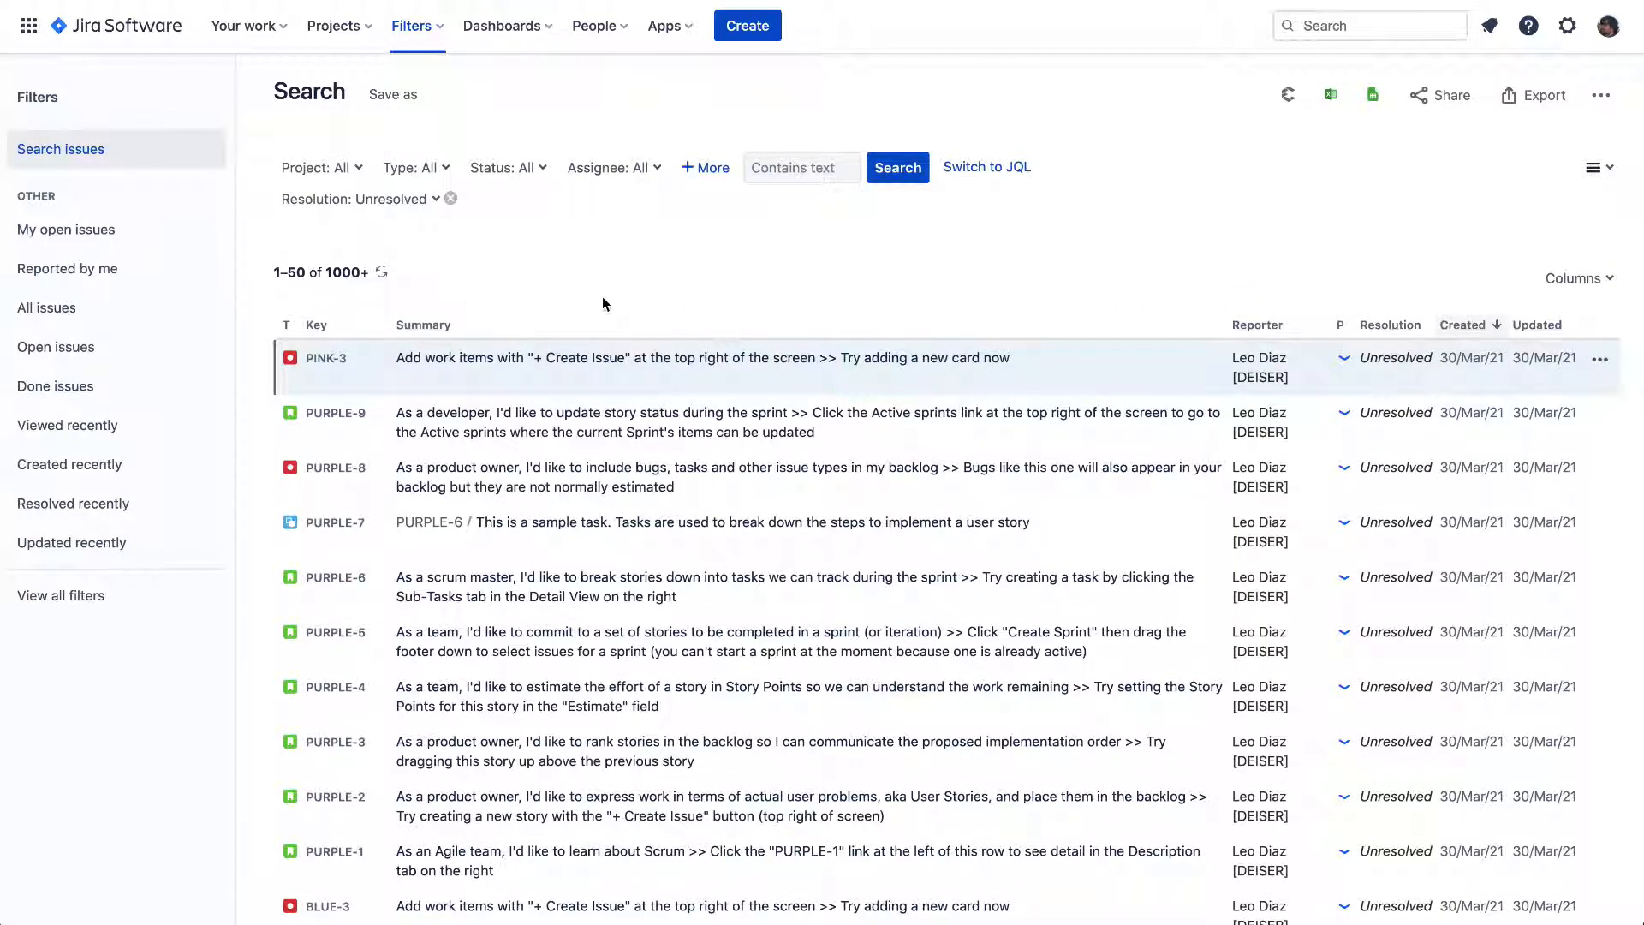
mouse_move(742, 301)
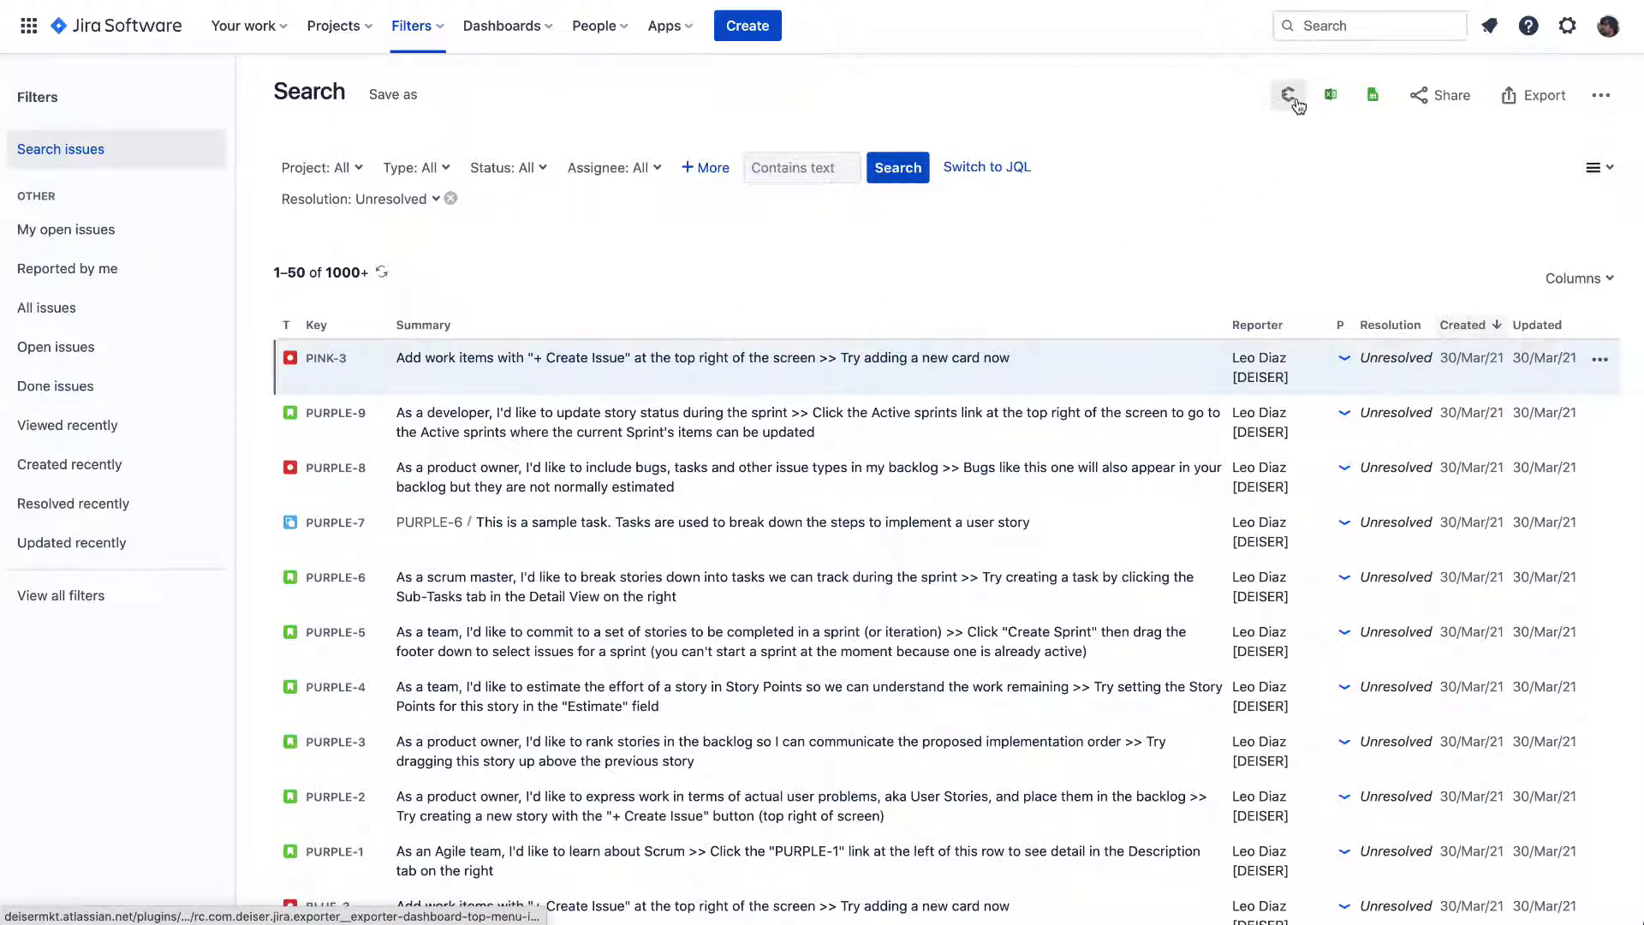
- Launch the Exporter on the search results, with all 2146 unresolved issues selected
click(1288, 96)
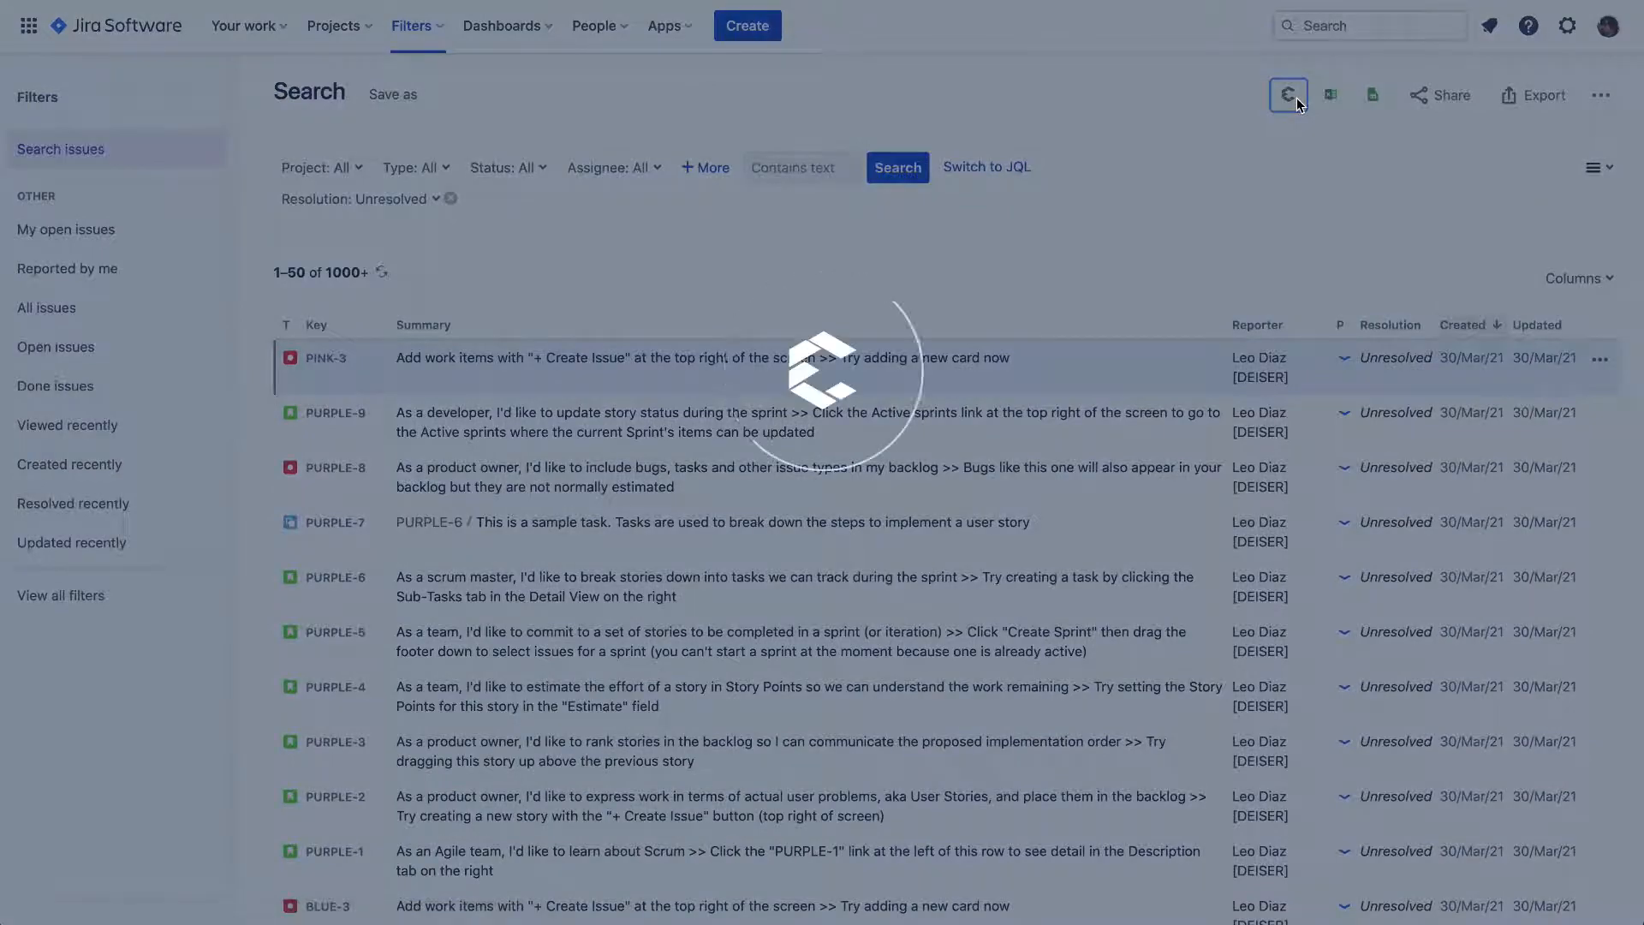
click(1329, 96)
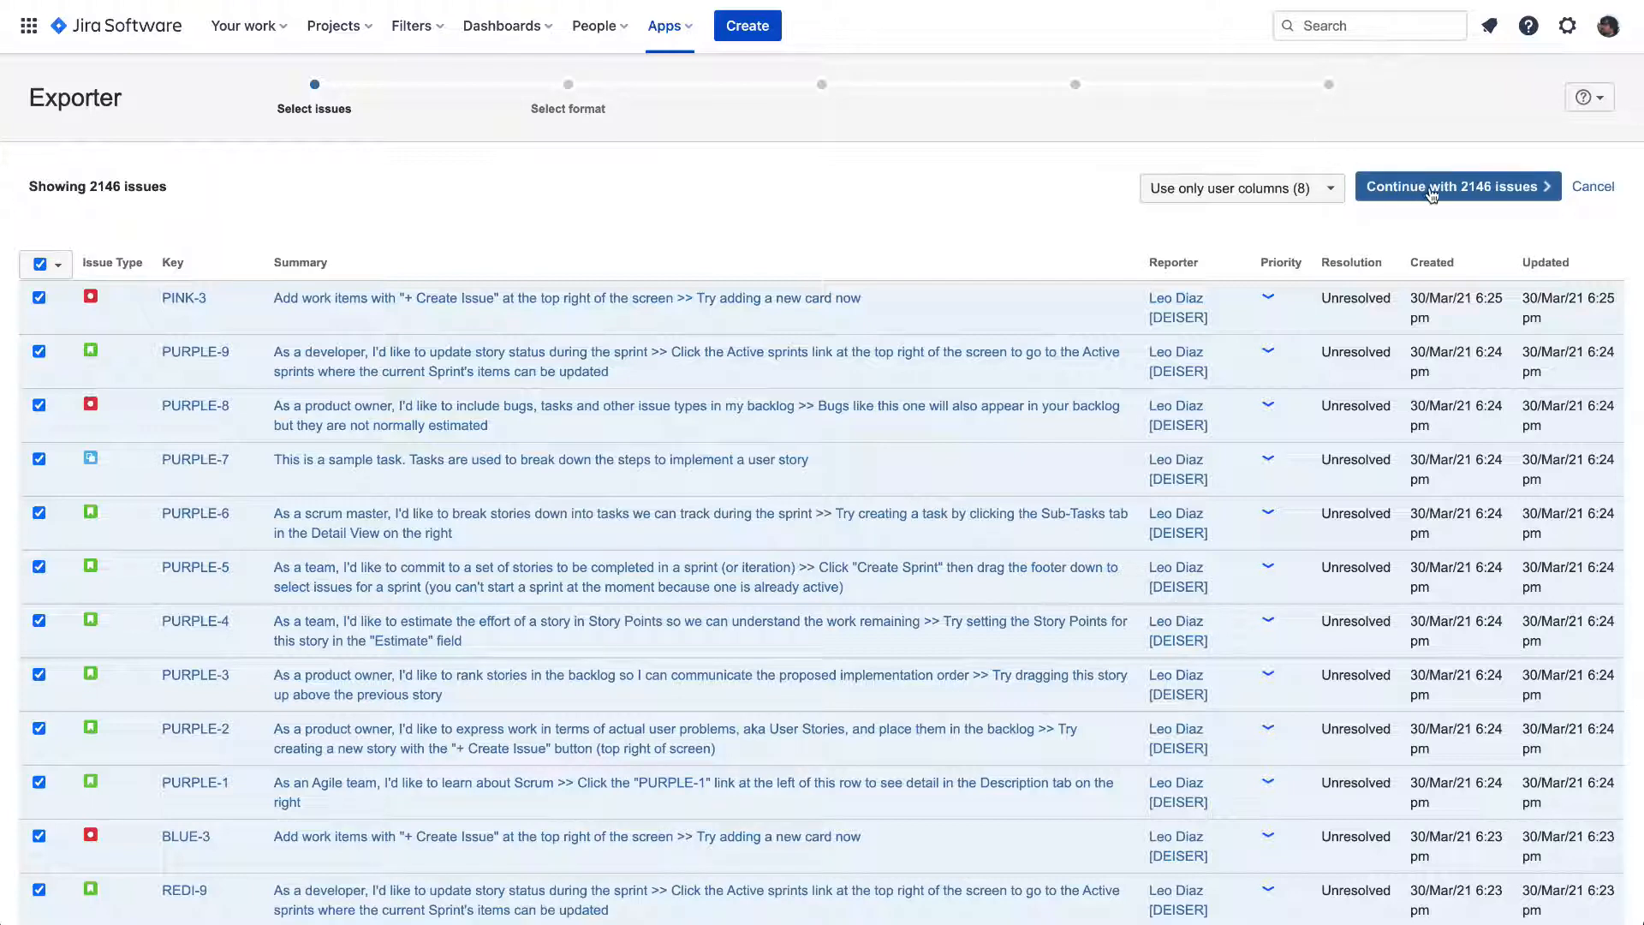
- Keep all 2146 issues and choose EXCEL as the export format
click(1456, 185)
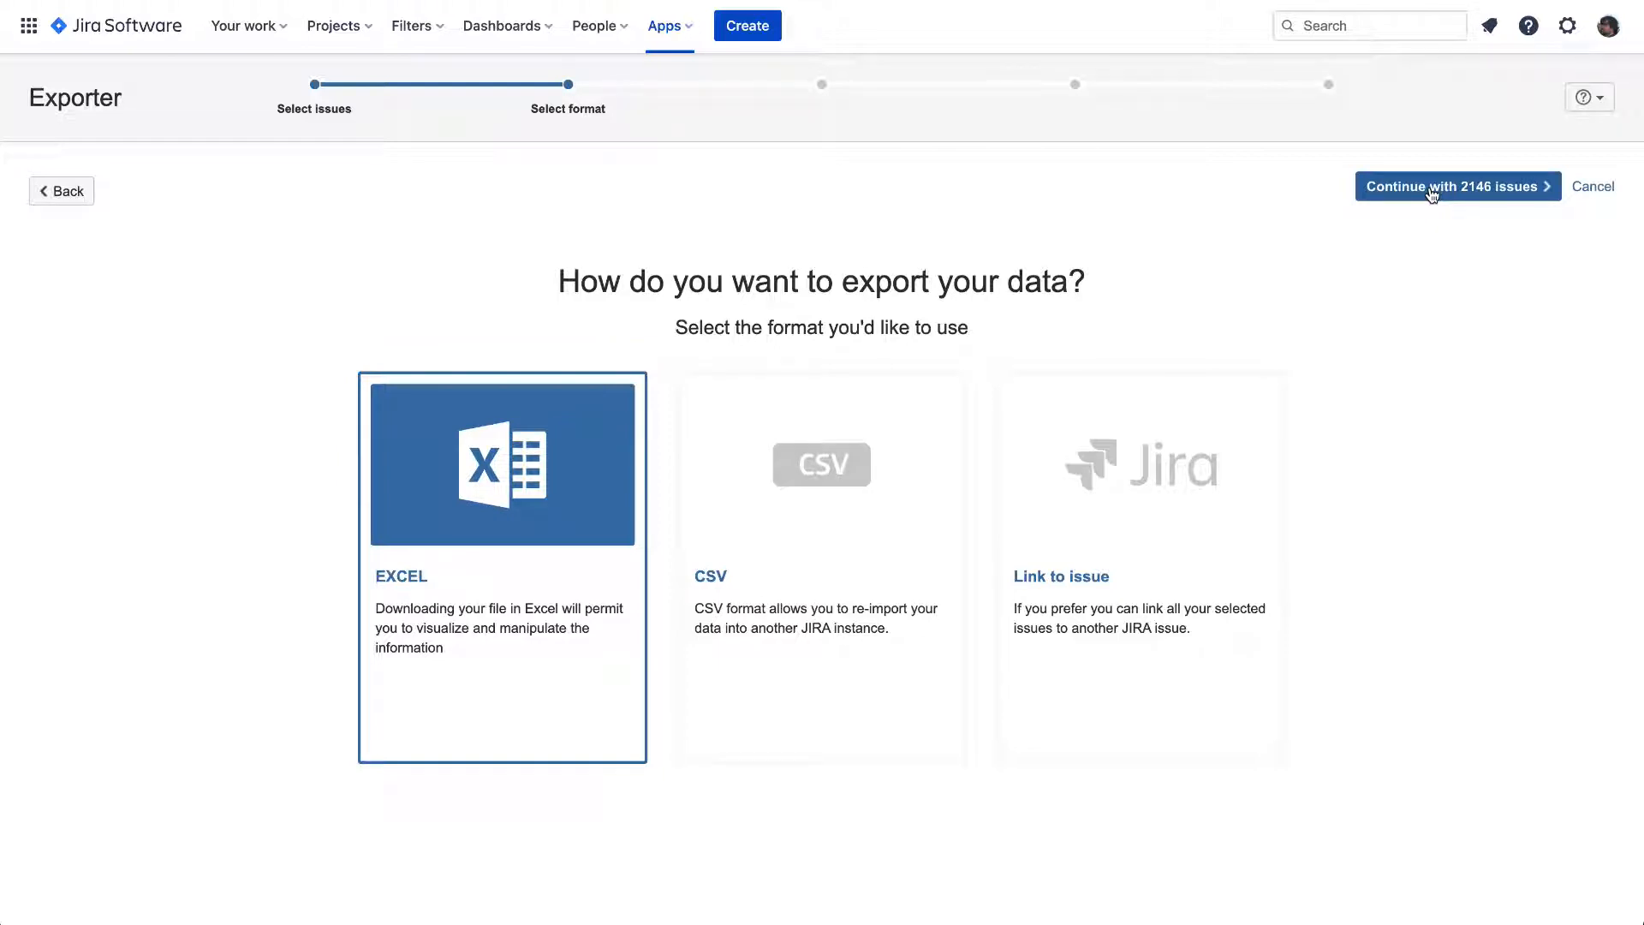
mouse_move(585, 474)
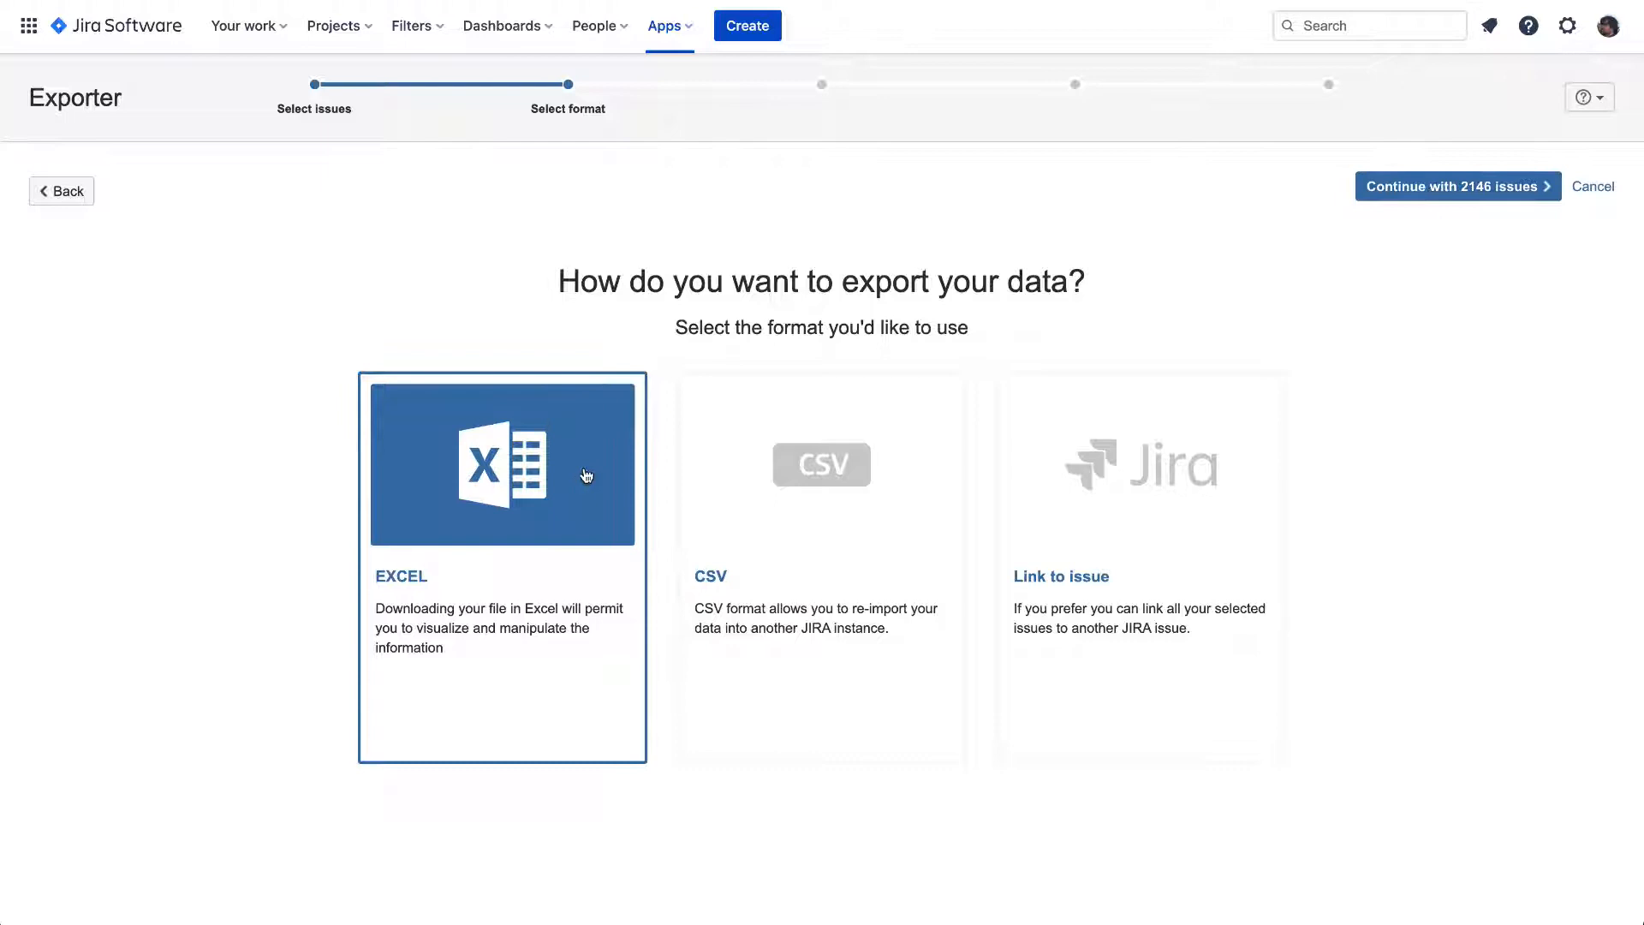
mouse_move(1423, 231)
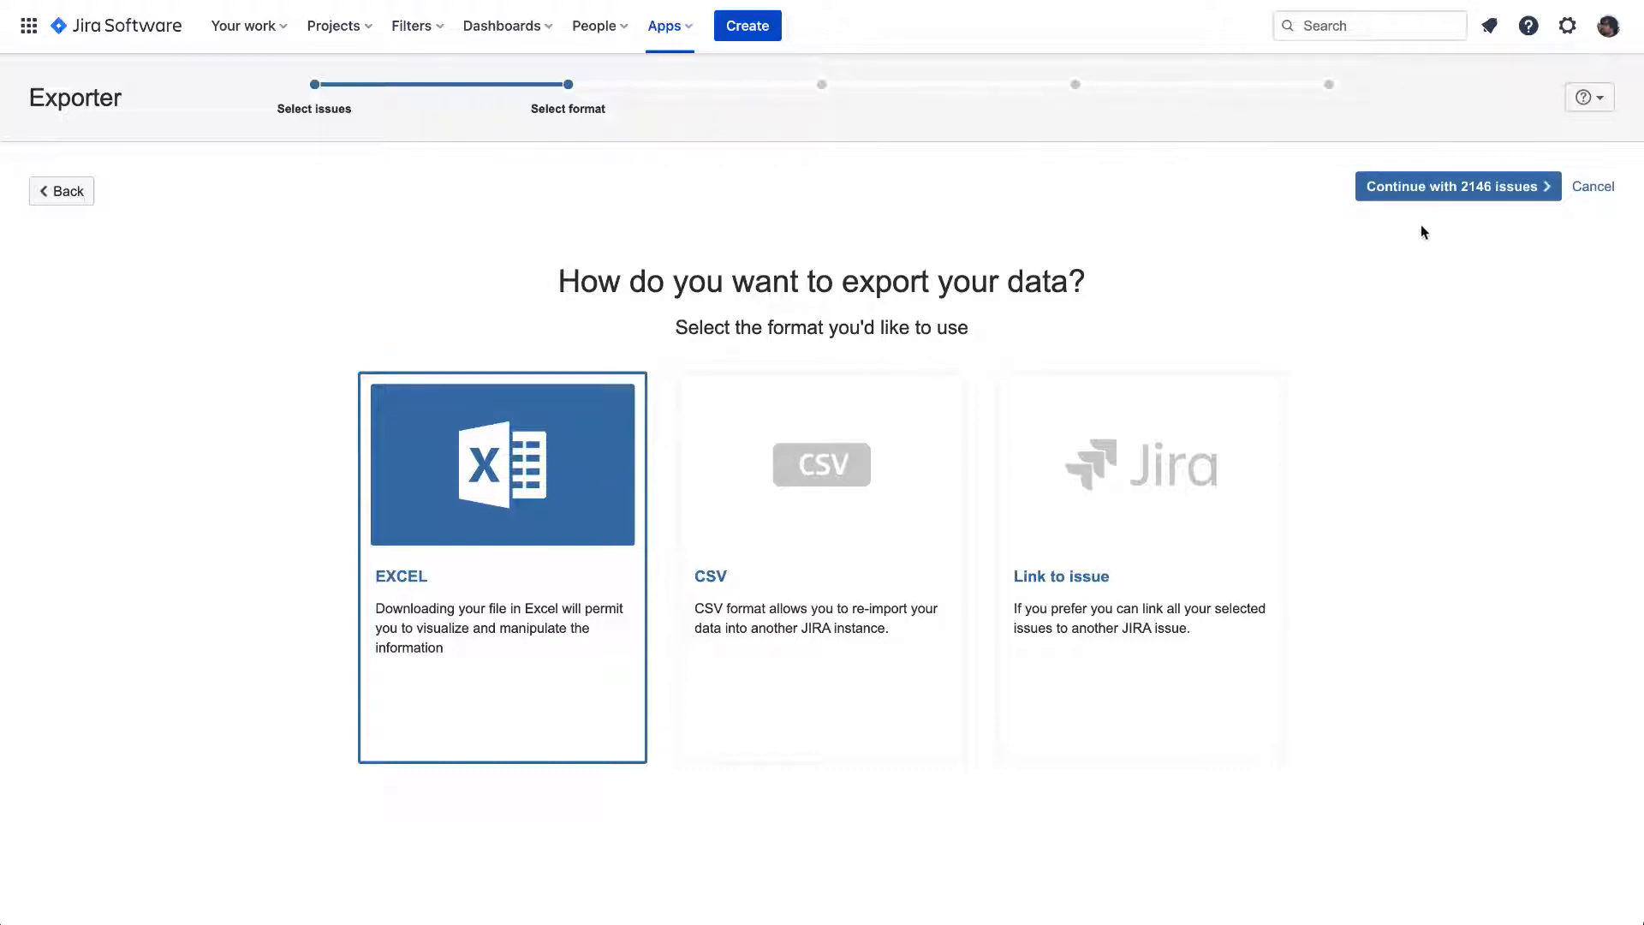
click(1456, 185)
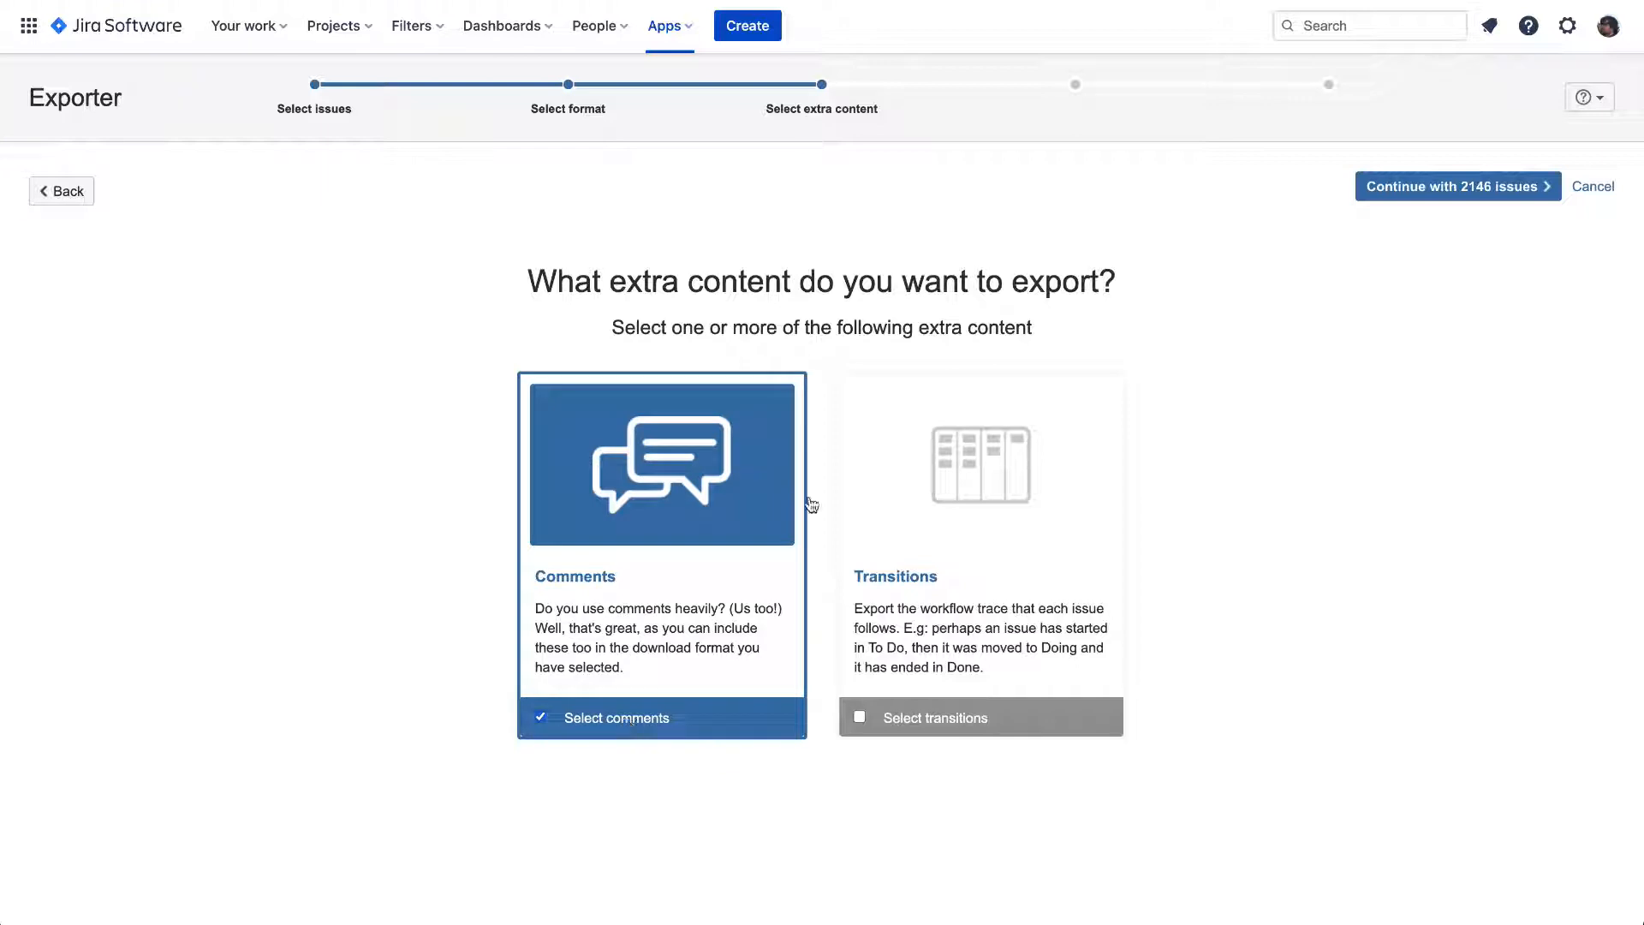
- Continue with comments included as extra content to the Decide when step
click(1456, 185)
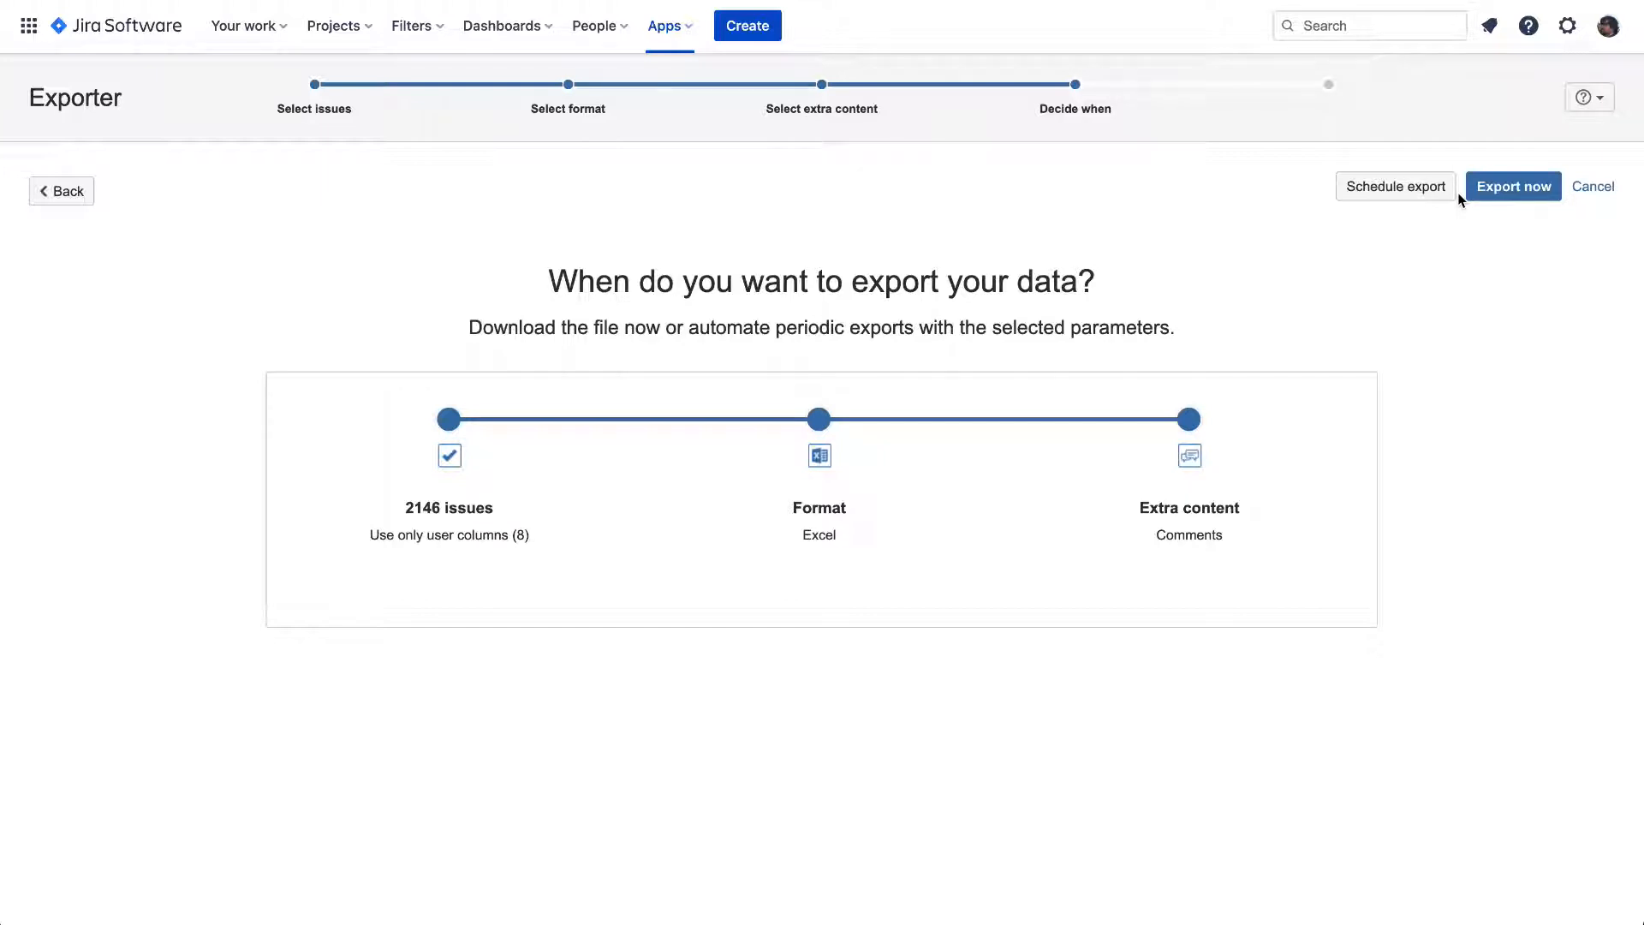
mouse_move(1396, 185)
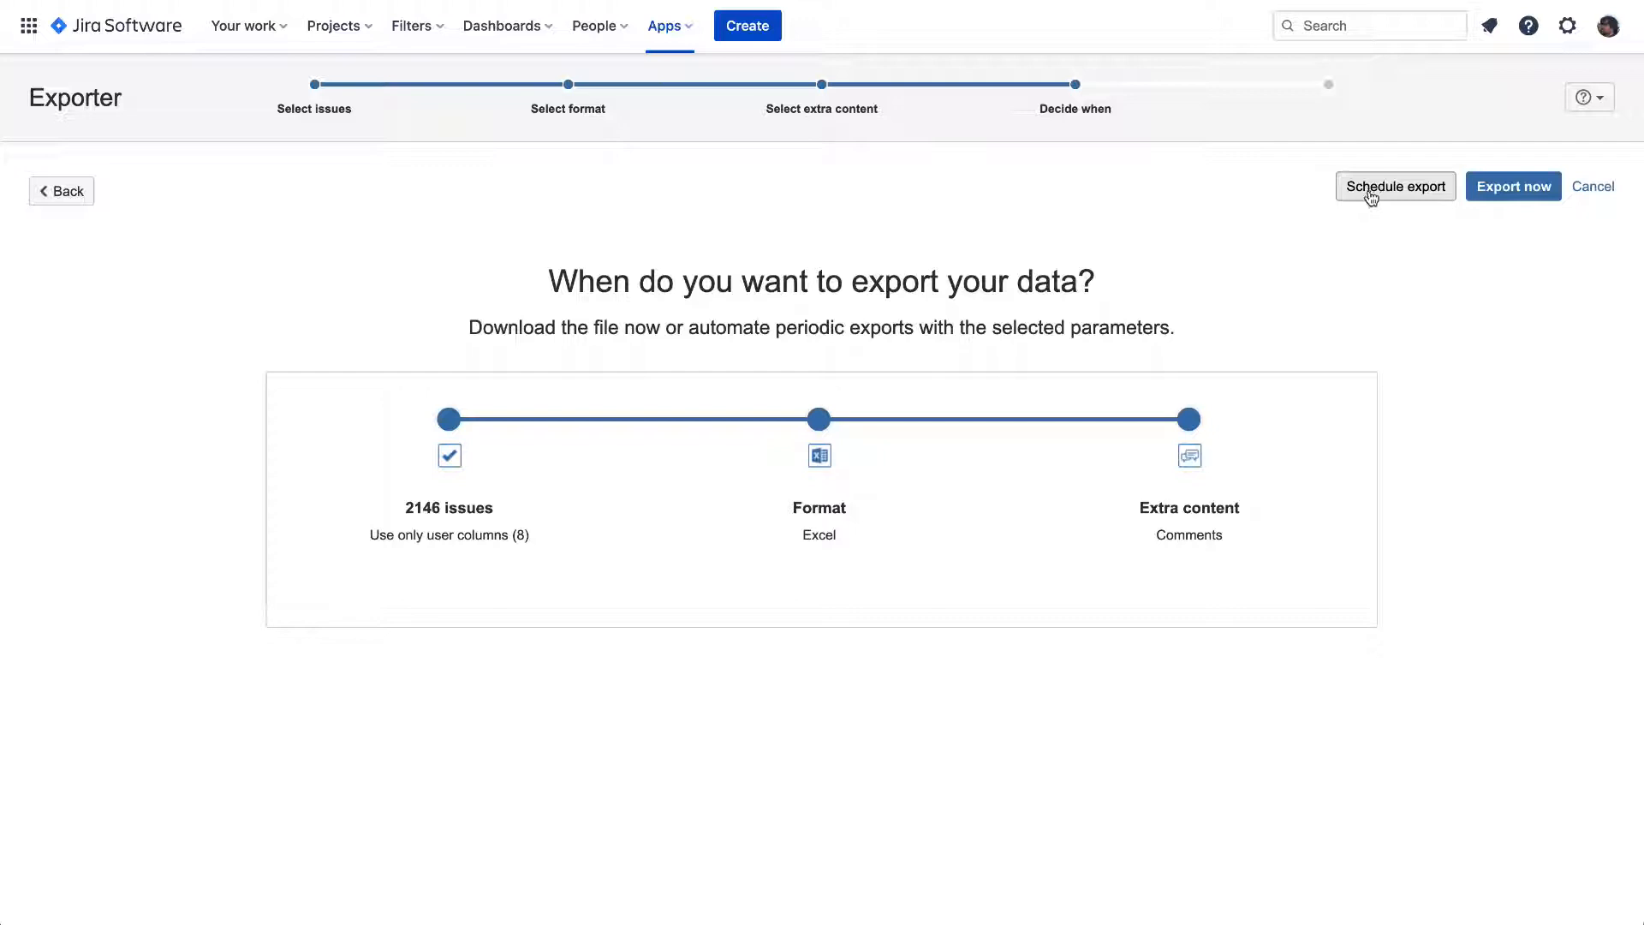
- Choose Schedule export and focus the Export name field on the schedule form
click(1394, 185)
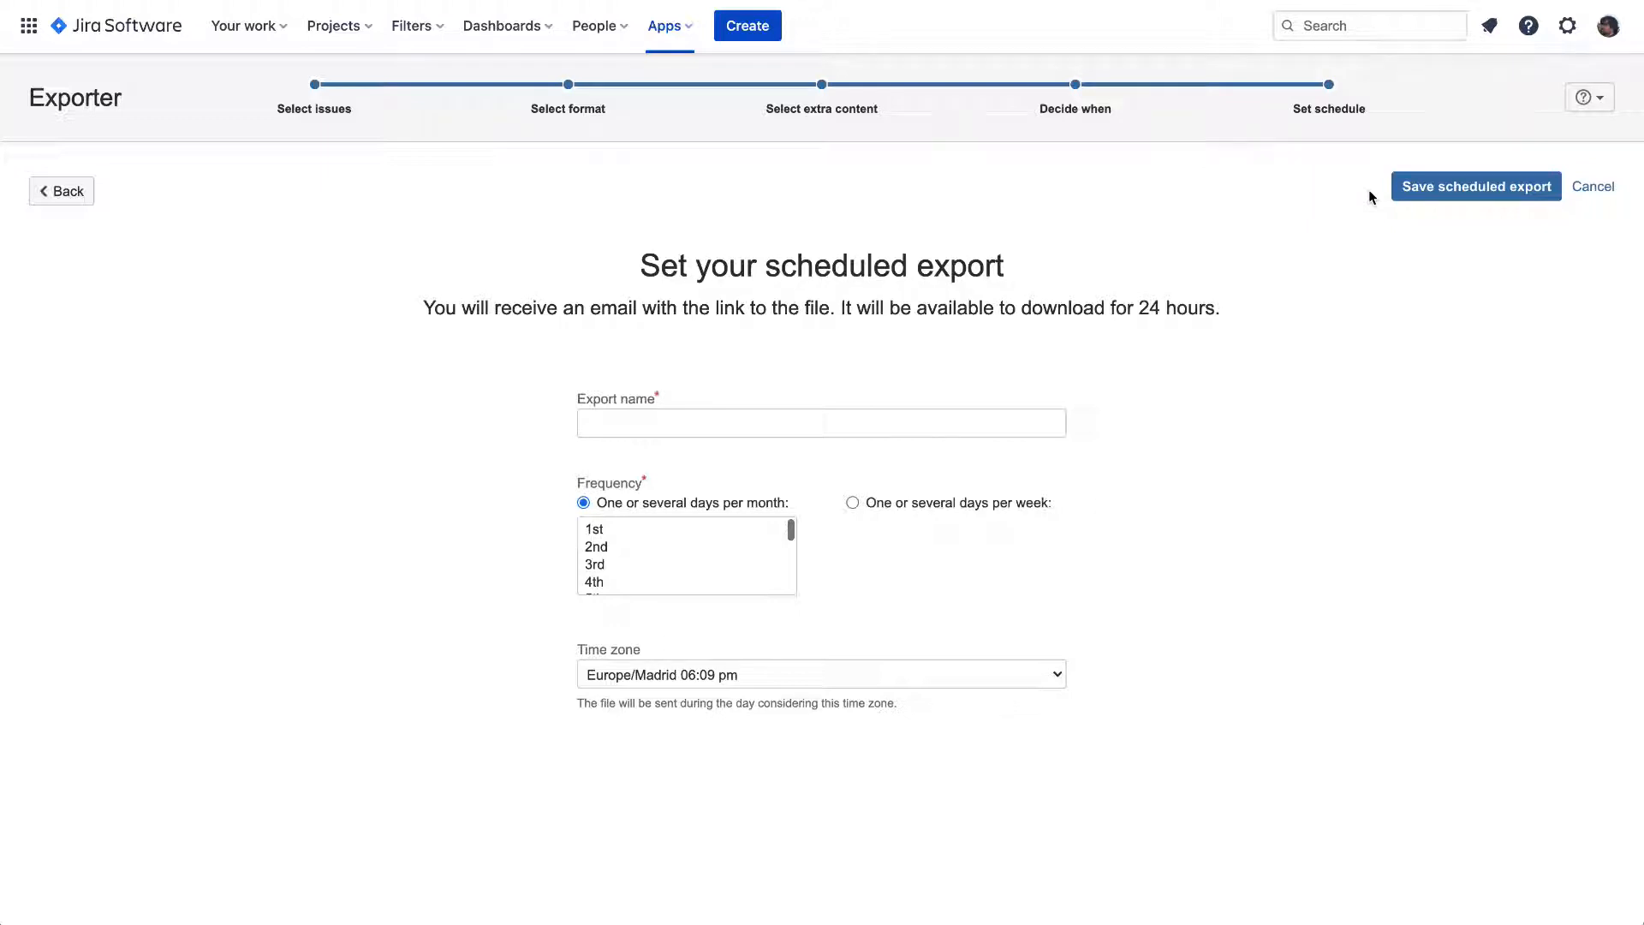
click(820, 423)
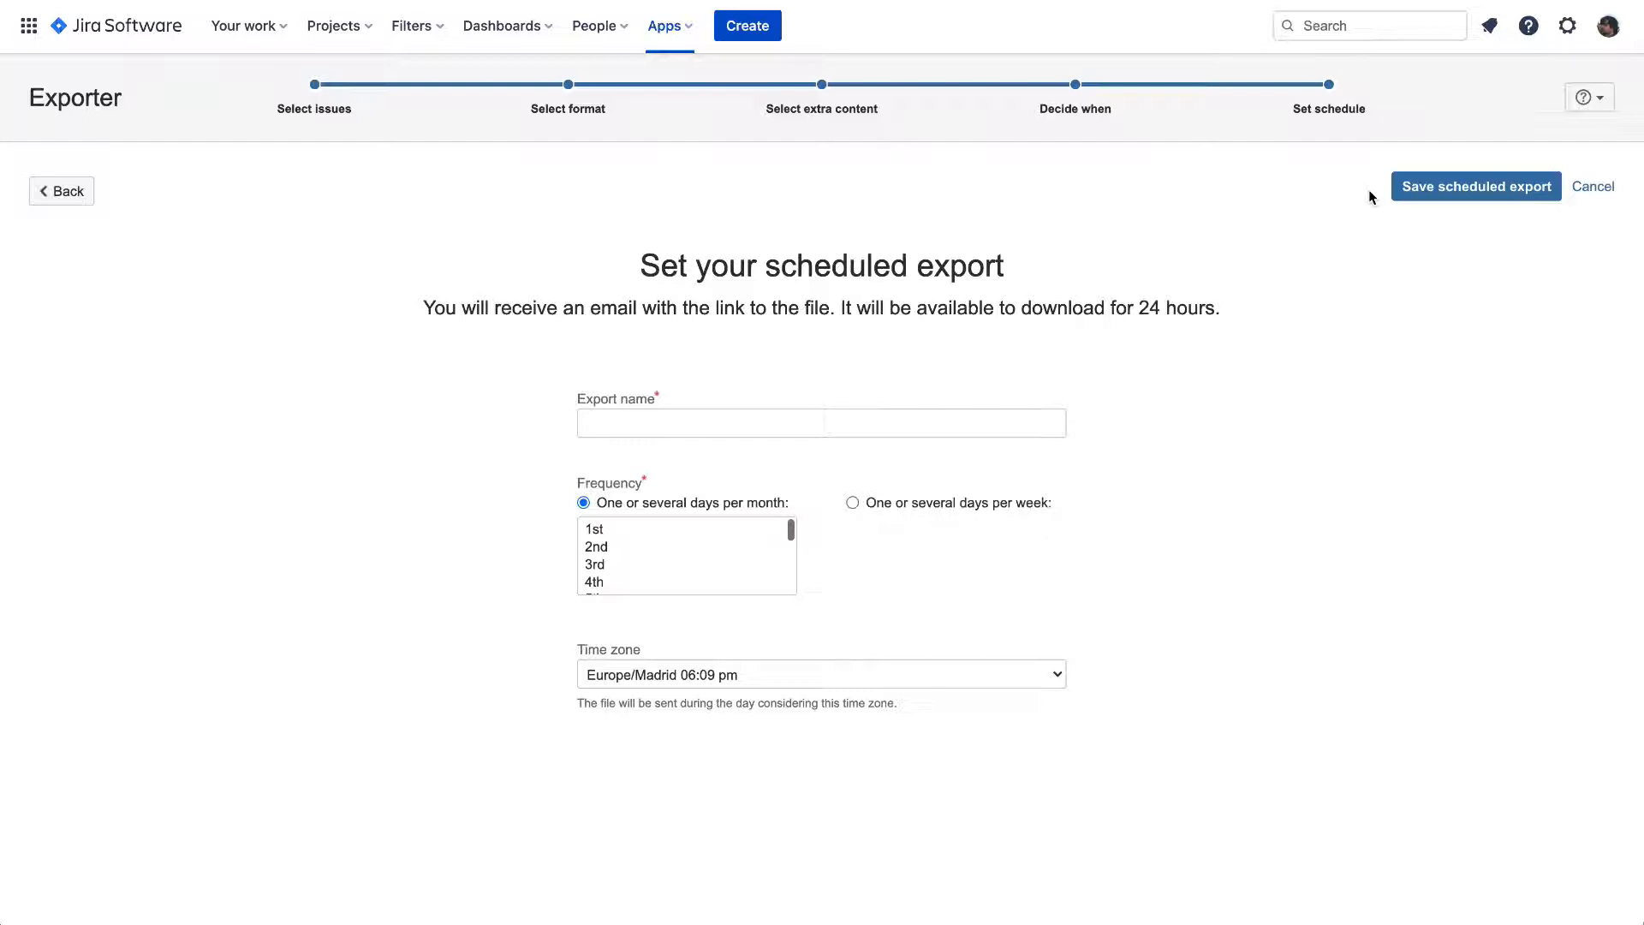
mouse_move(1011, 413)
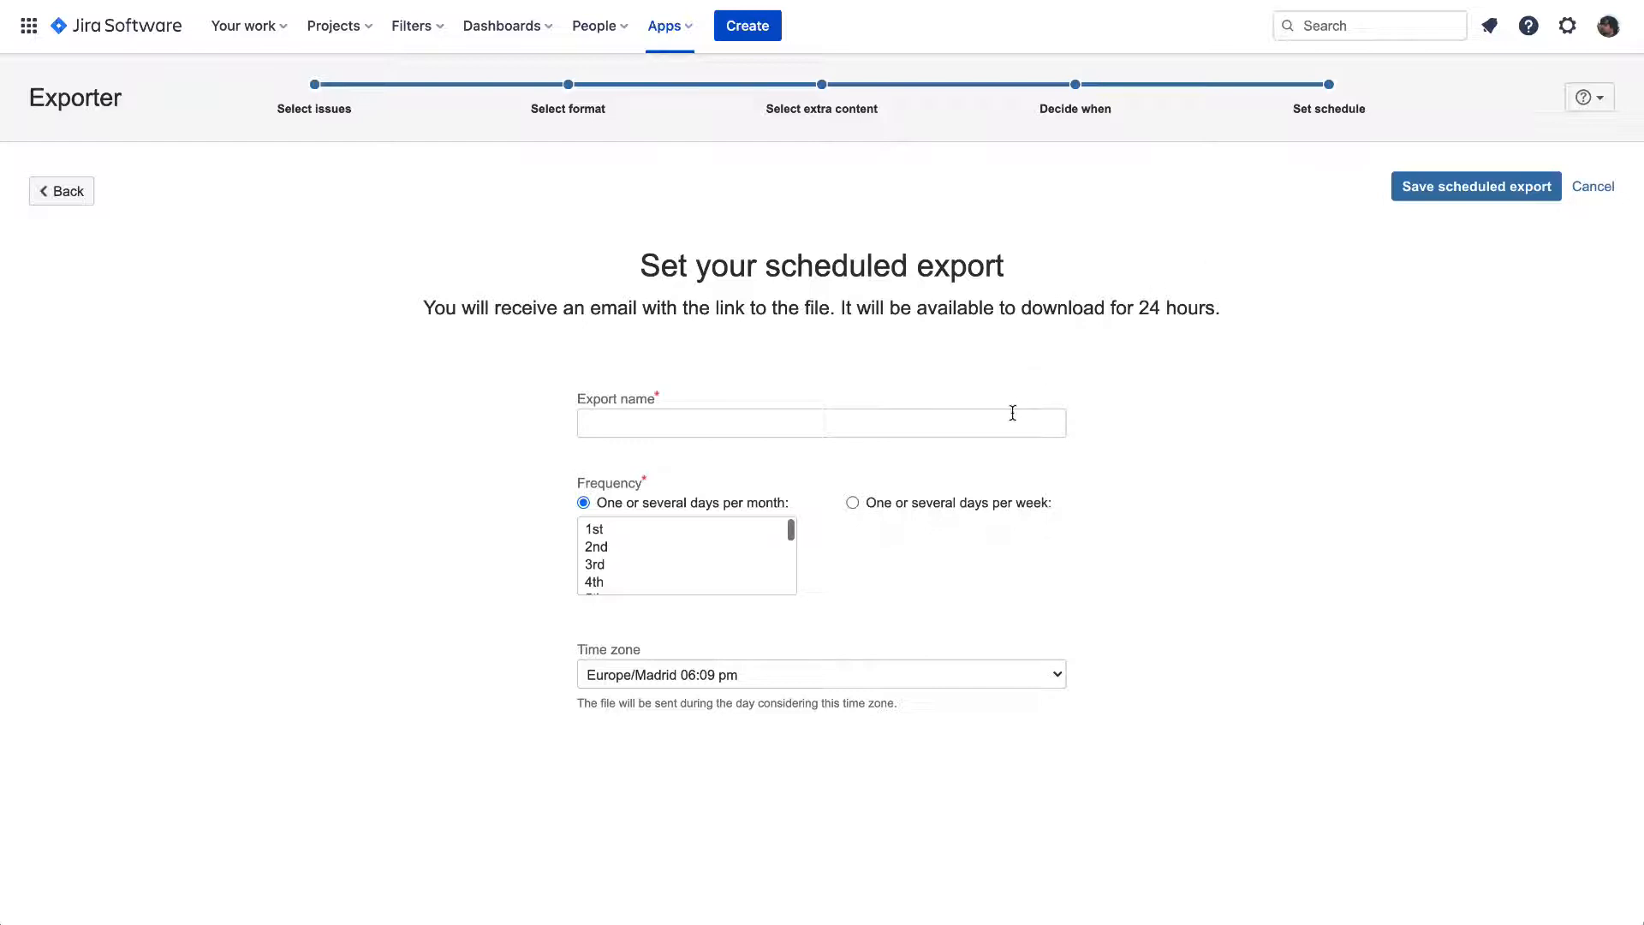
- Save scheduled export 'Weekly report' running weekly on Monday in Europe/Madrid time zone
text(Weekly report)
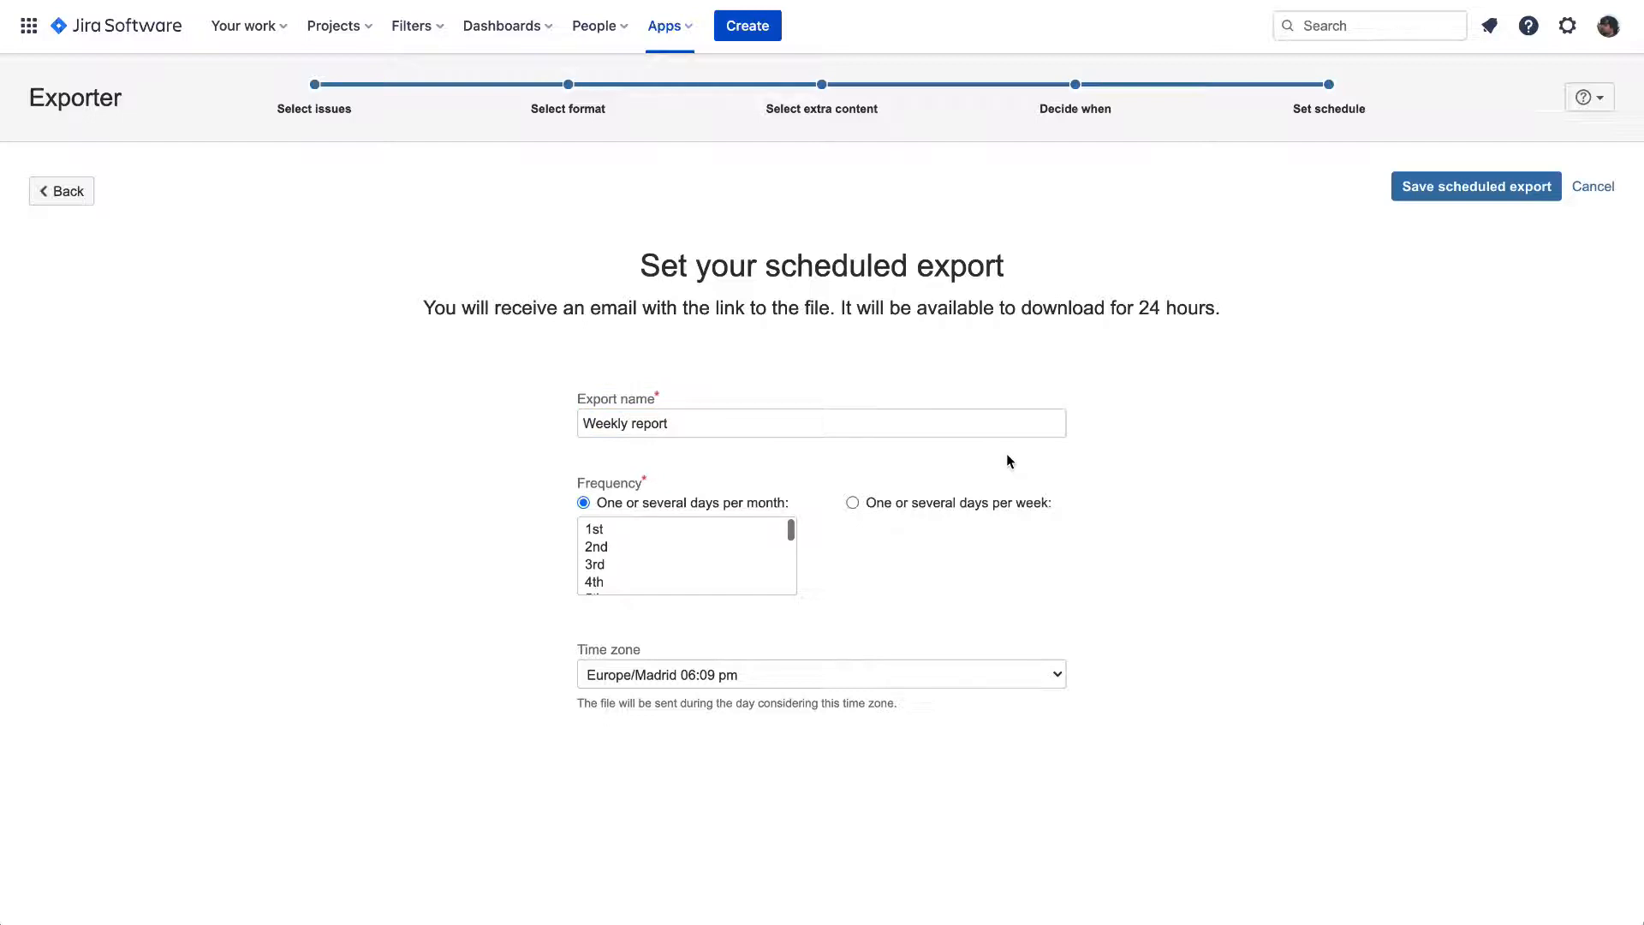
mouse_move(890, 473)
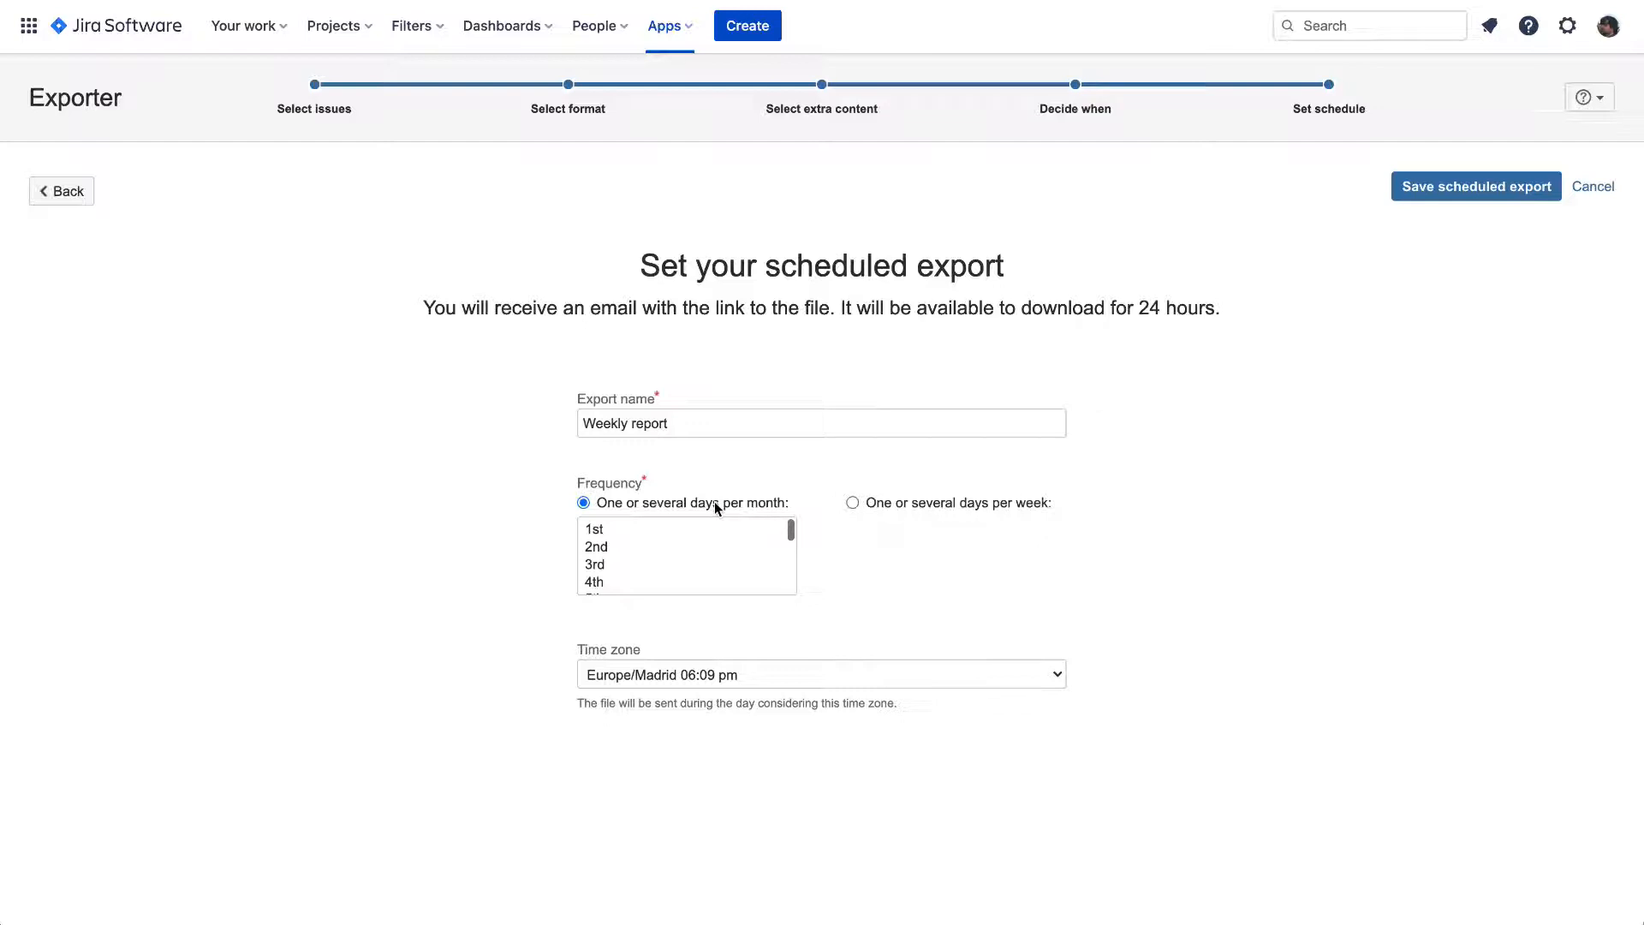
mouse_move(704, 577)
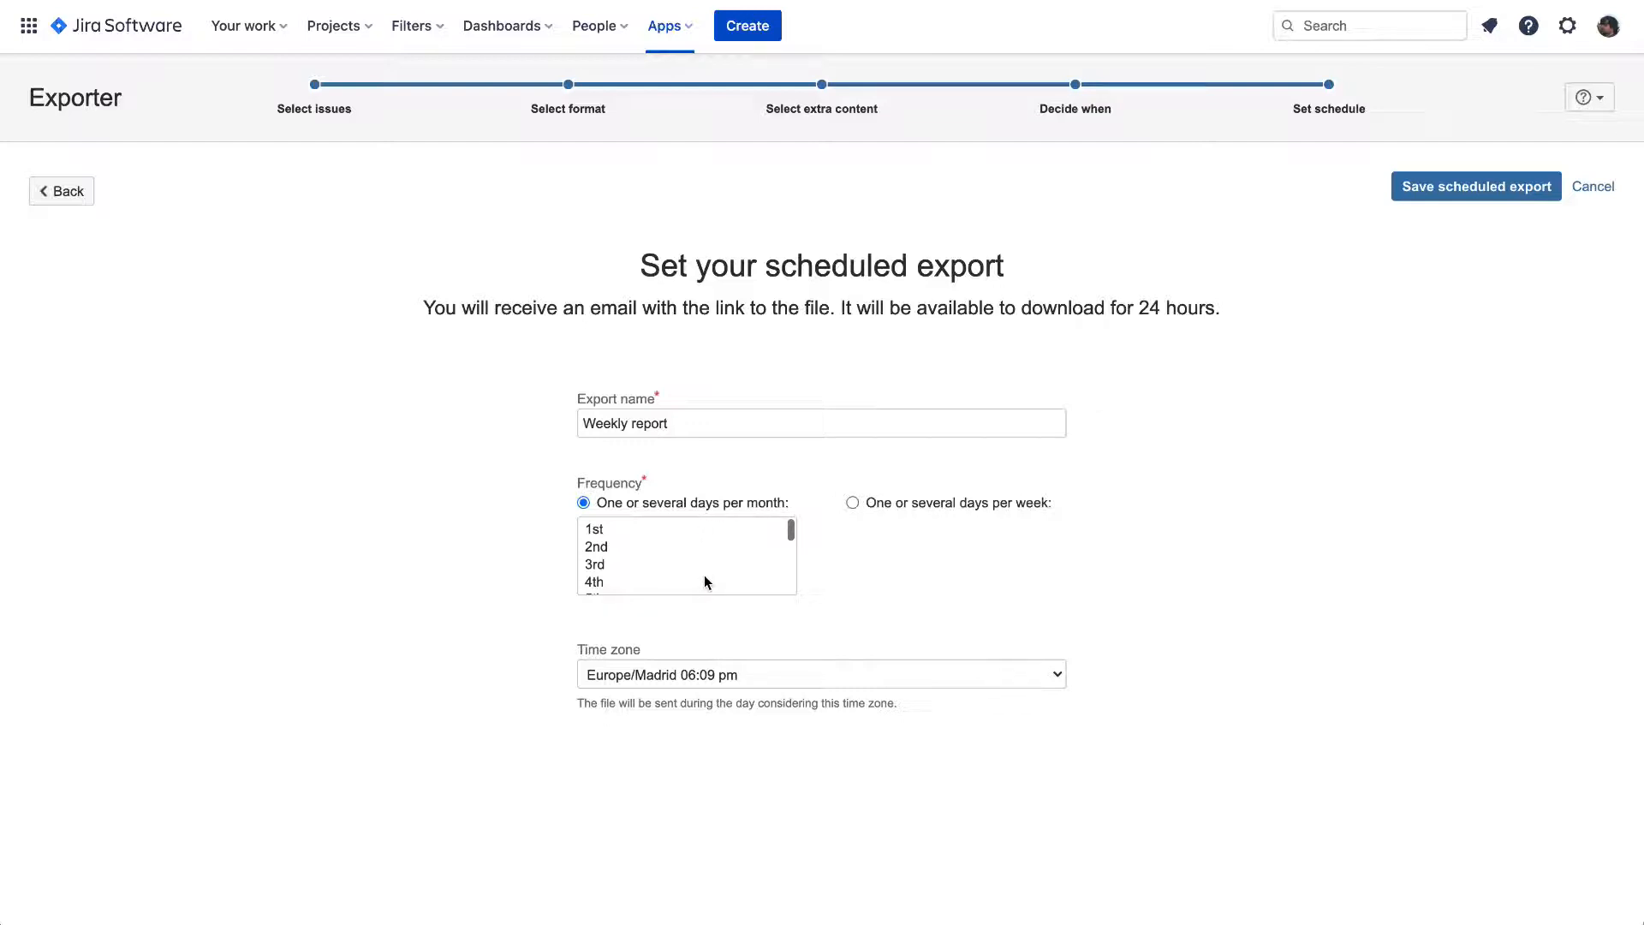
mouse_move(858, 521)
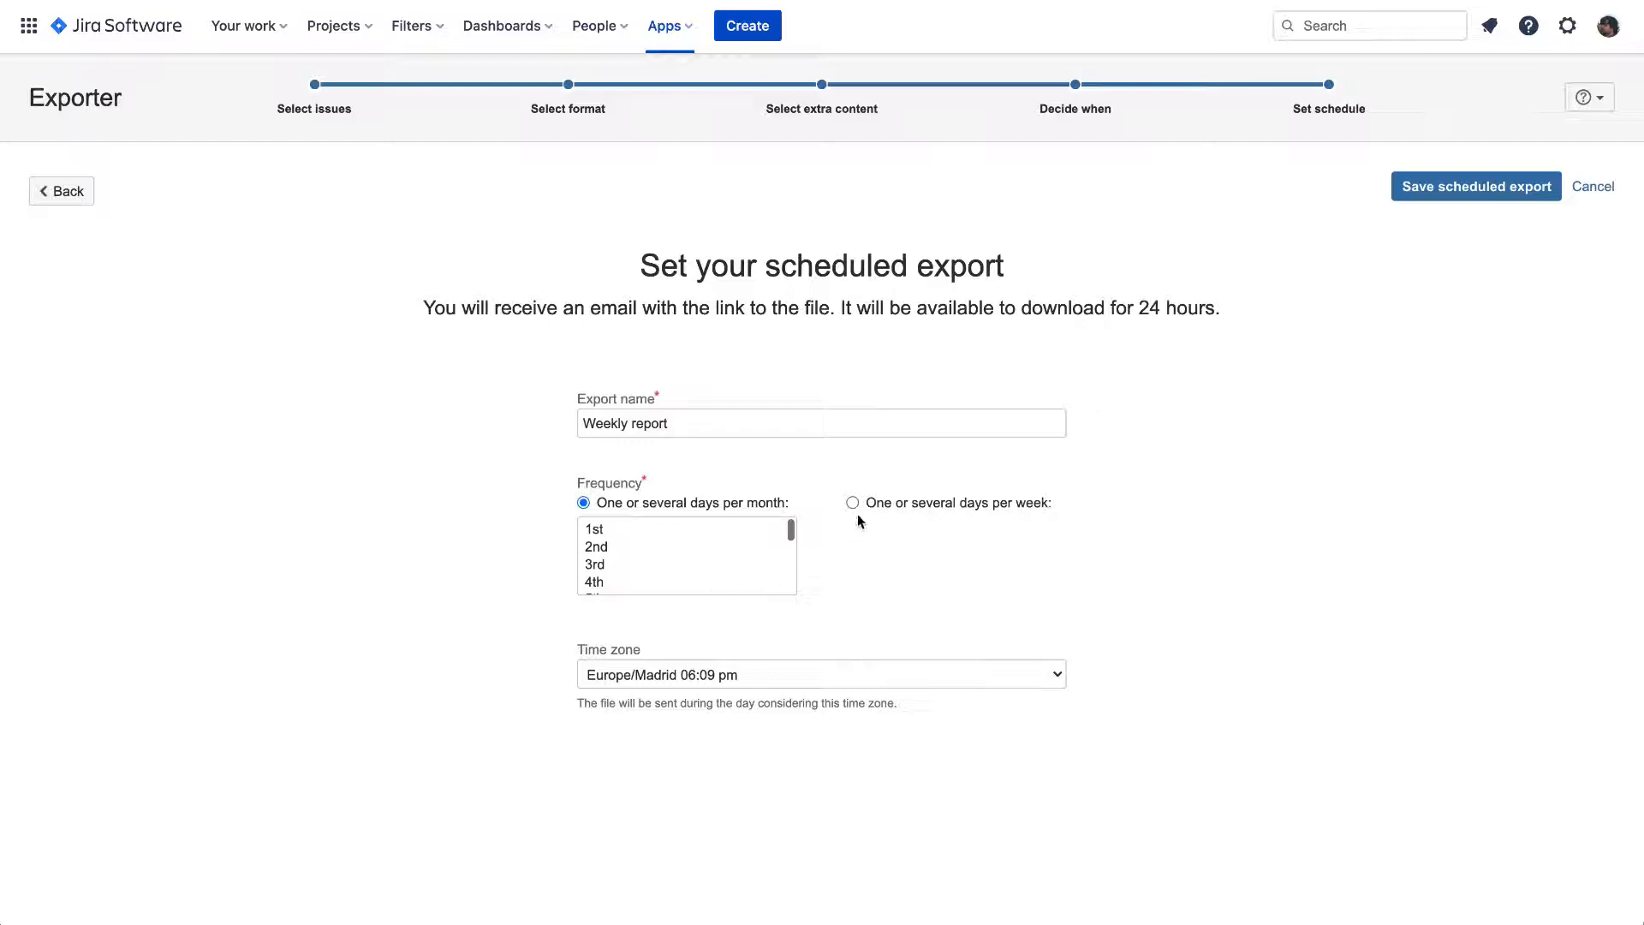
click(853, 502)
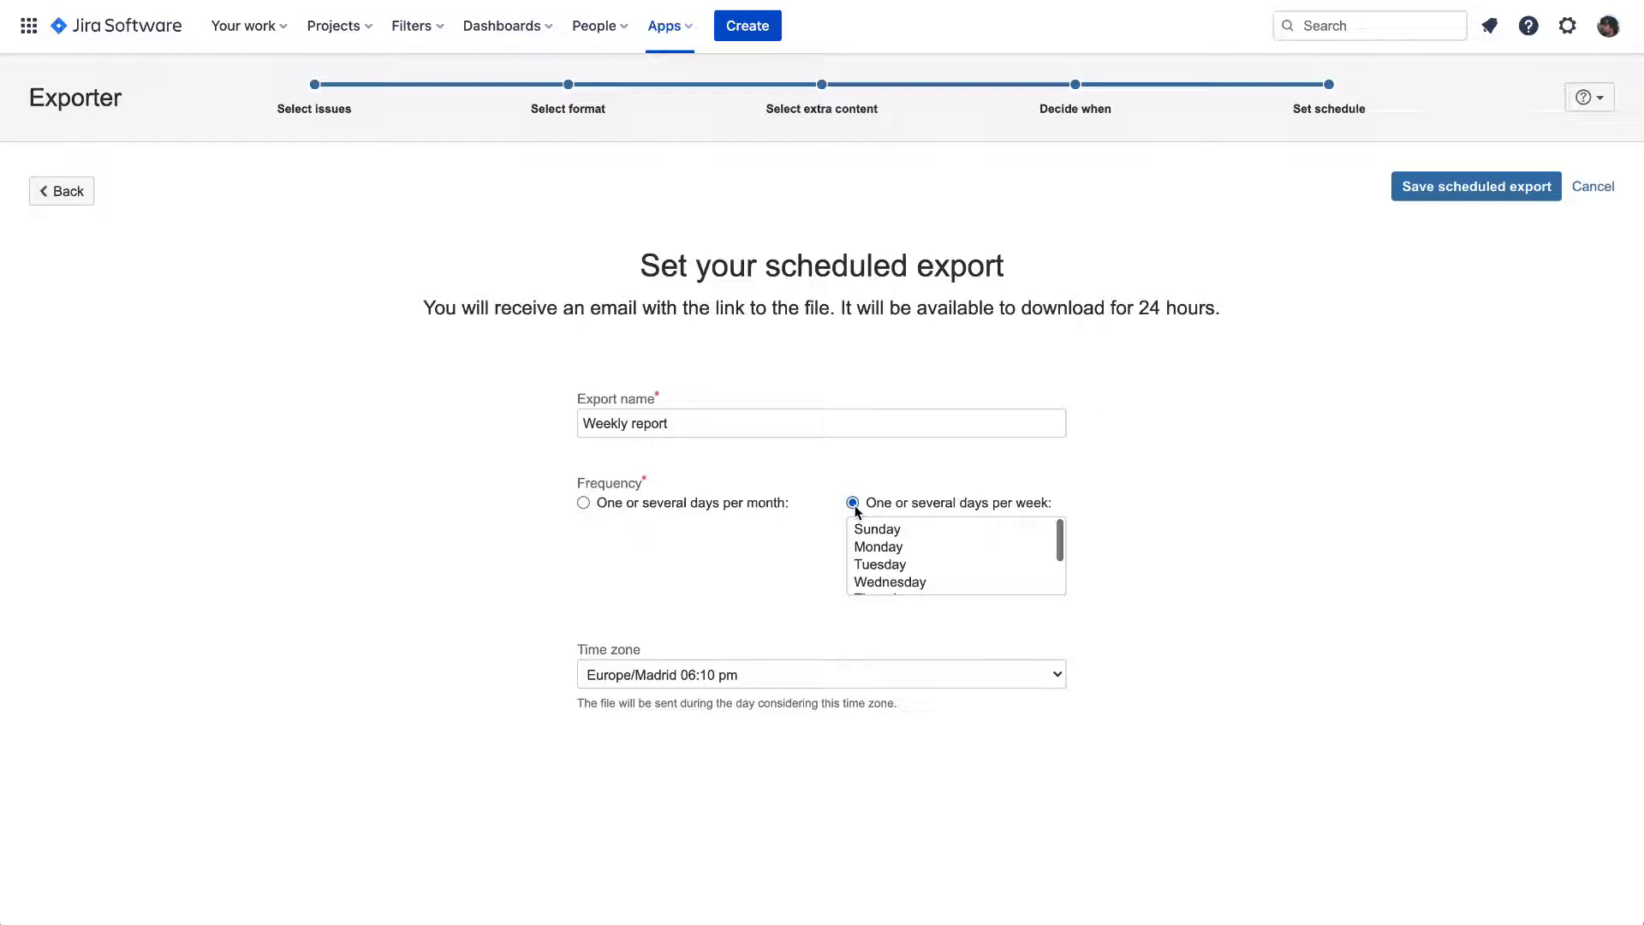
mouse_move(890, 553)
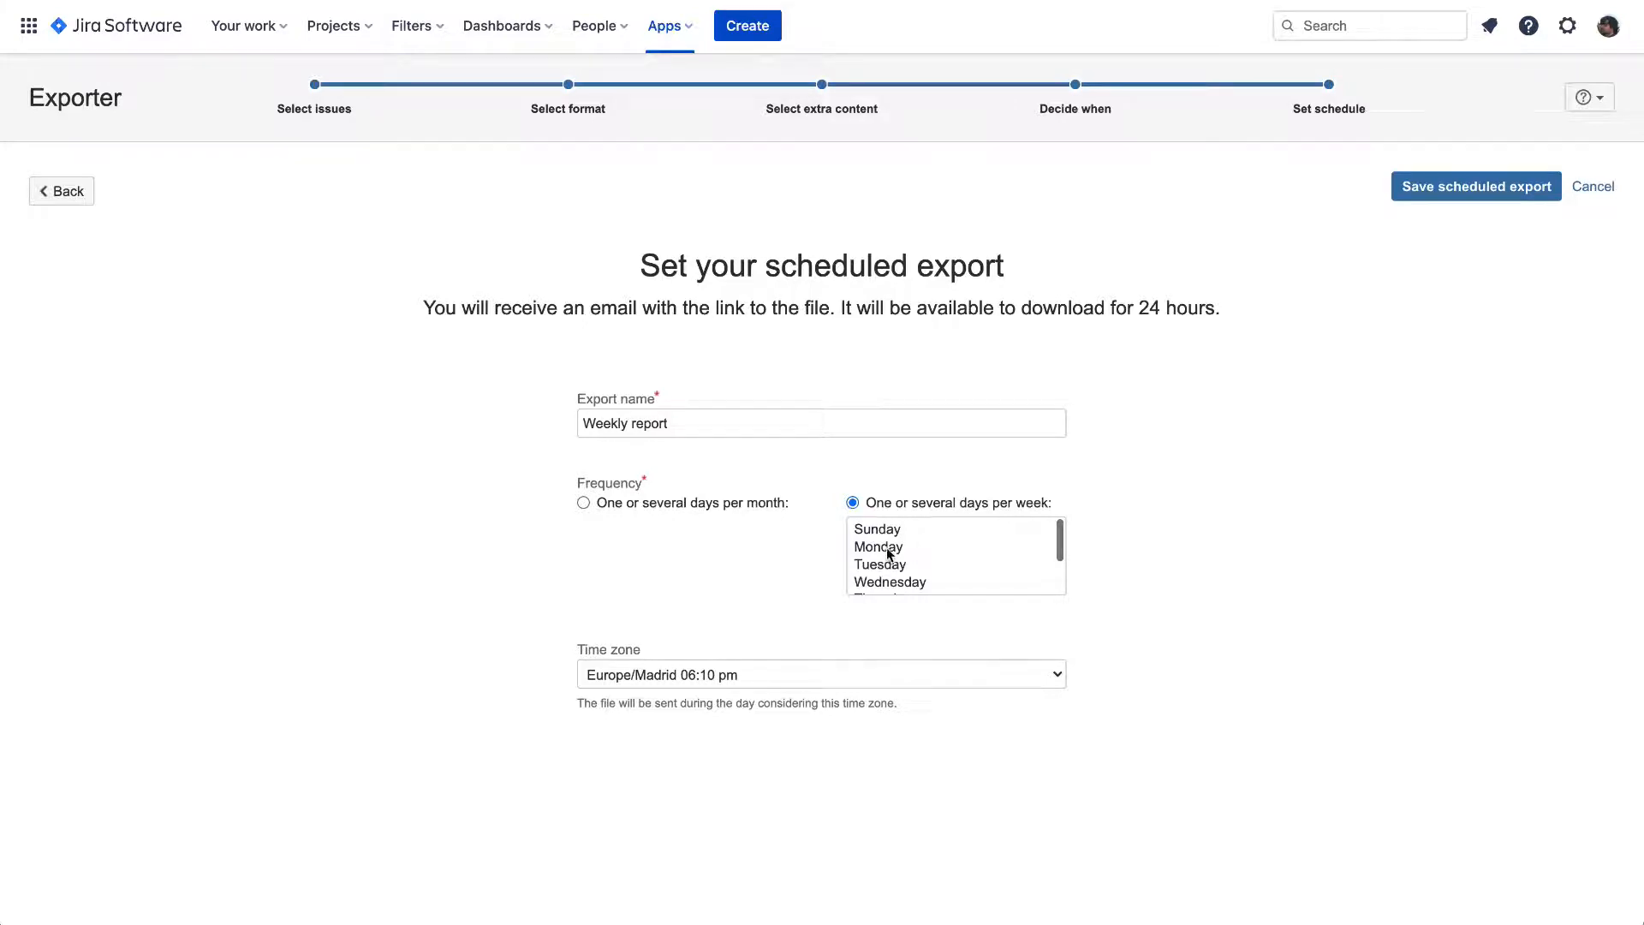
click(880, 546)
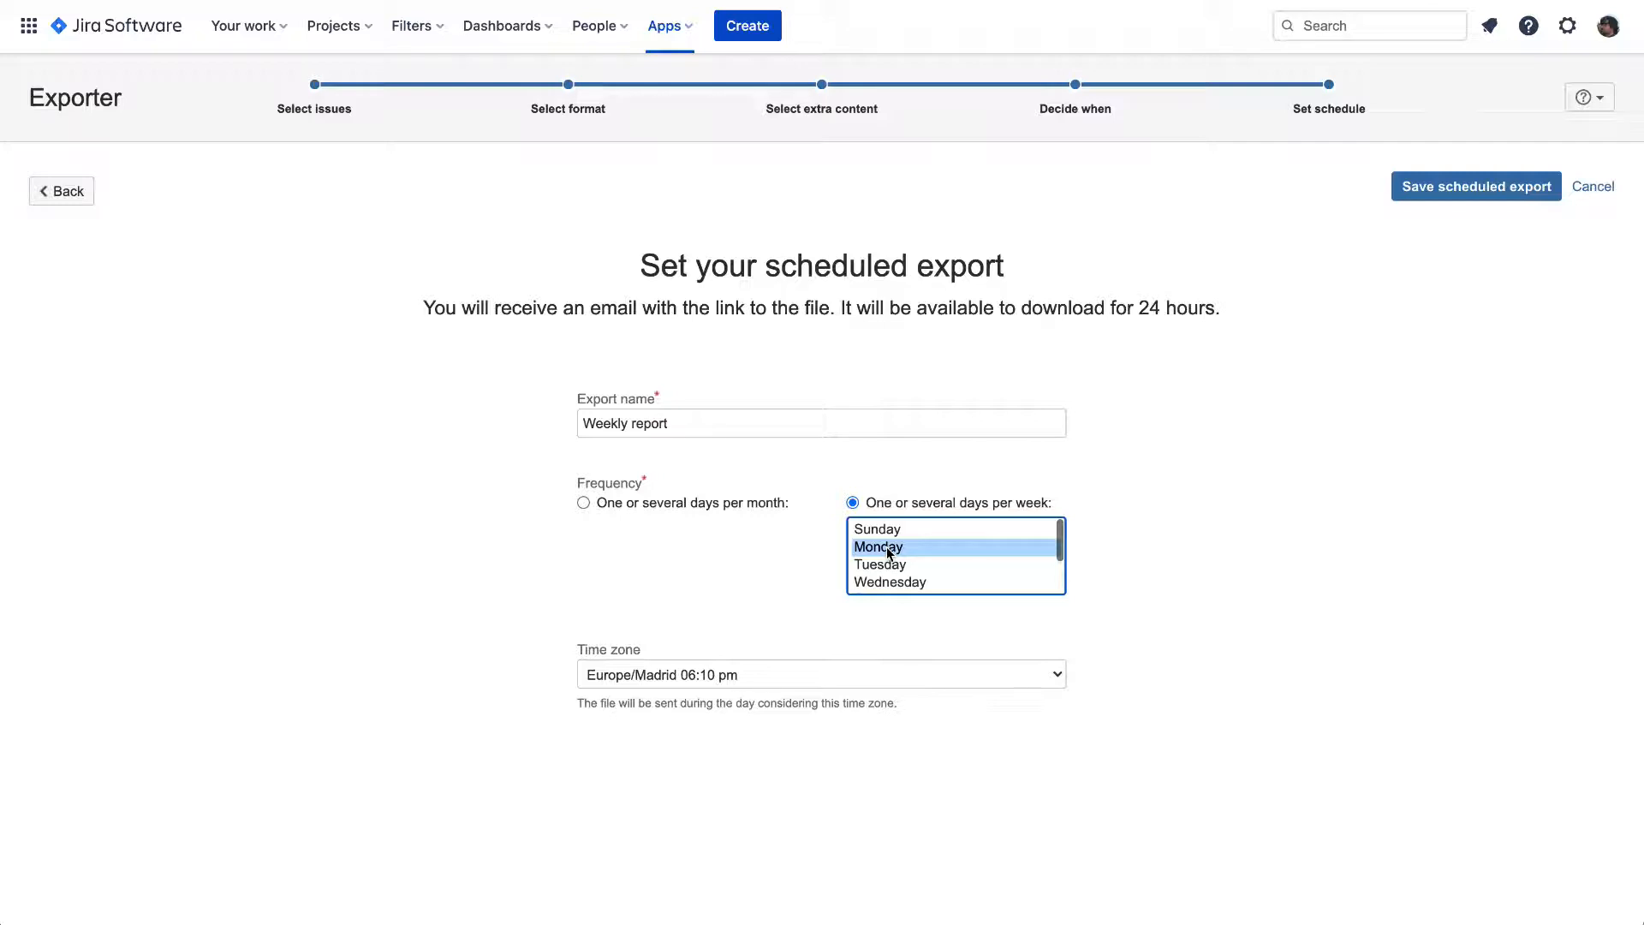
mouse_move(752, 679)
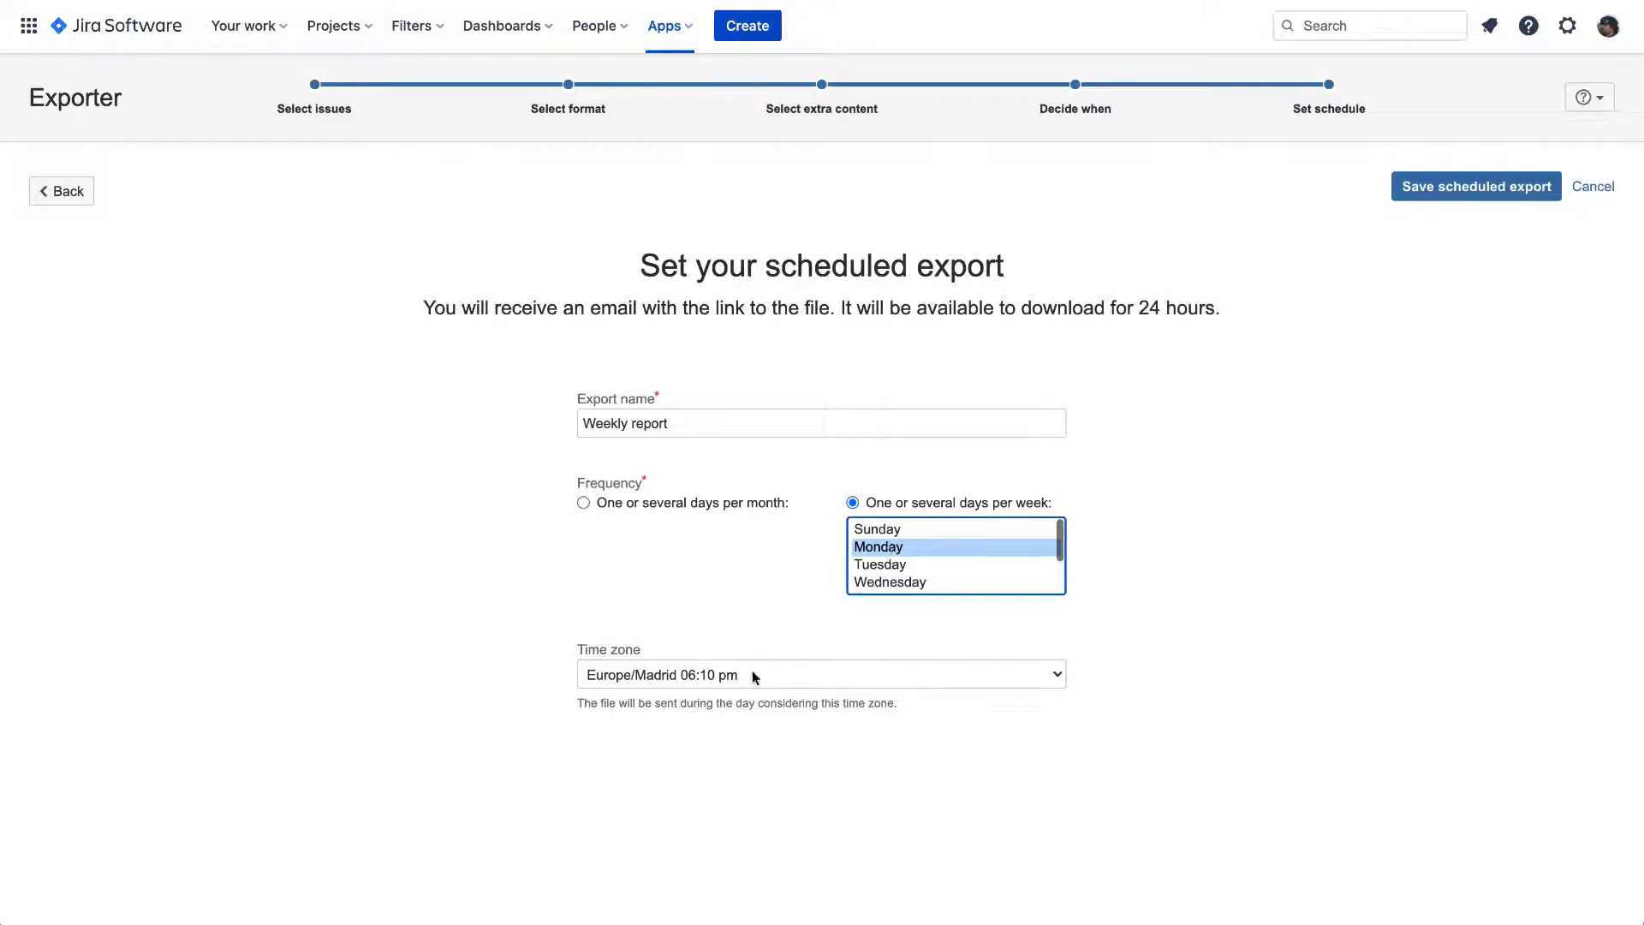
mouse_move(748, 680)
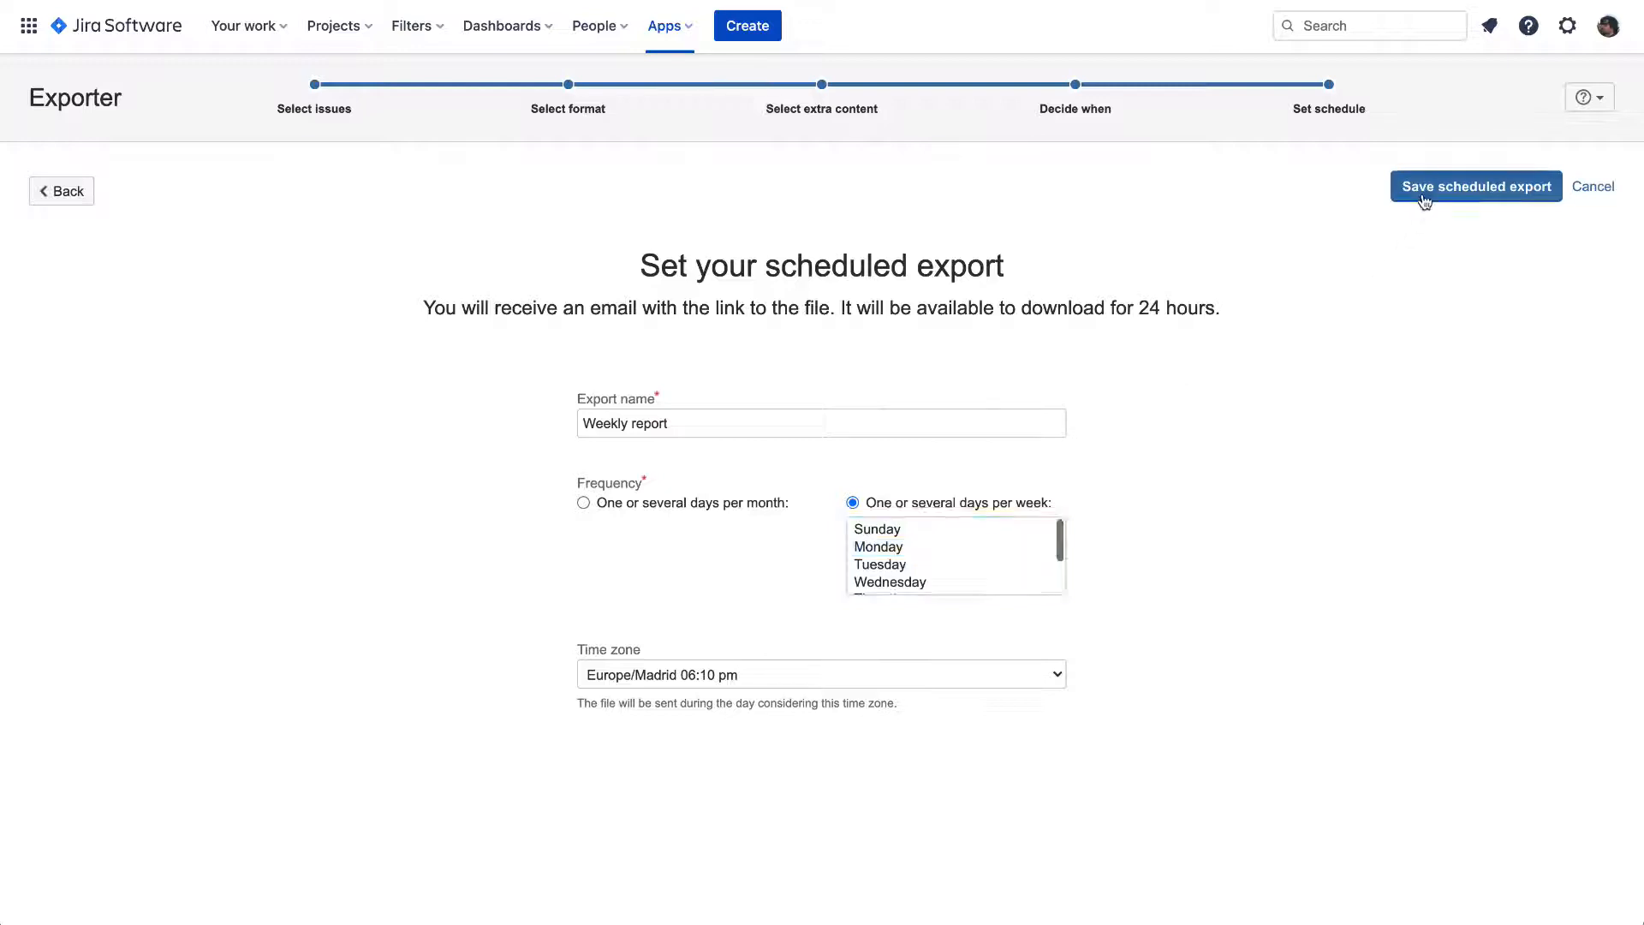
click(1475, 185)
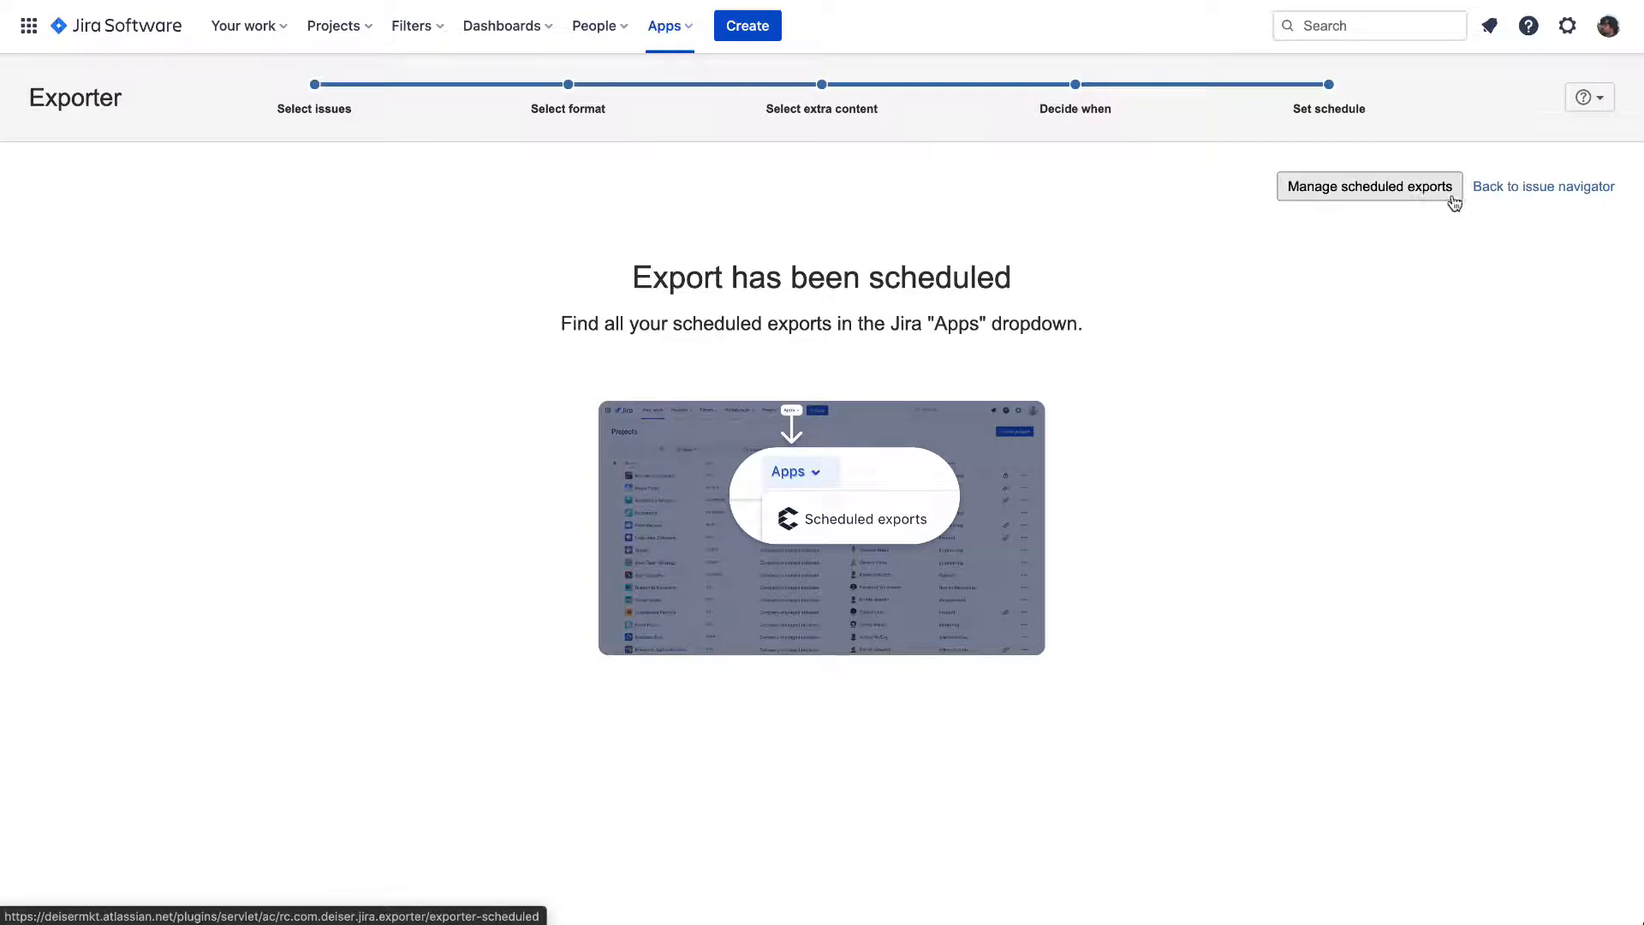
mouse_move(1543, 187)
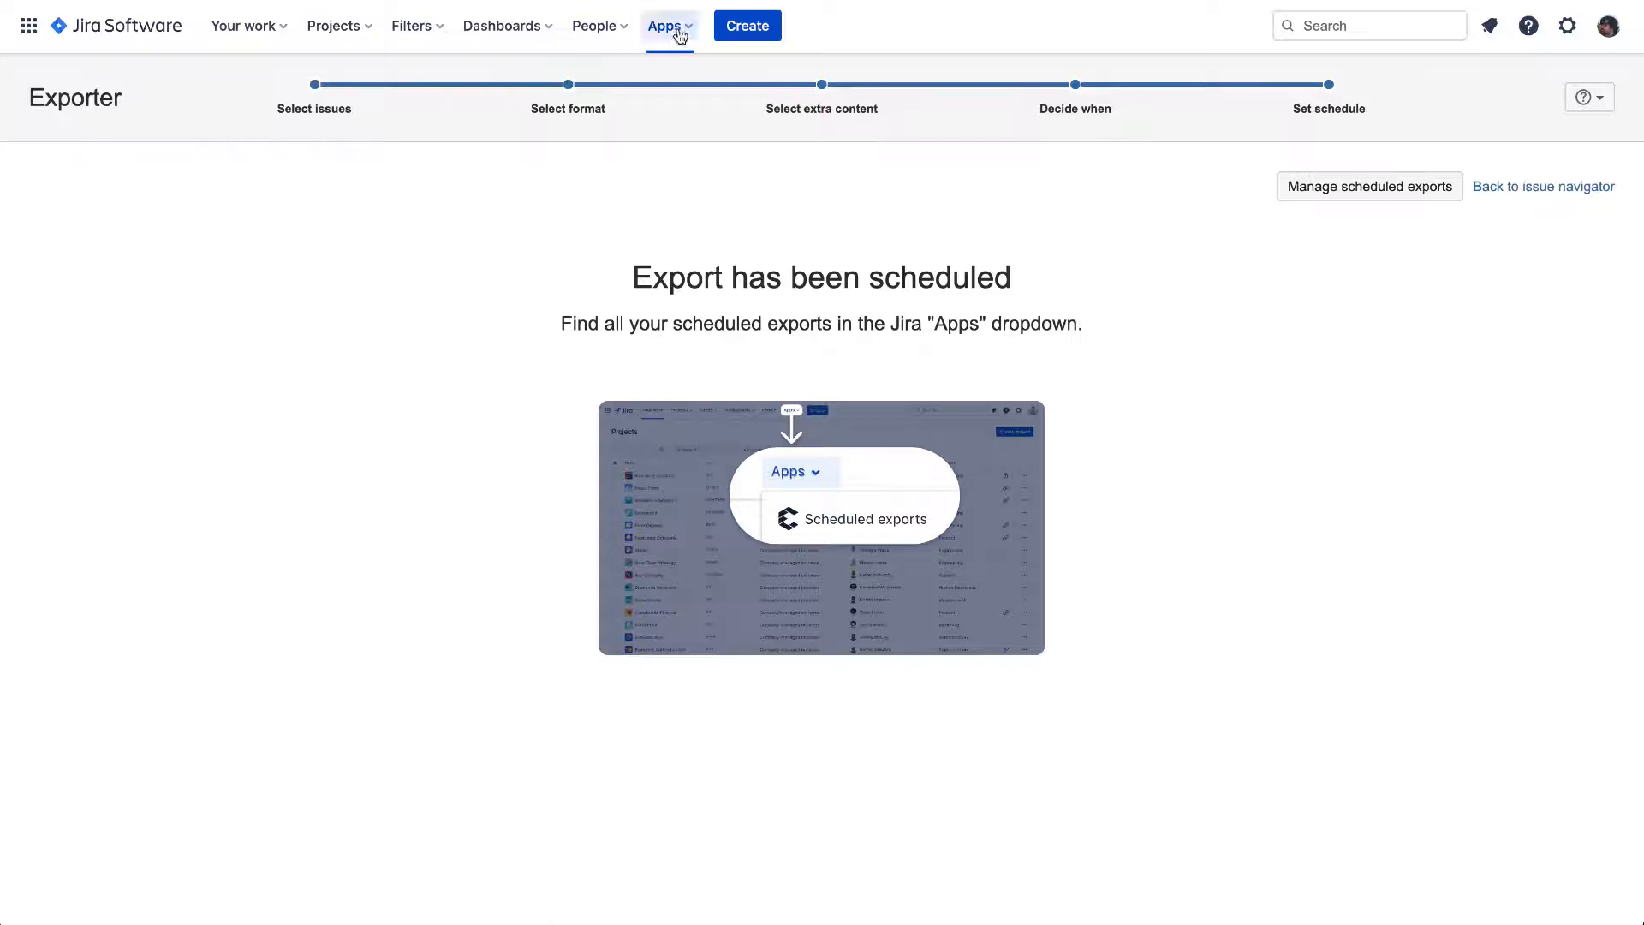
- From the Apps menu, go to the Scheduled exports list showing Weekly report active
click(667, 26)
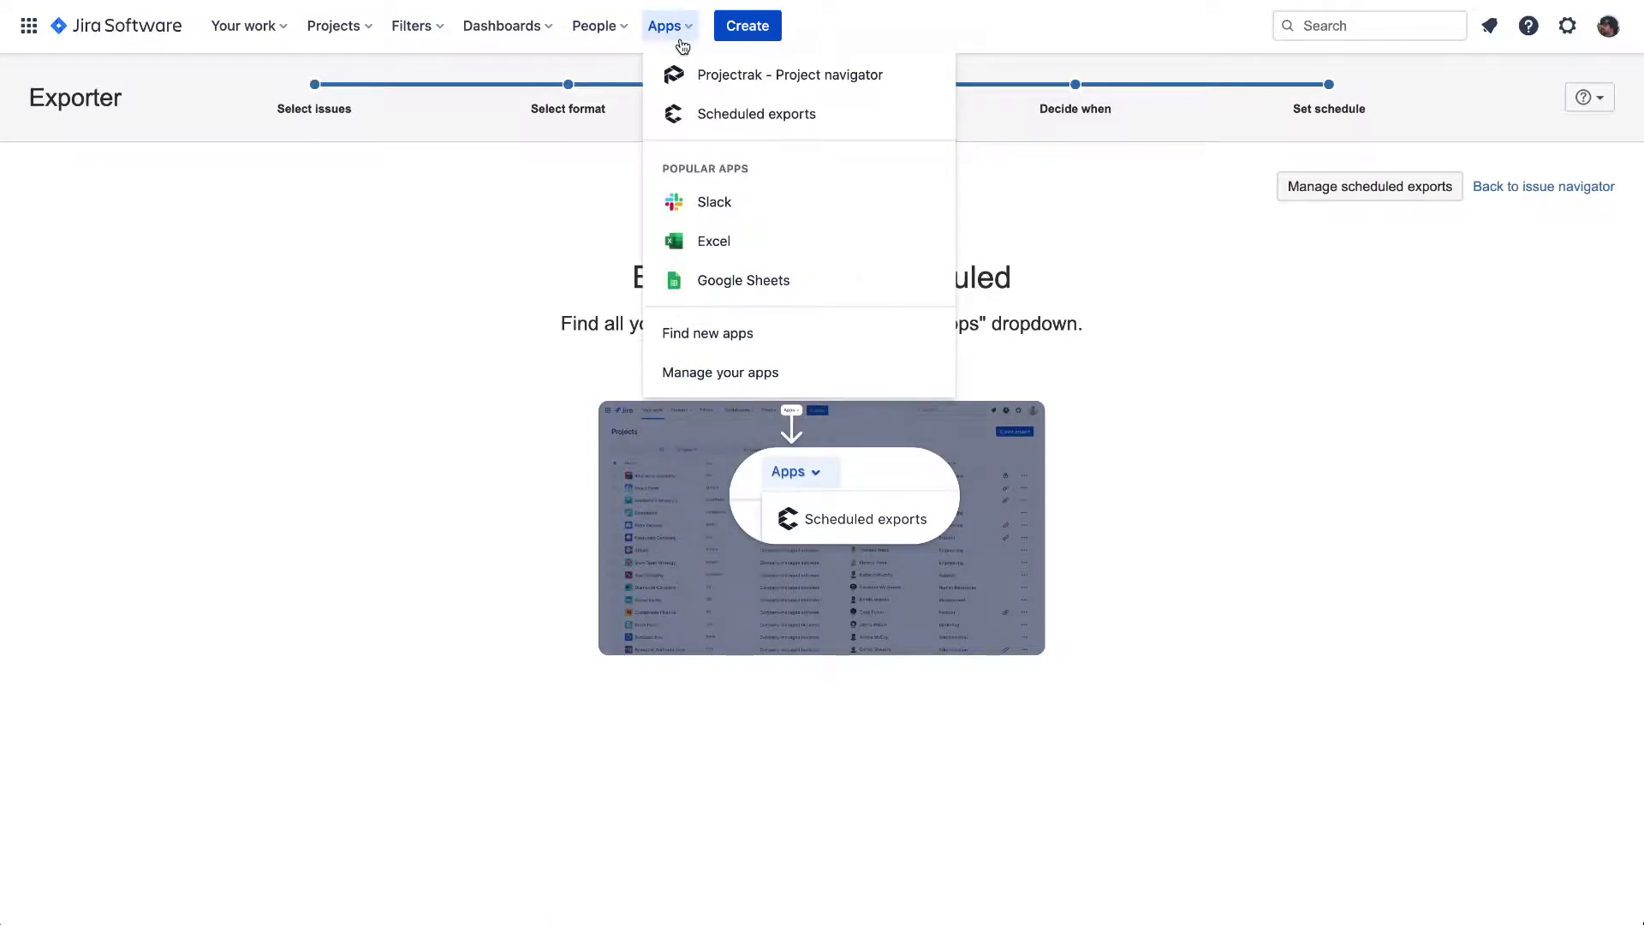
mouse_move(757, 113)
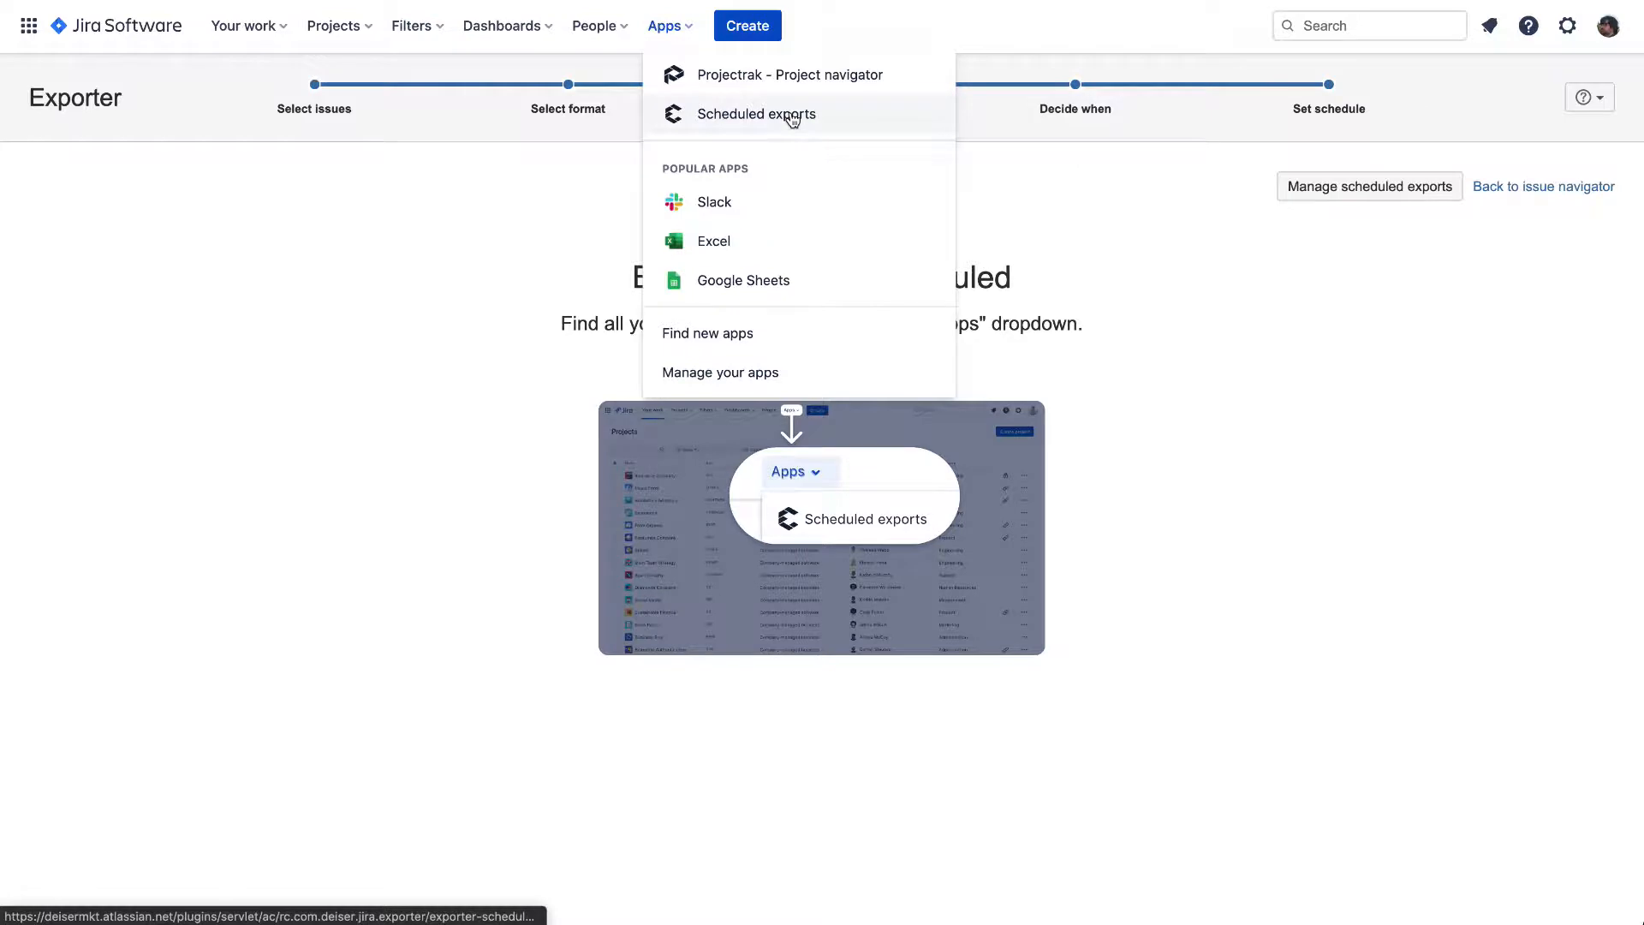
click(757, 115)
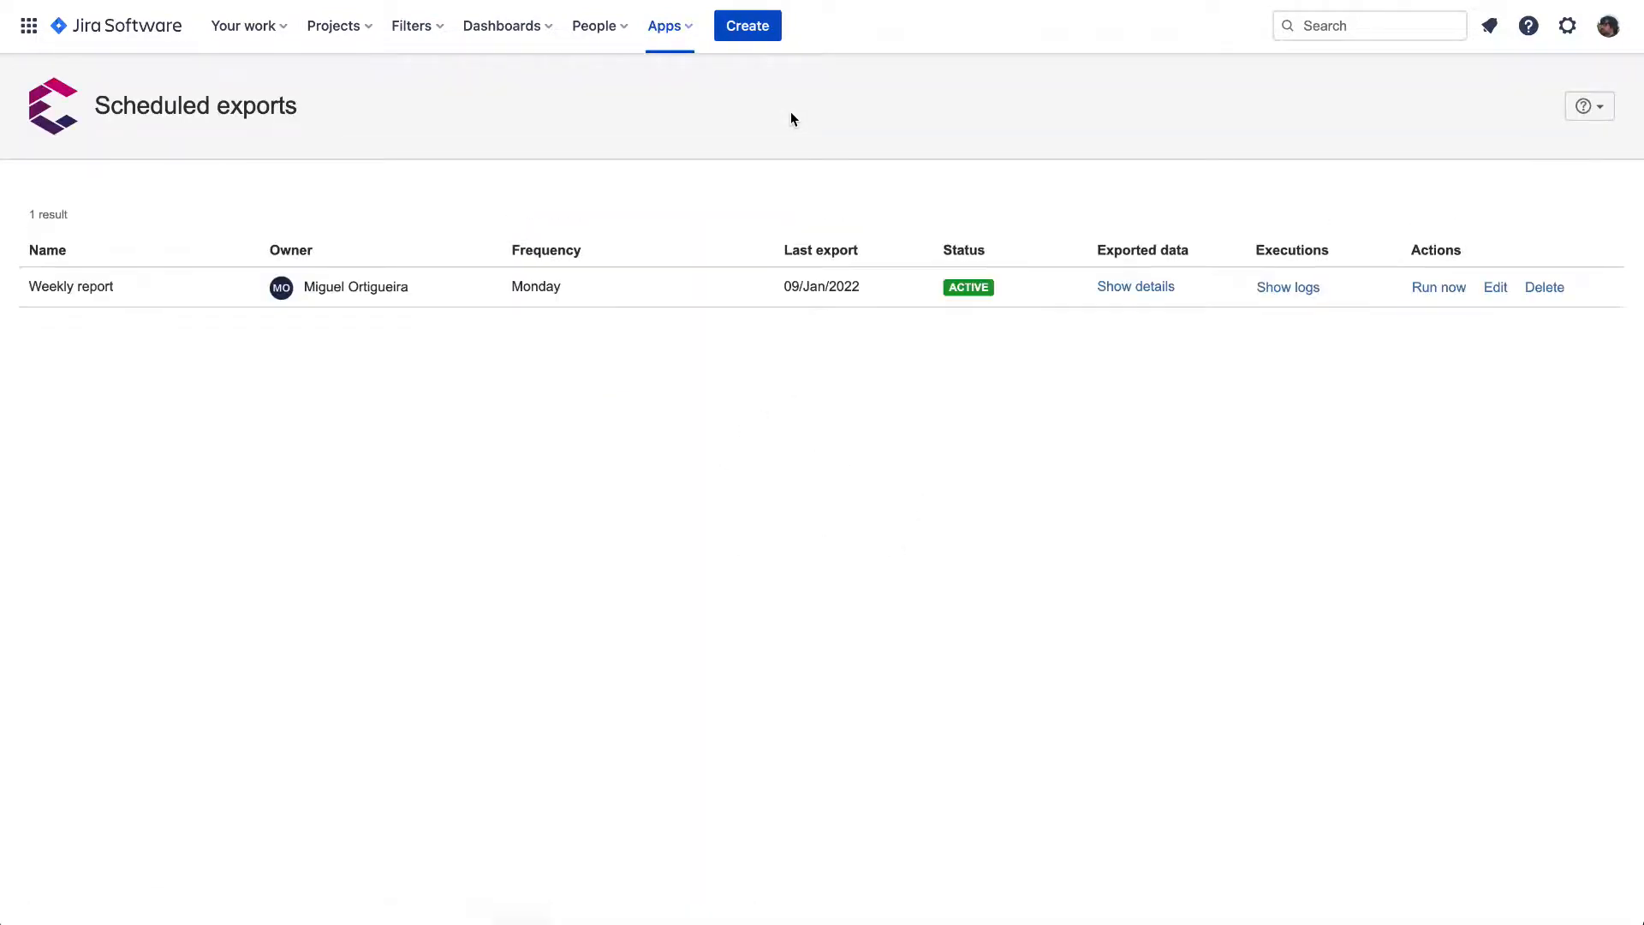
mouse_move(115, 291)
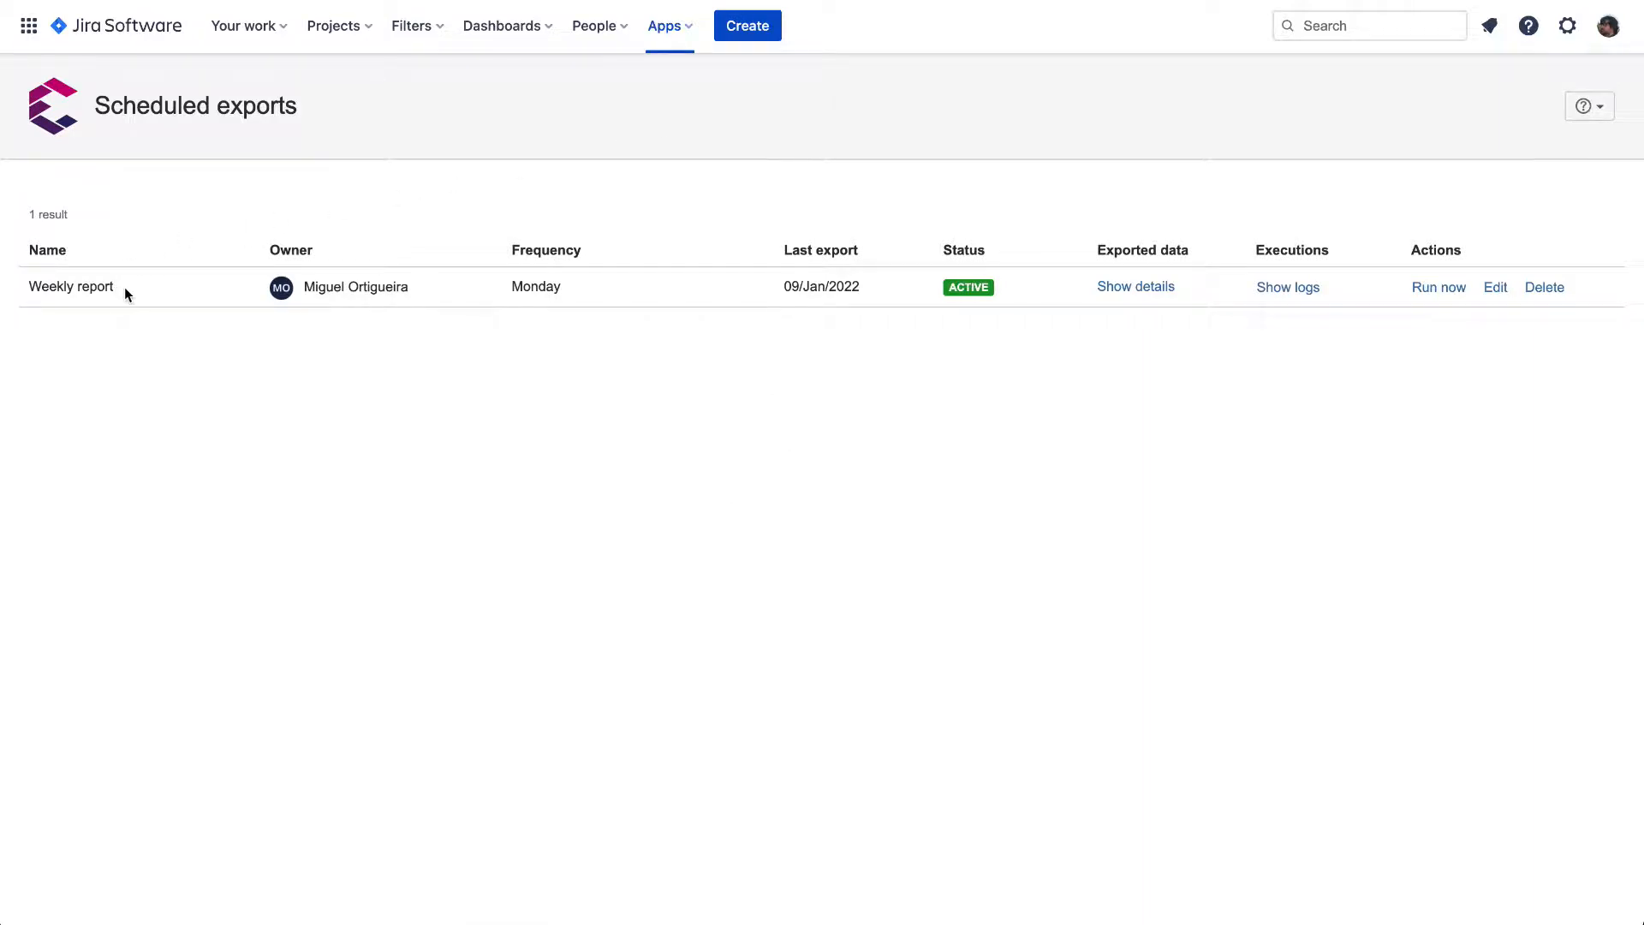
mouse_move(458, 292)
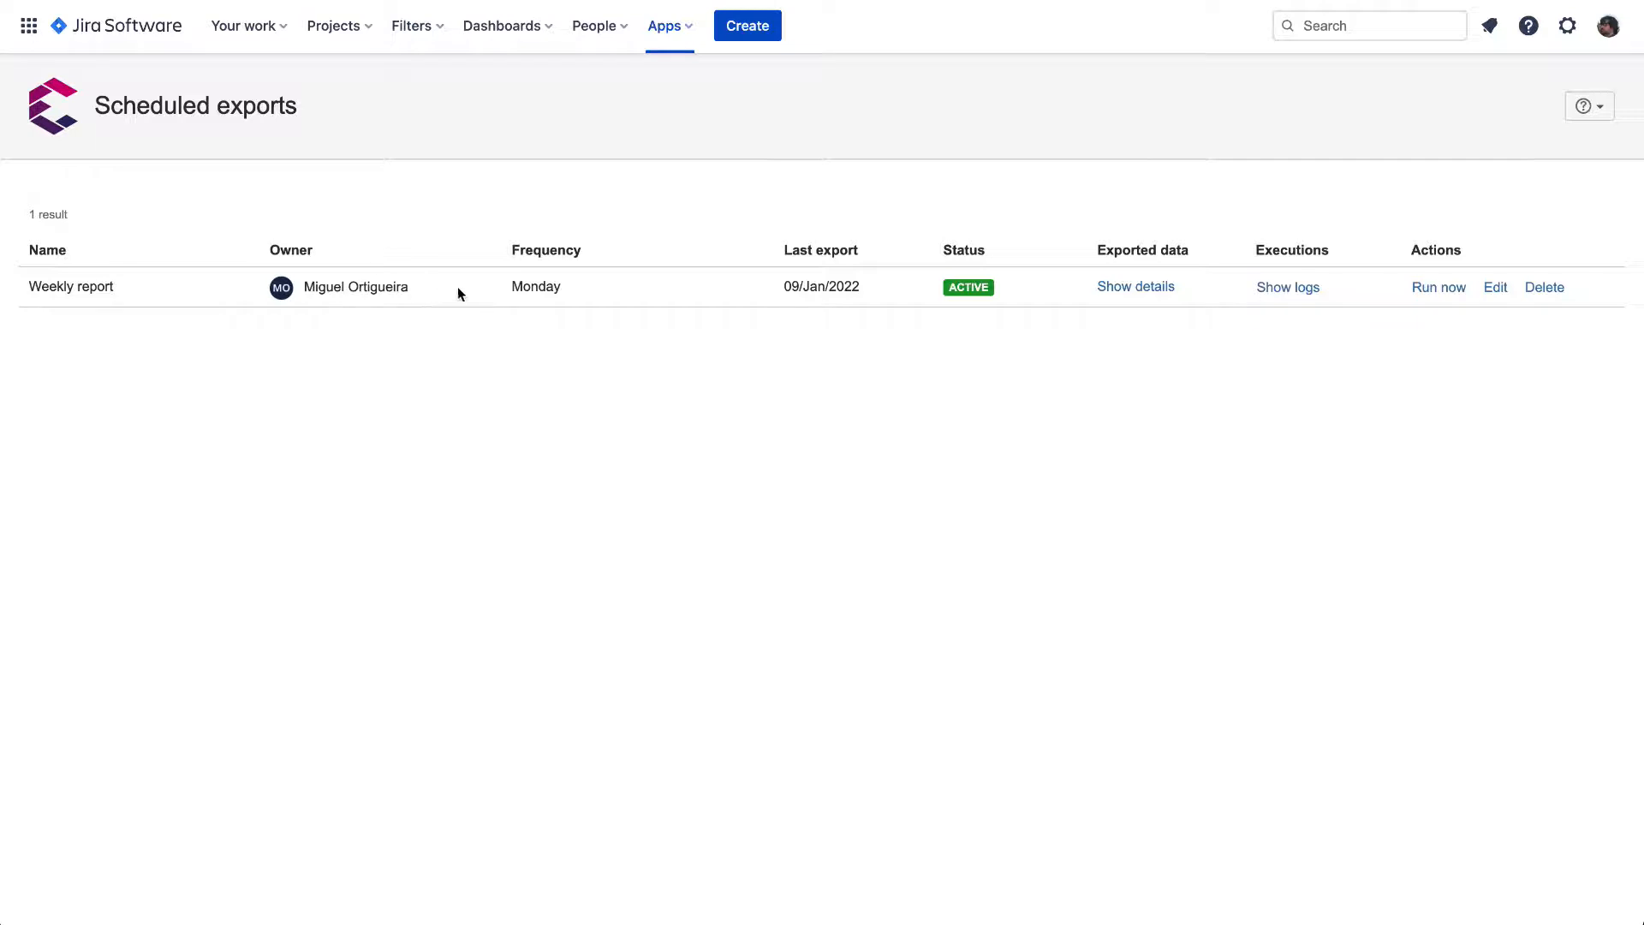
mouse_move(567, 293)
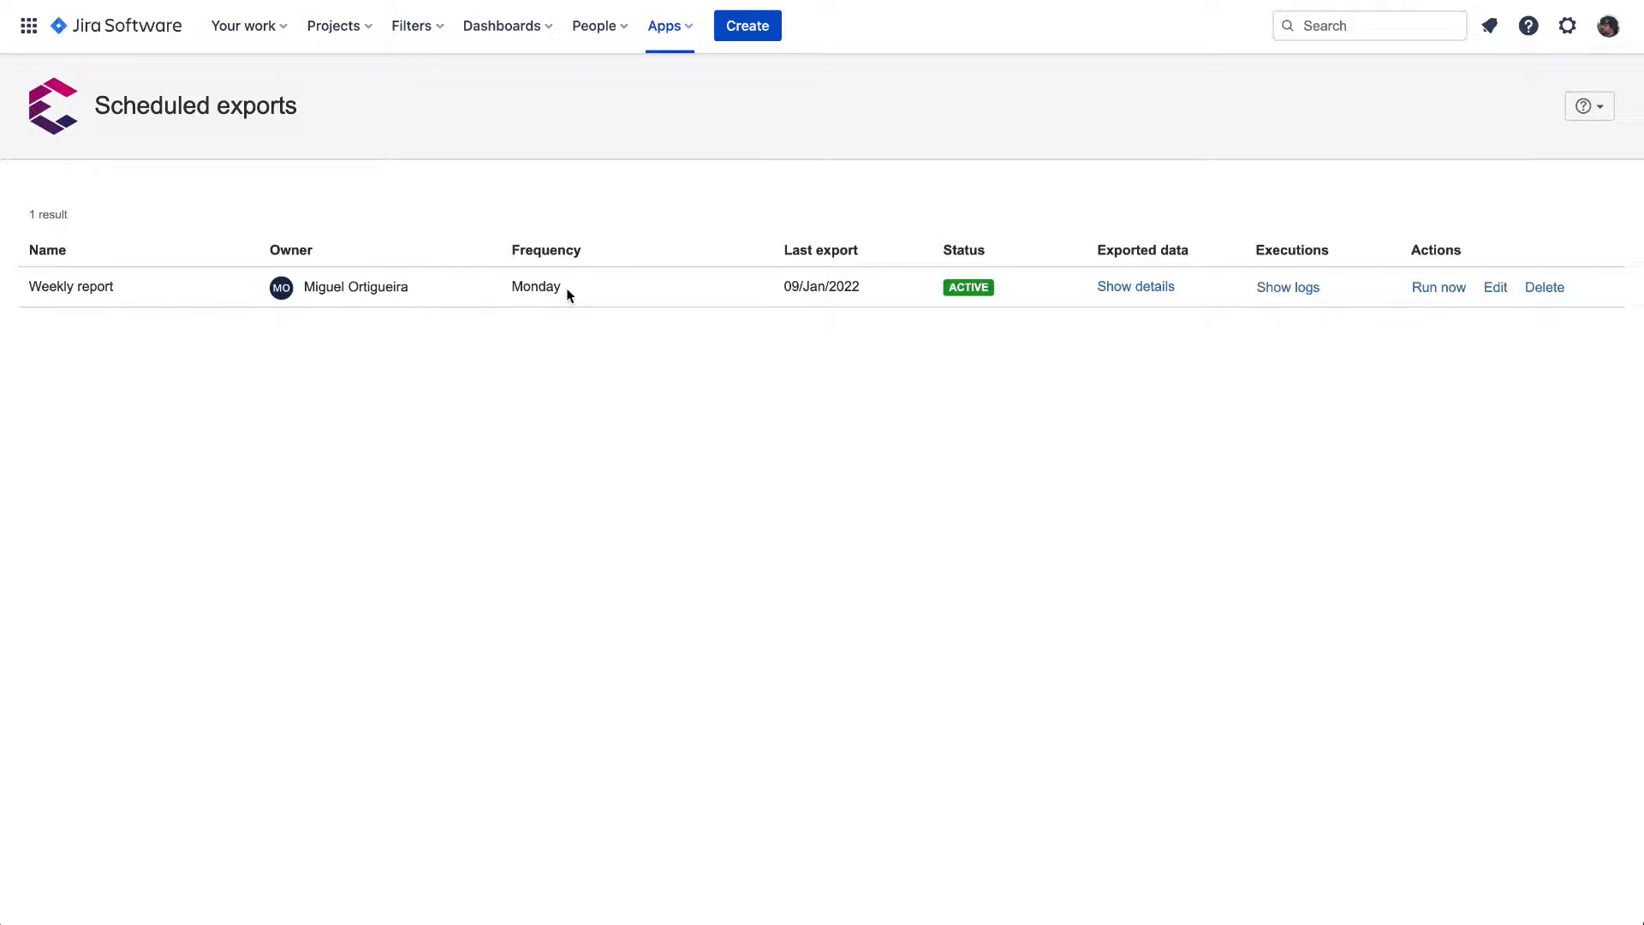
mouse_move(829, 303)
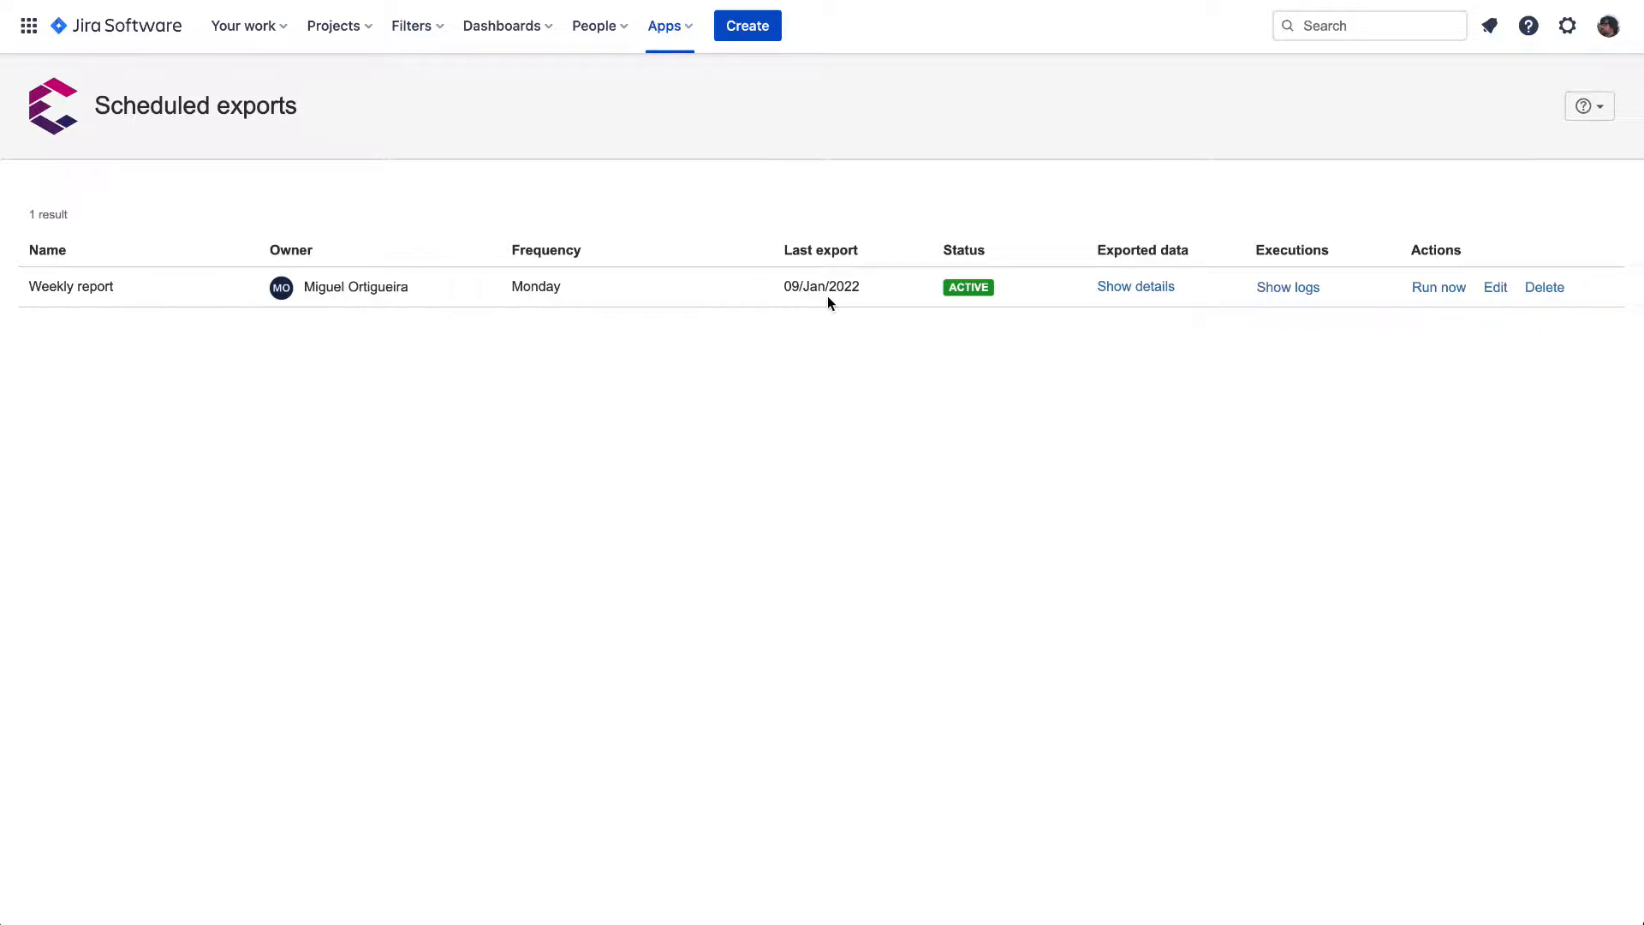
mouse_move(968, 305)
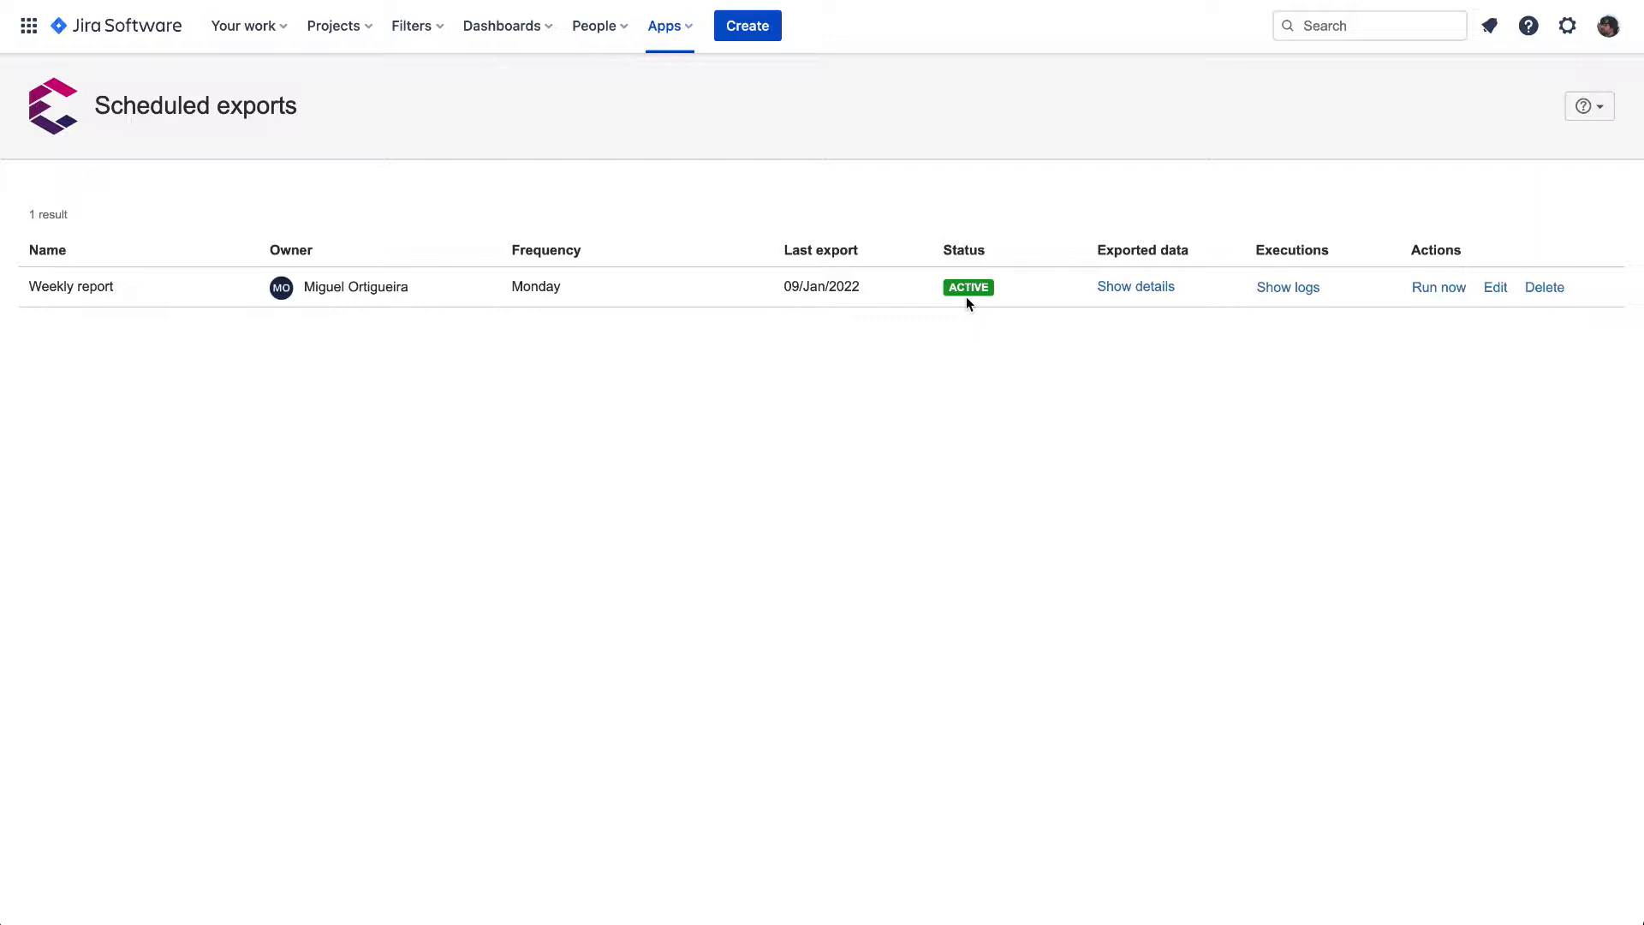
mouse_move(1136, 286)
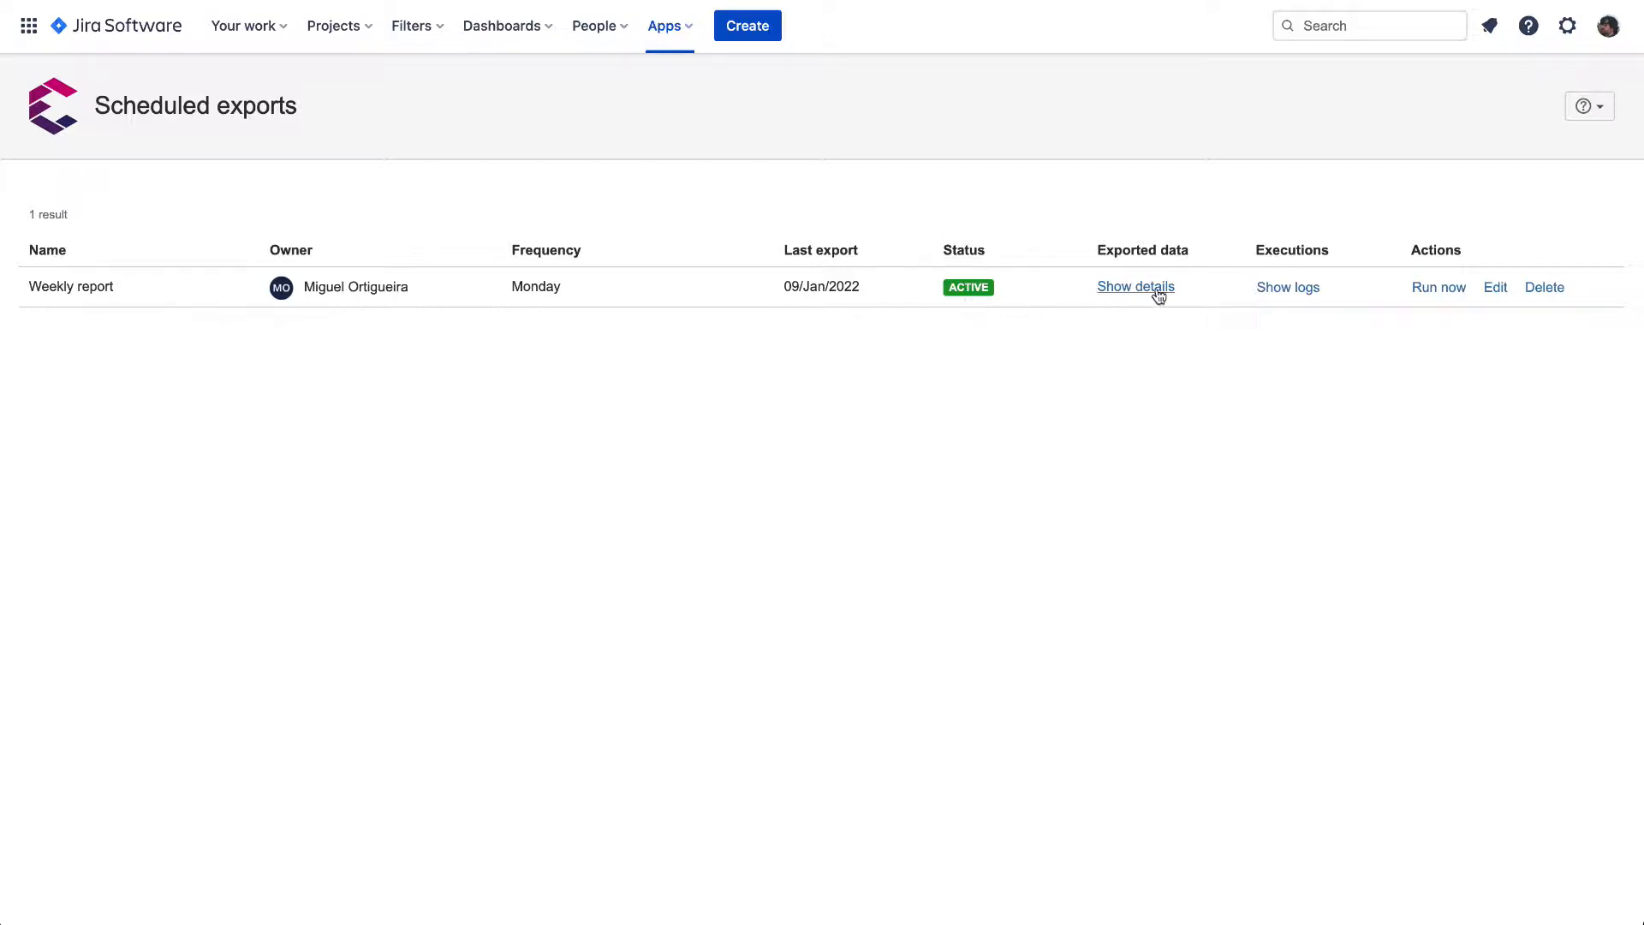
click(1134, 286)
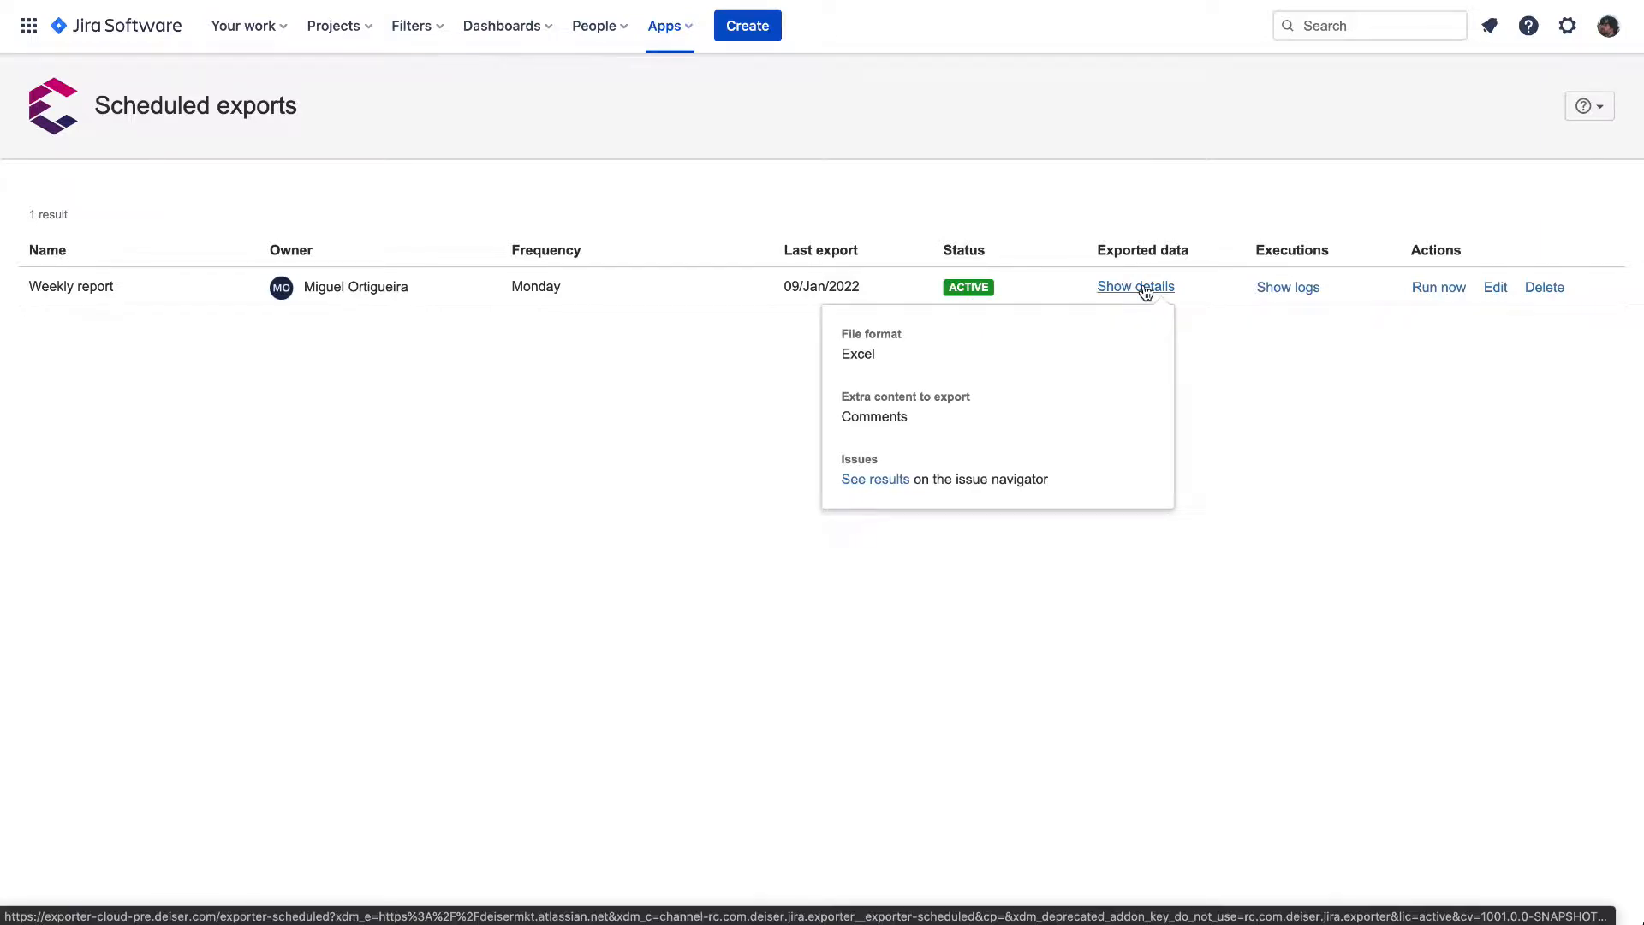
mouse_move(1012, 329)
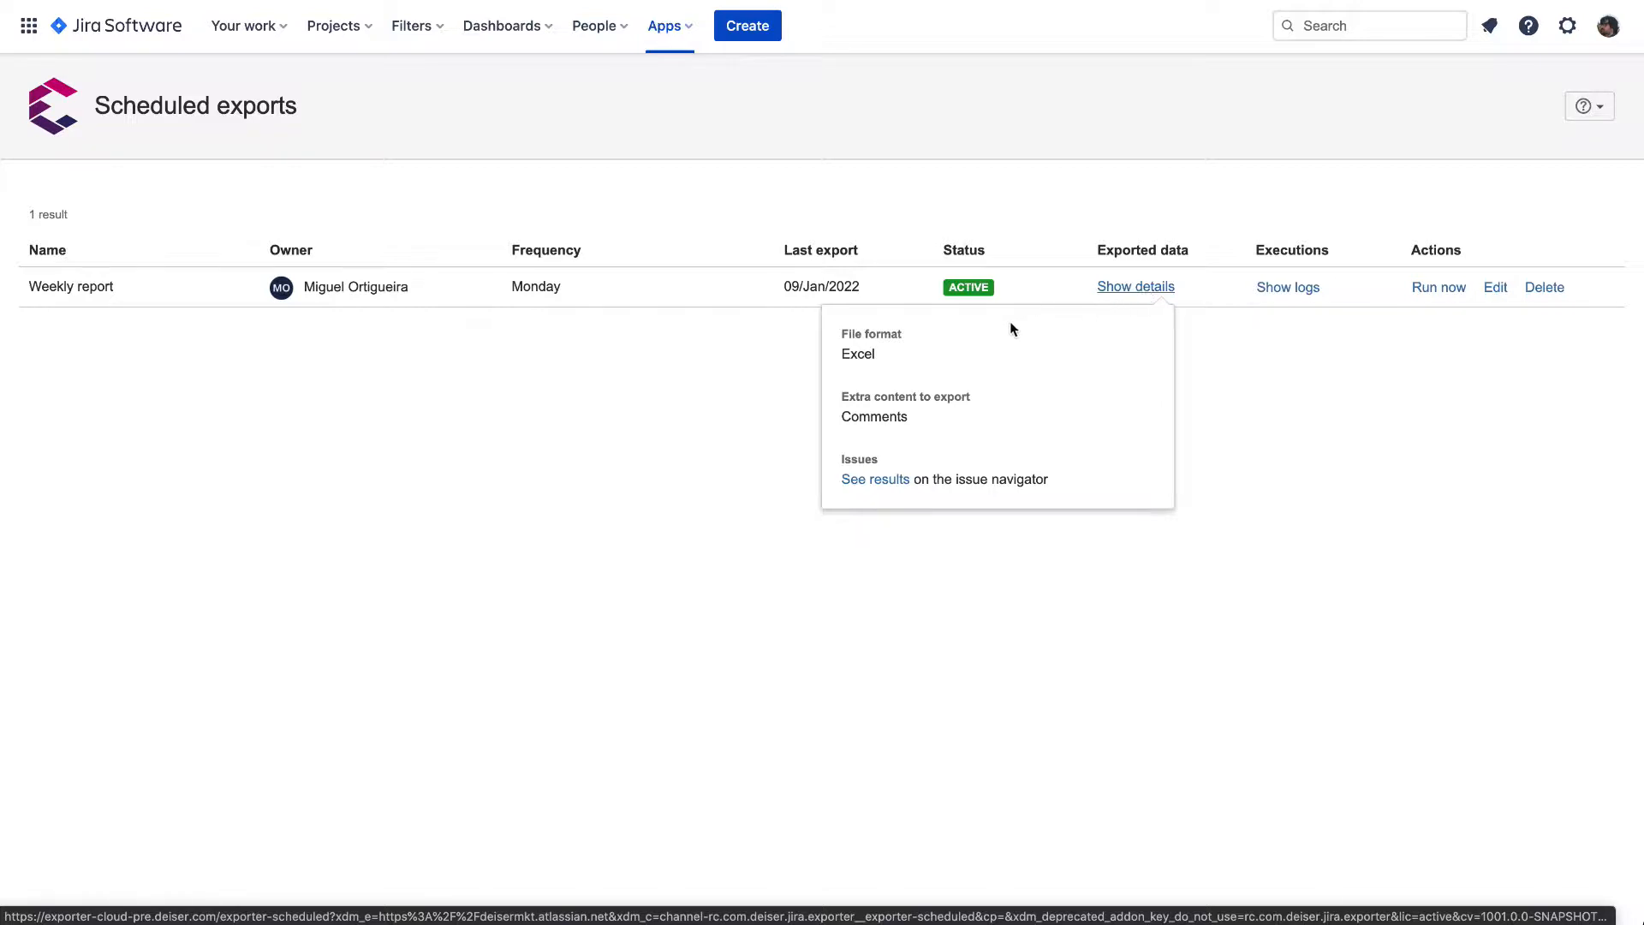
mouse_move(905, 361)
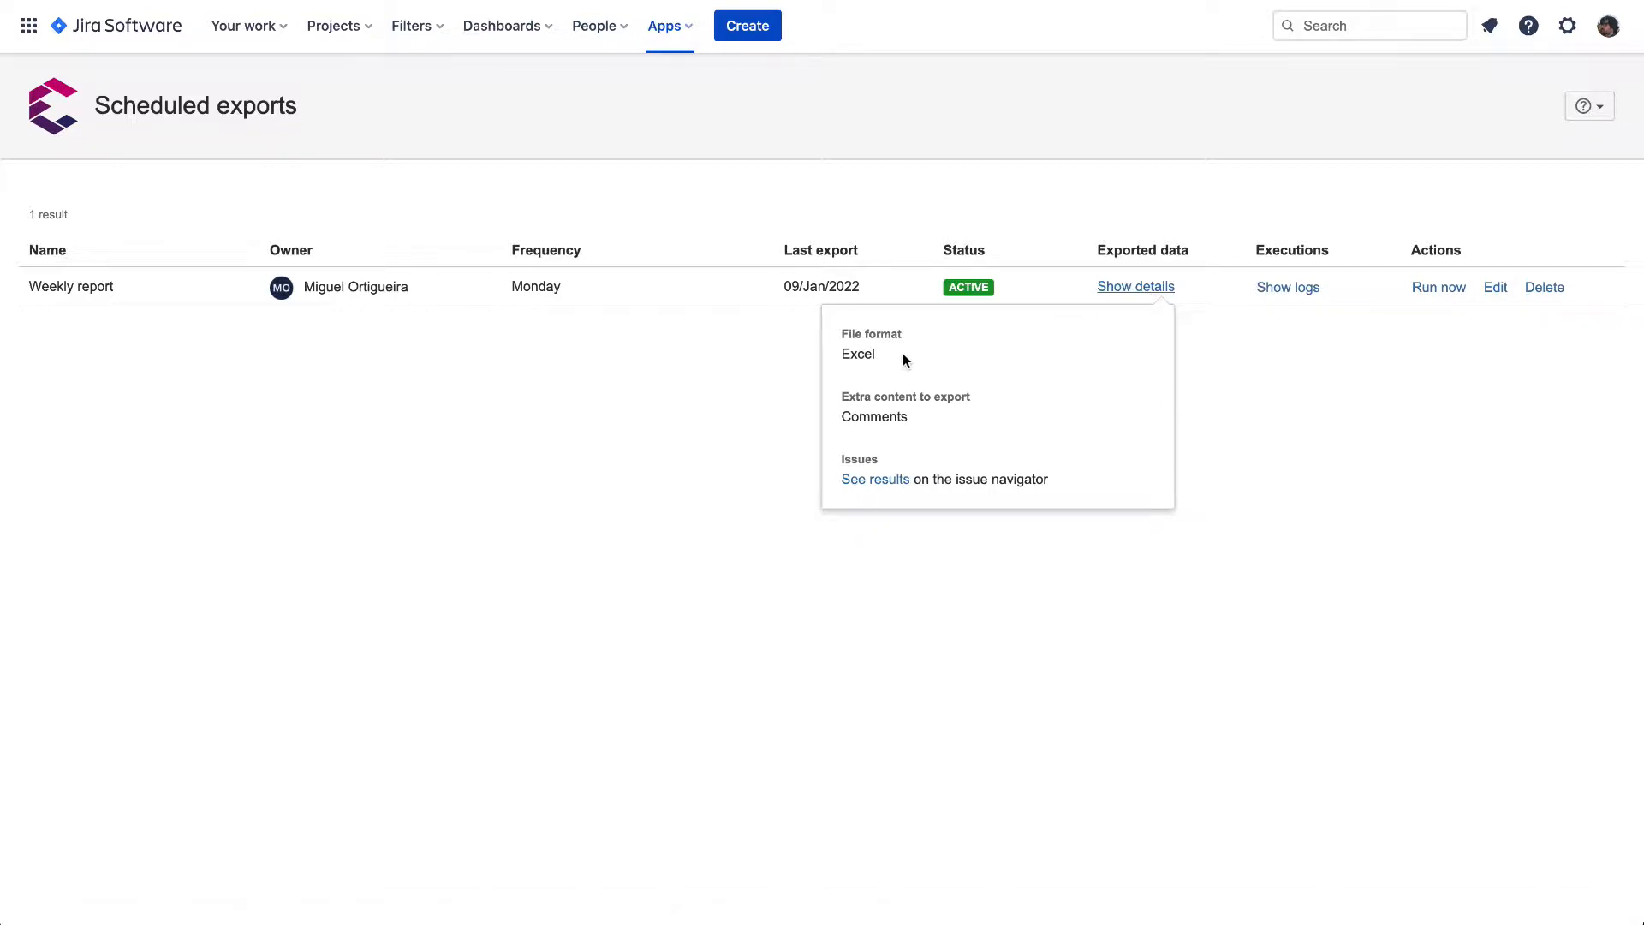
mouse_move(915, 422)
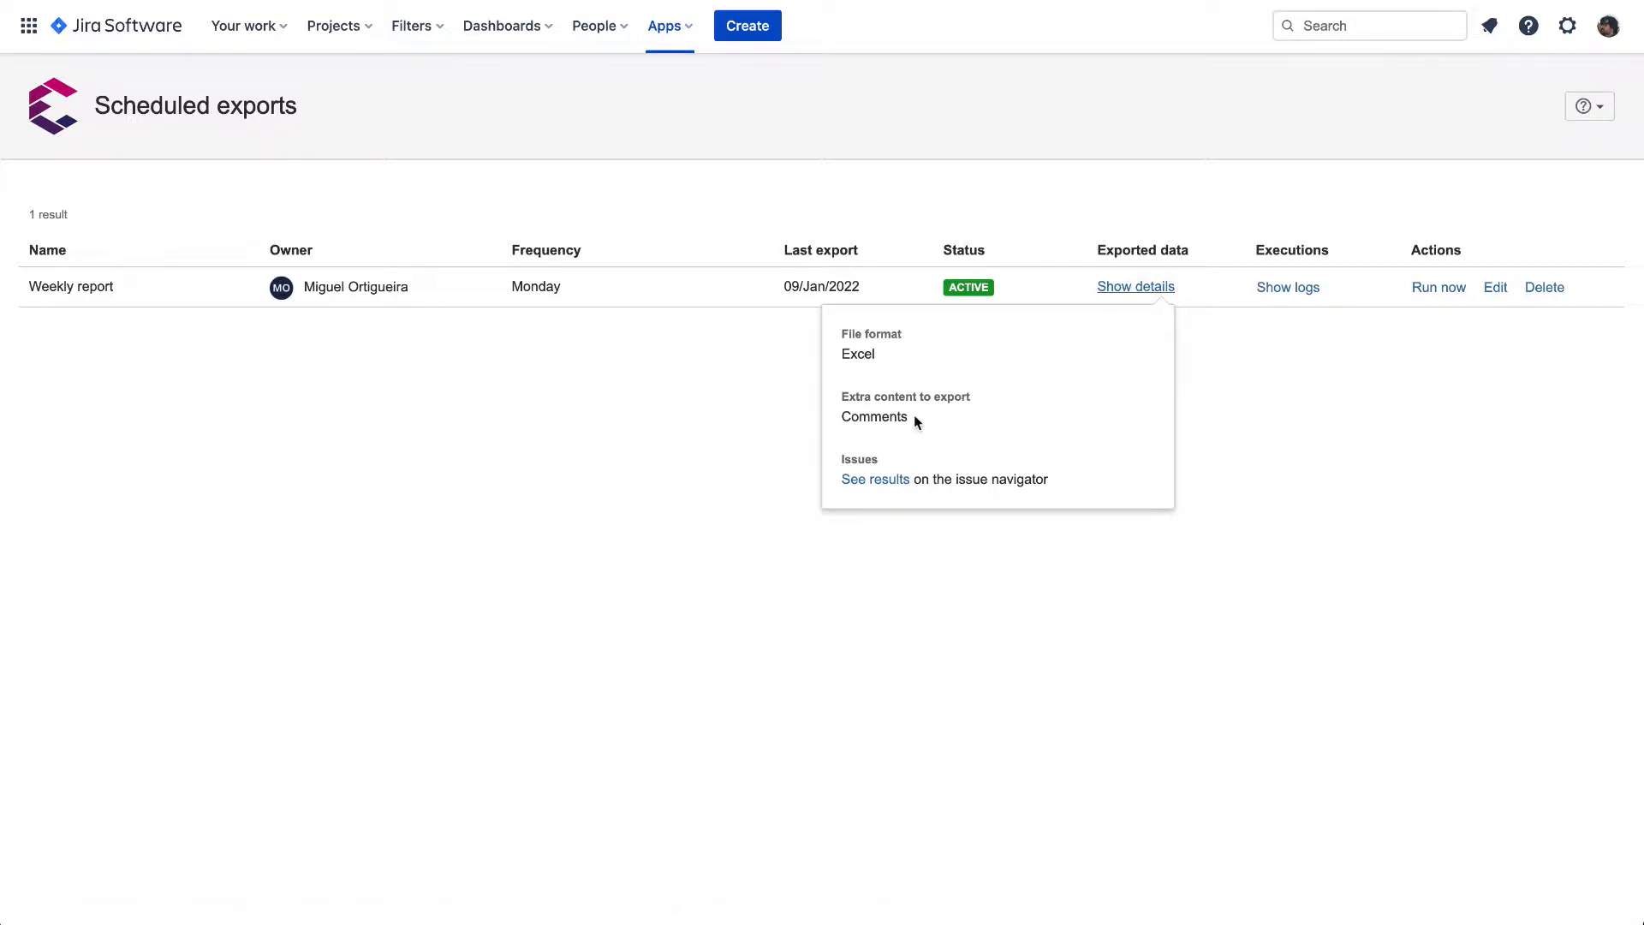
mouse_move(877, 499)
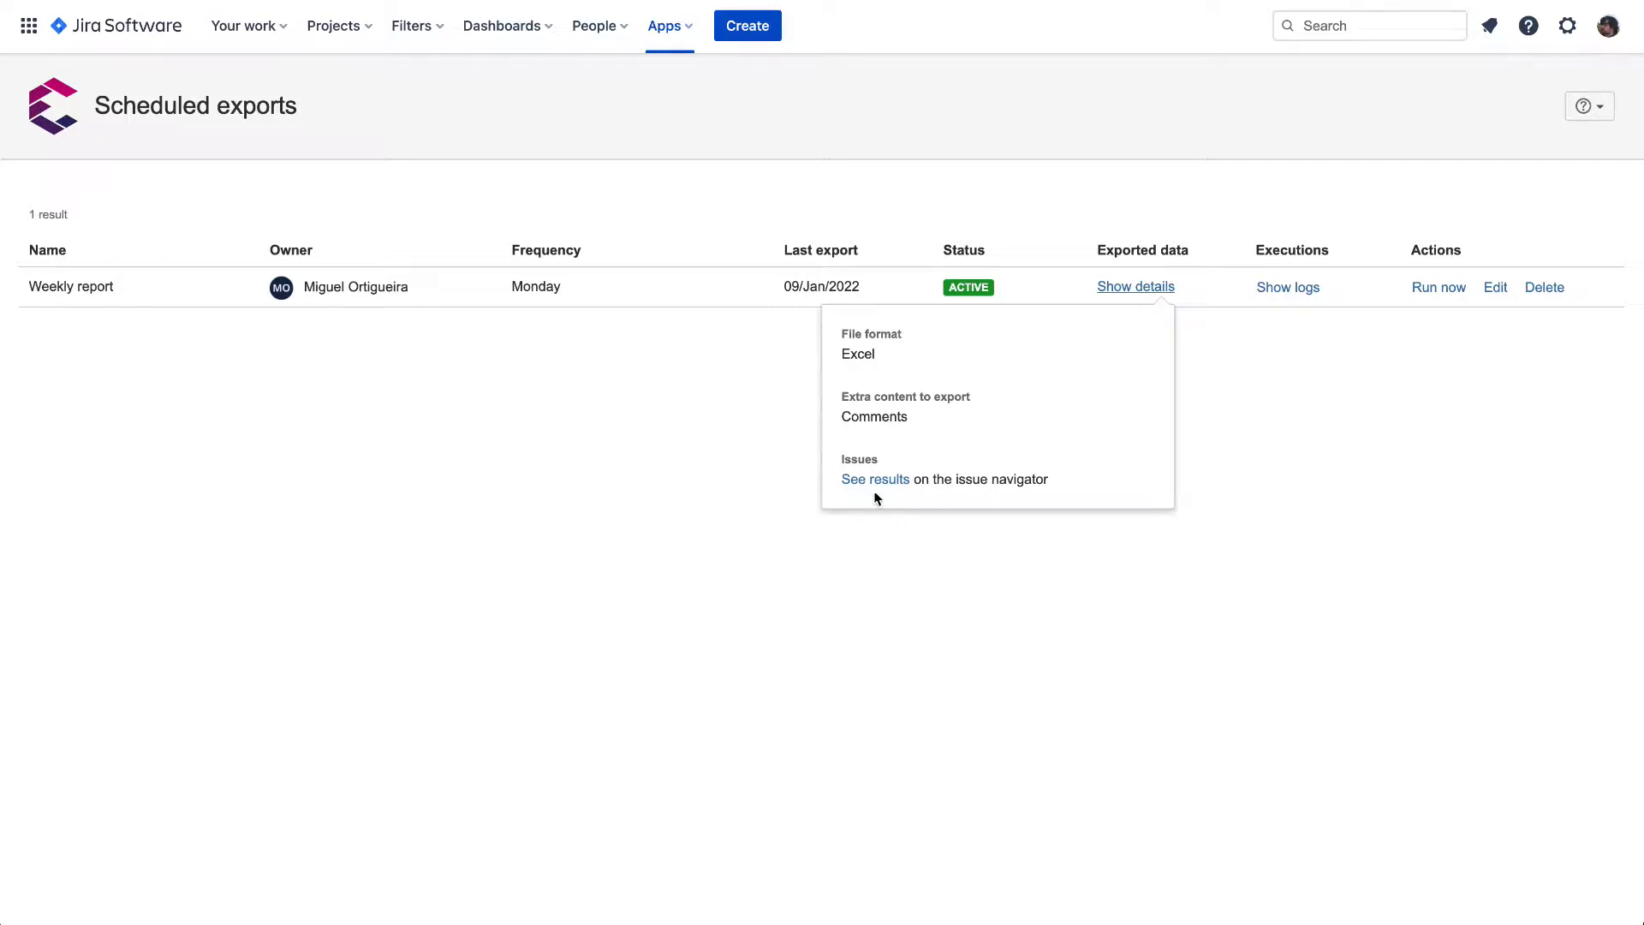
mouse_move(875, 479)
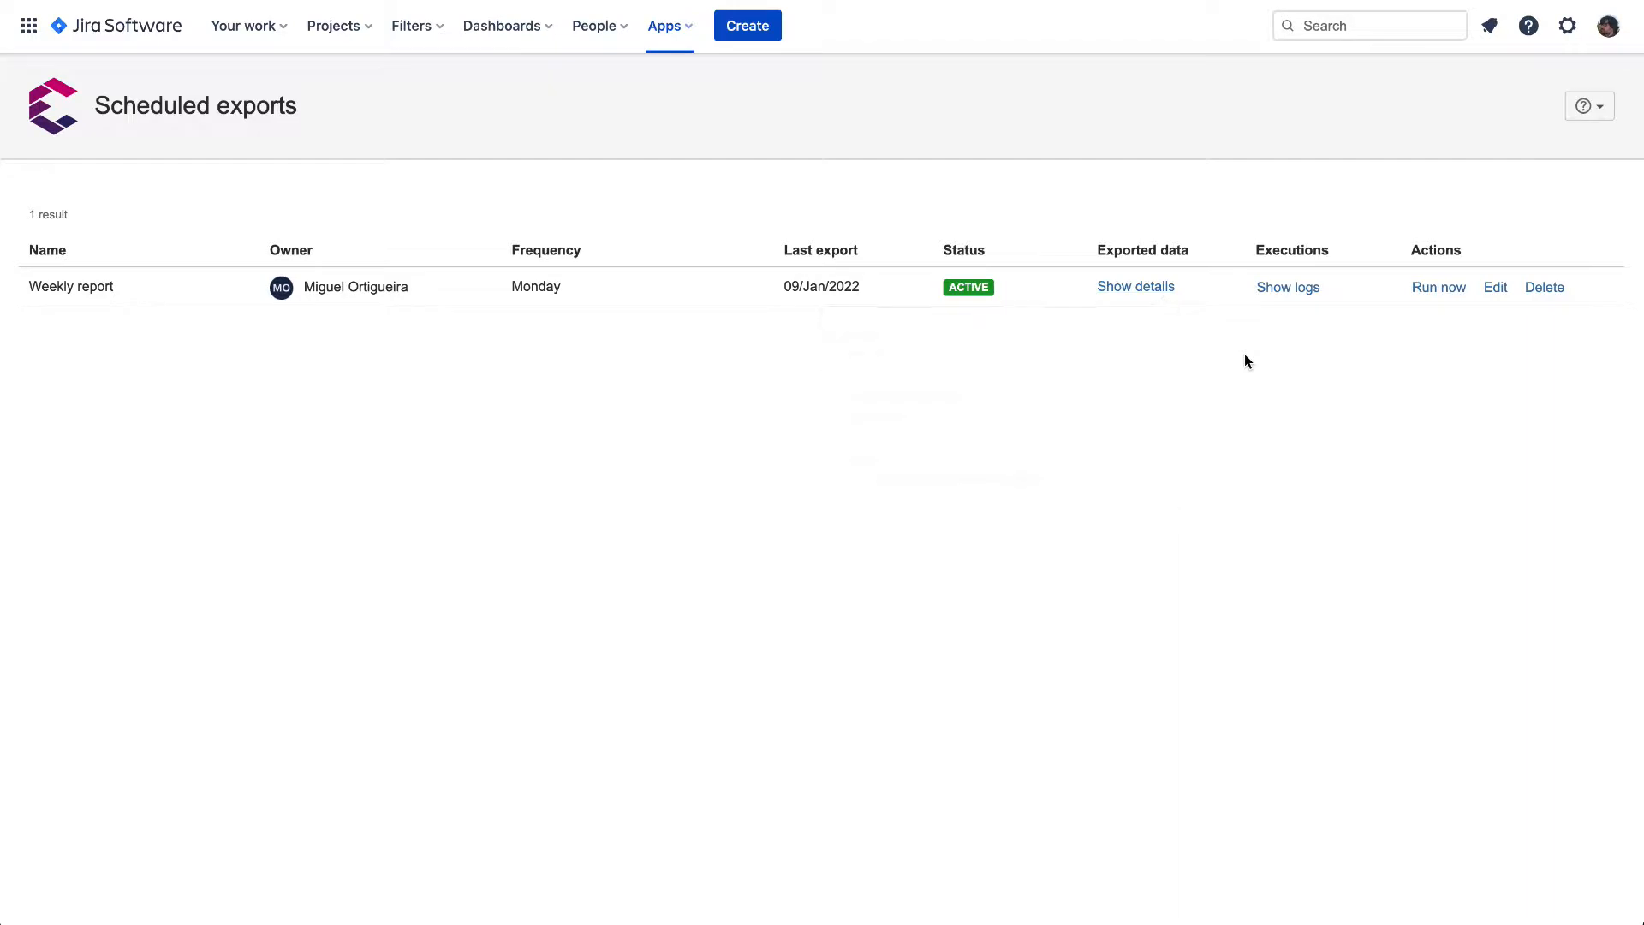
mouse_move(1324, 293)
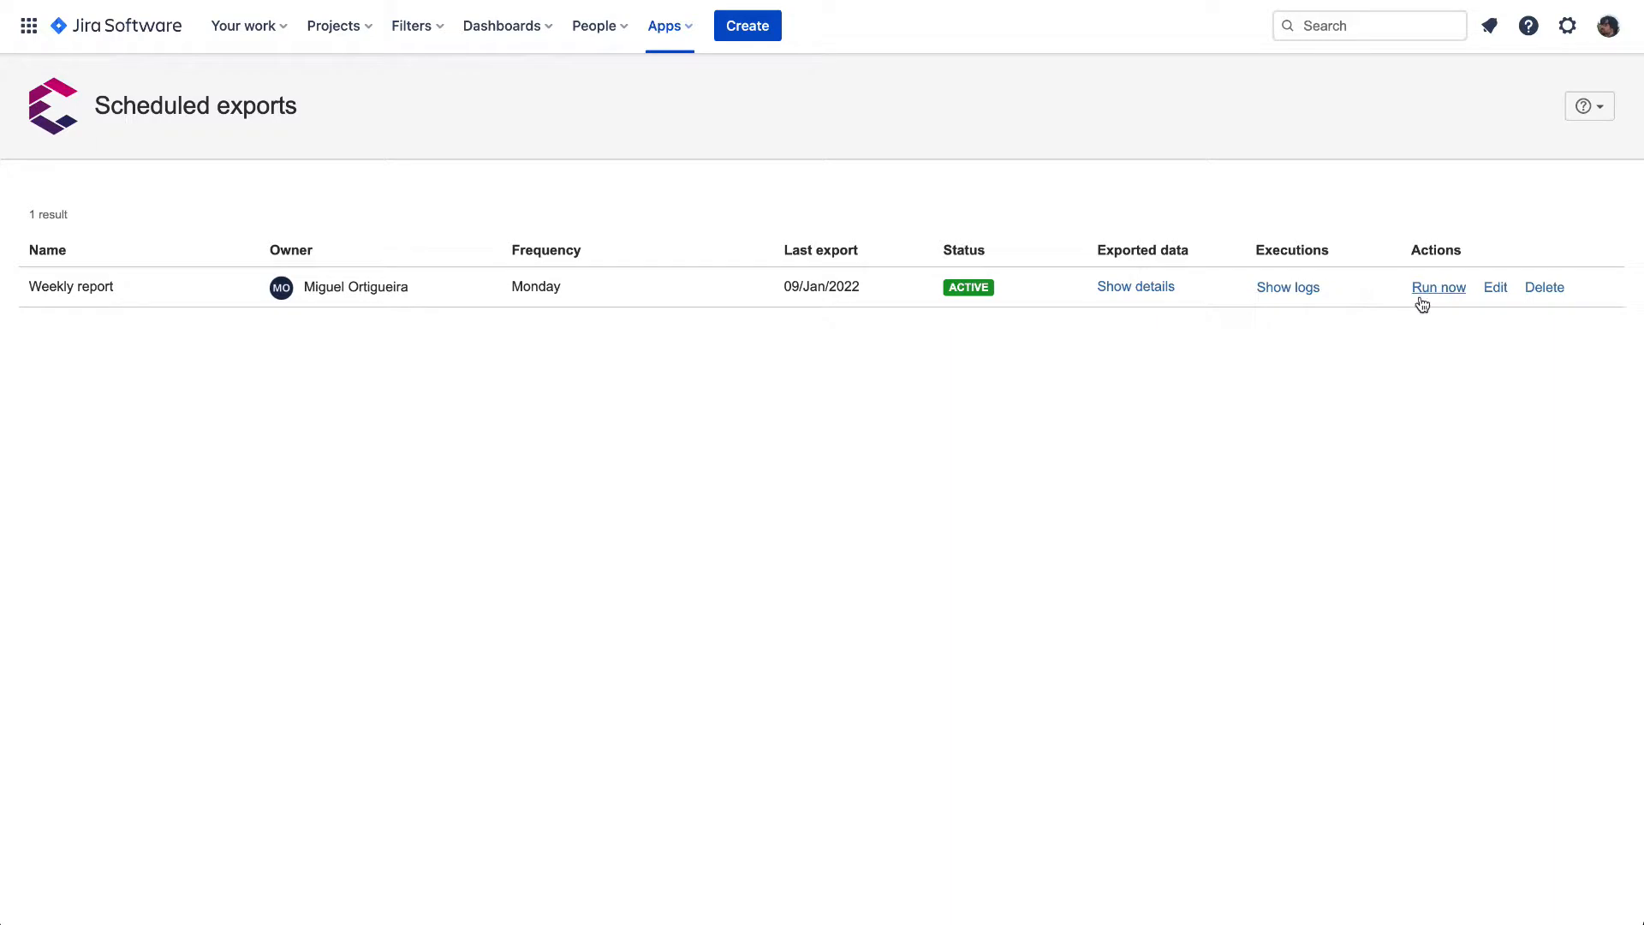
mouse_move(1444, 297)
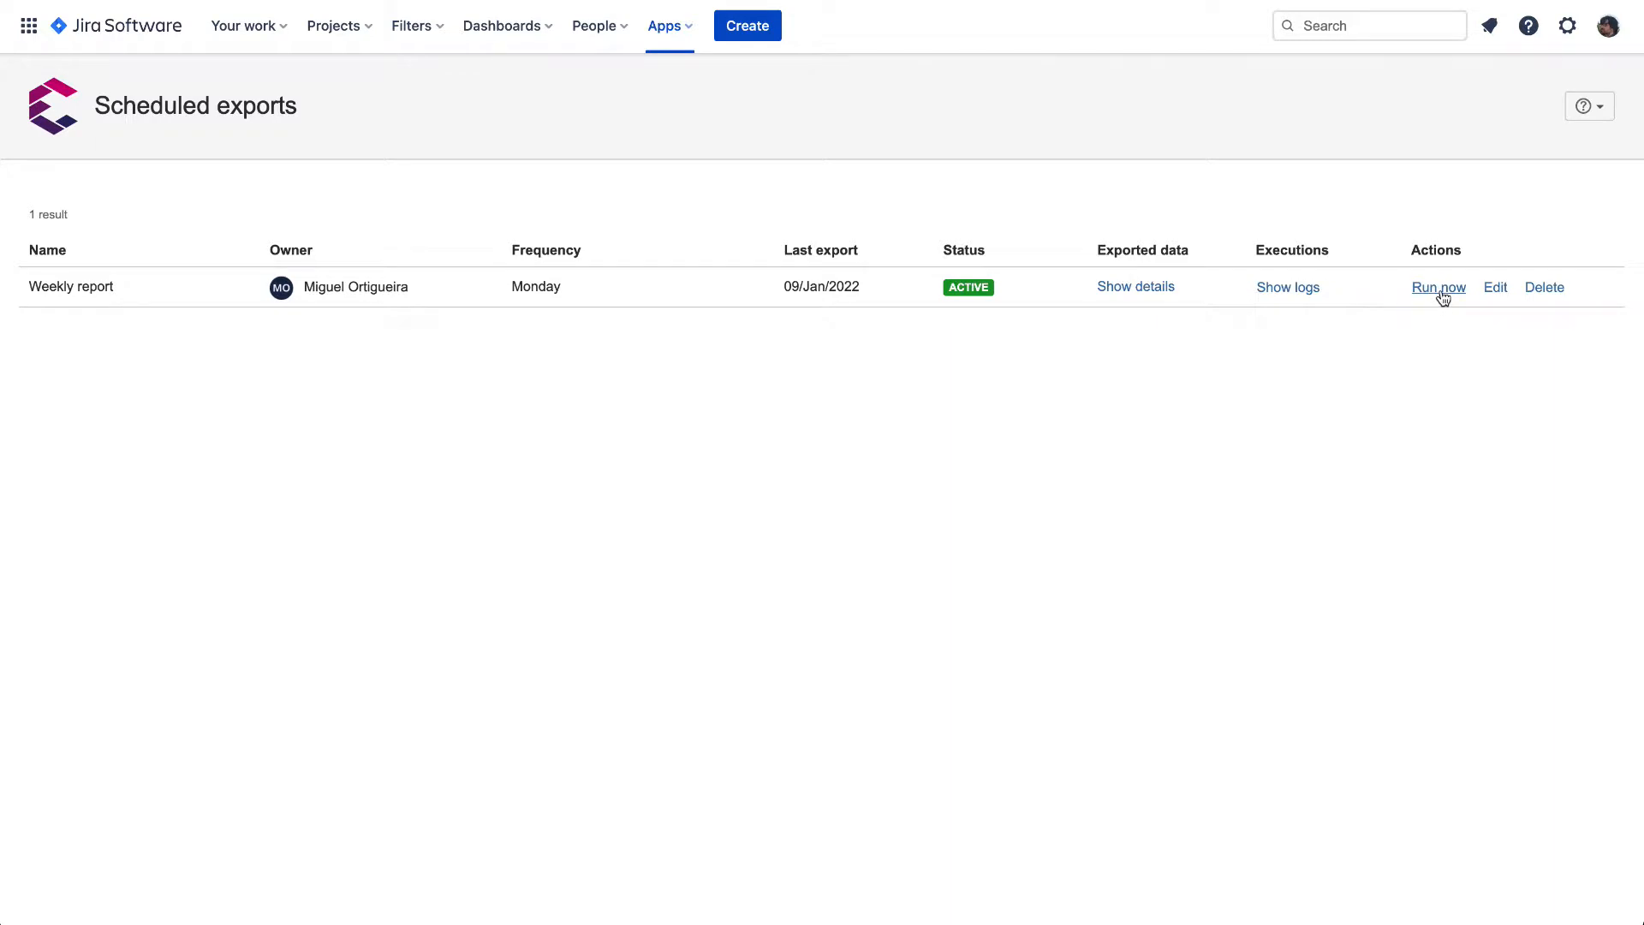
- Run the Weekly report export now from its Actions column
click(1436, 286)
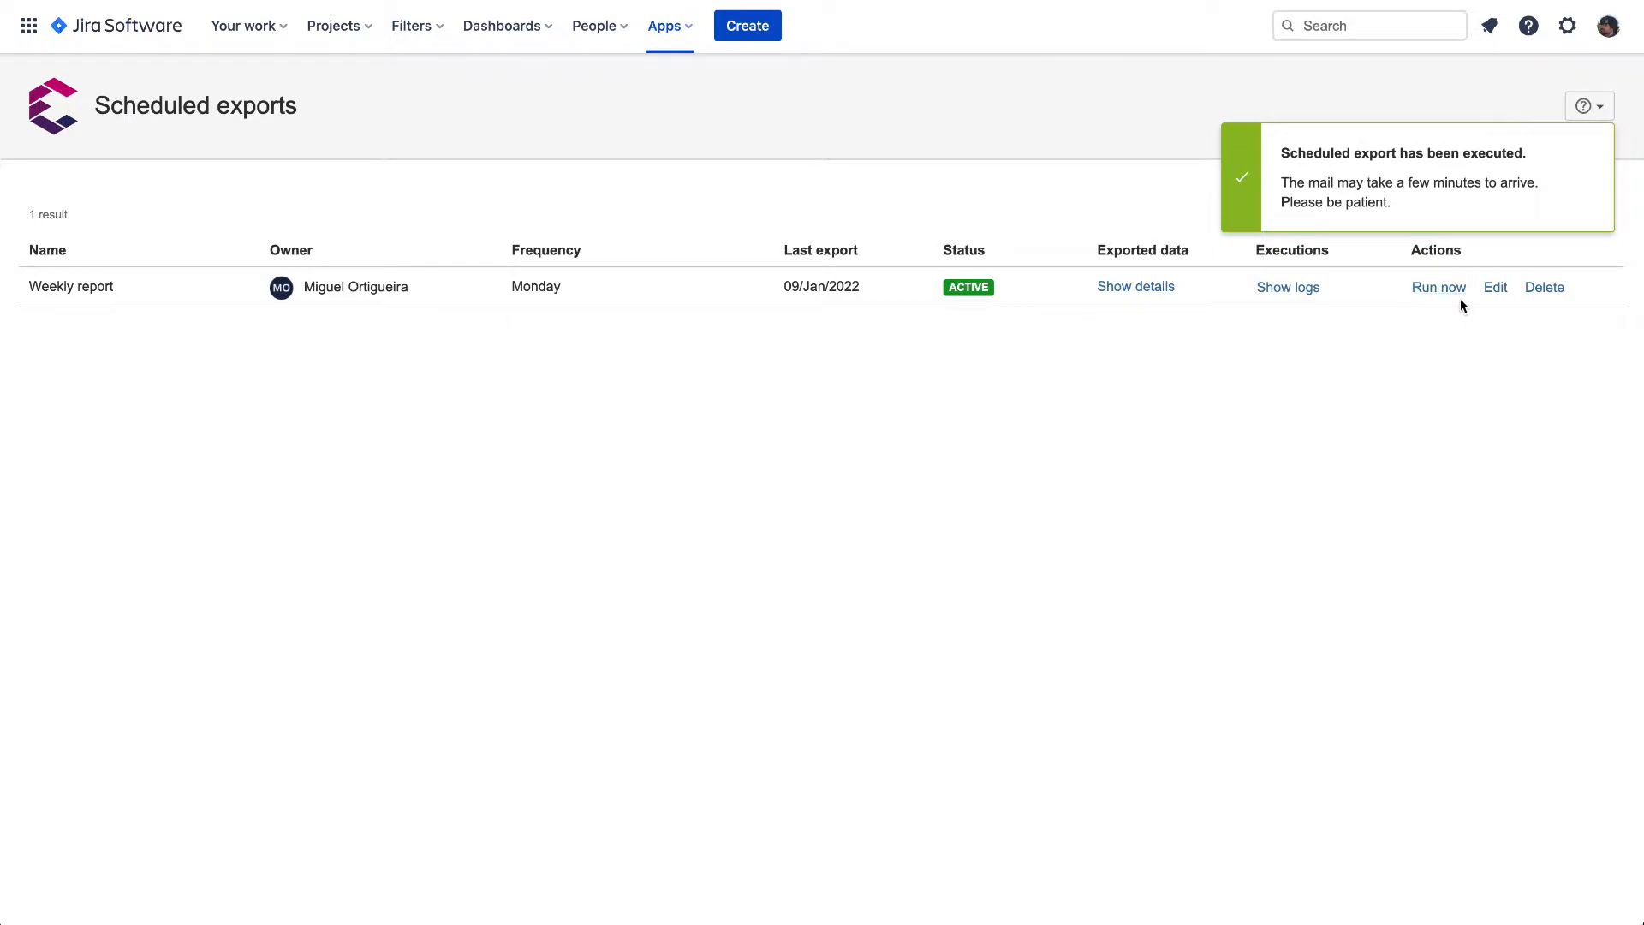
mouse_move(1511, 293)
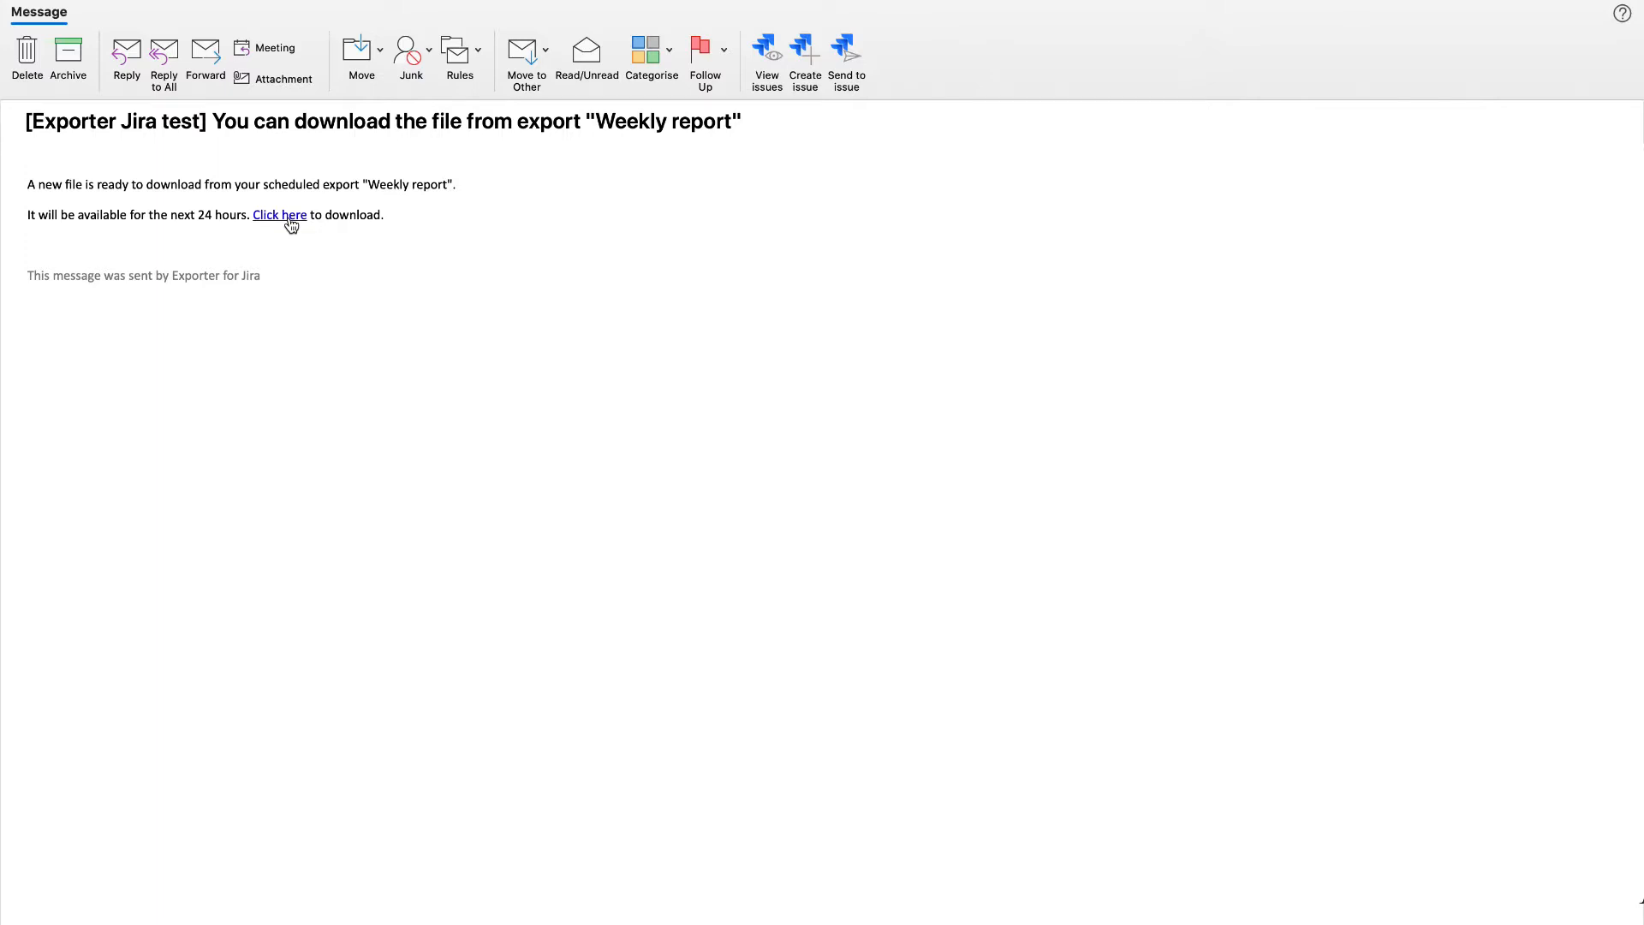
- Follow the 'Click here' link in the Exporter email to download the Weekly report file
click(279, 216)
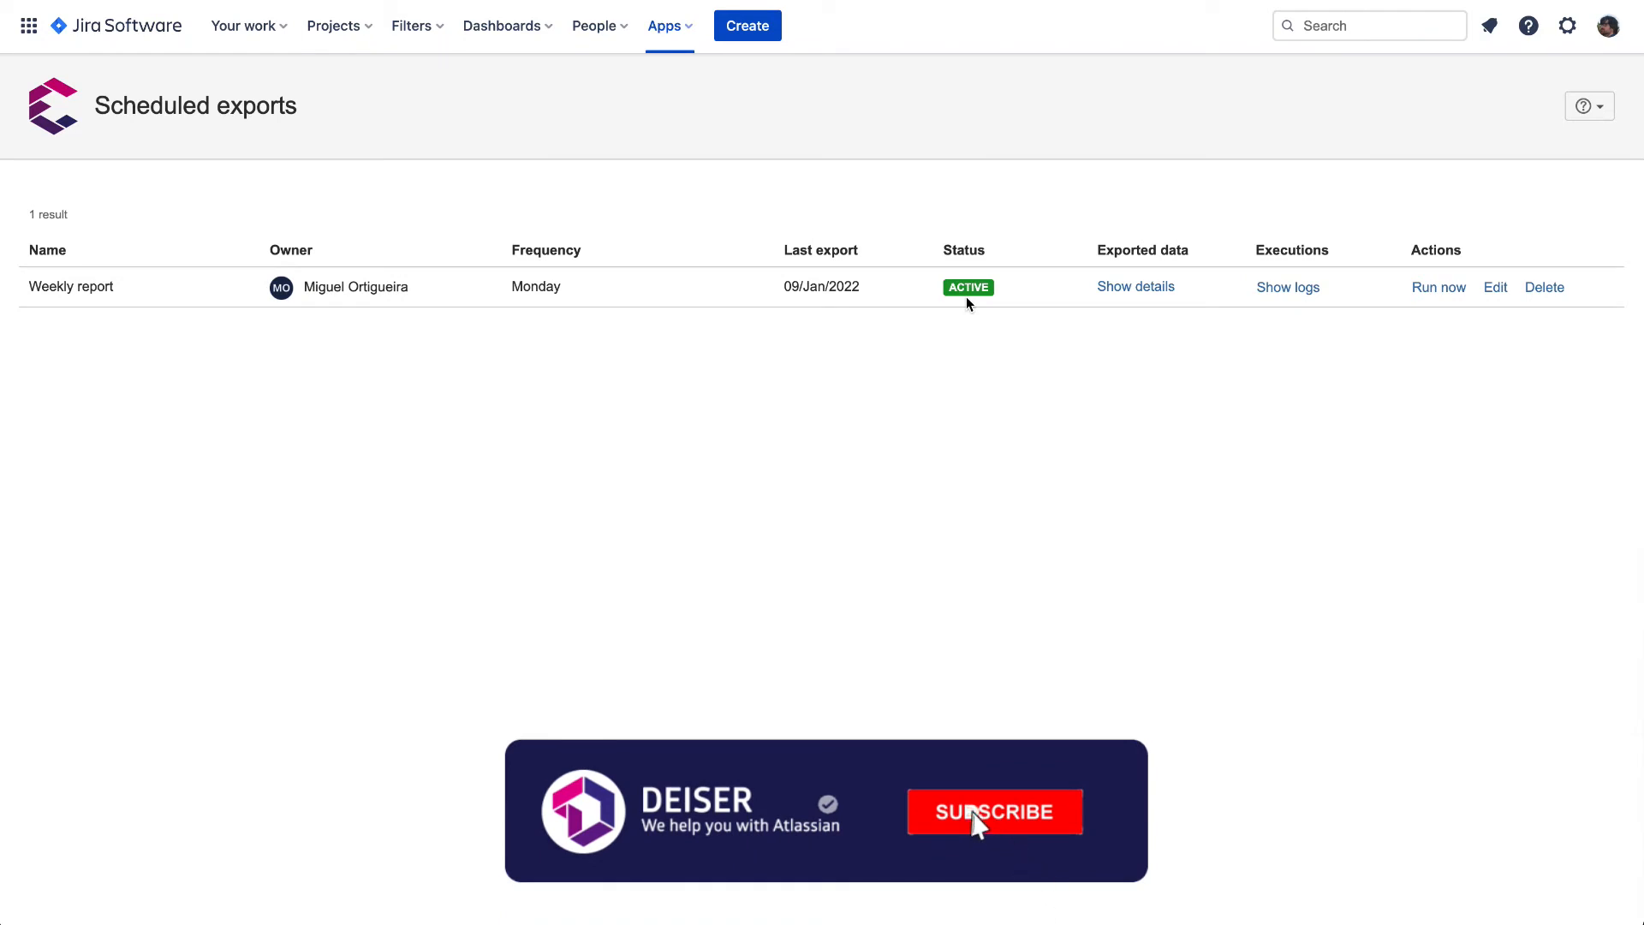
click(994, 810)
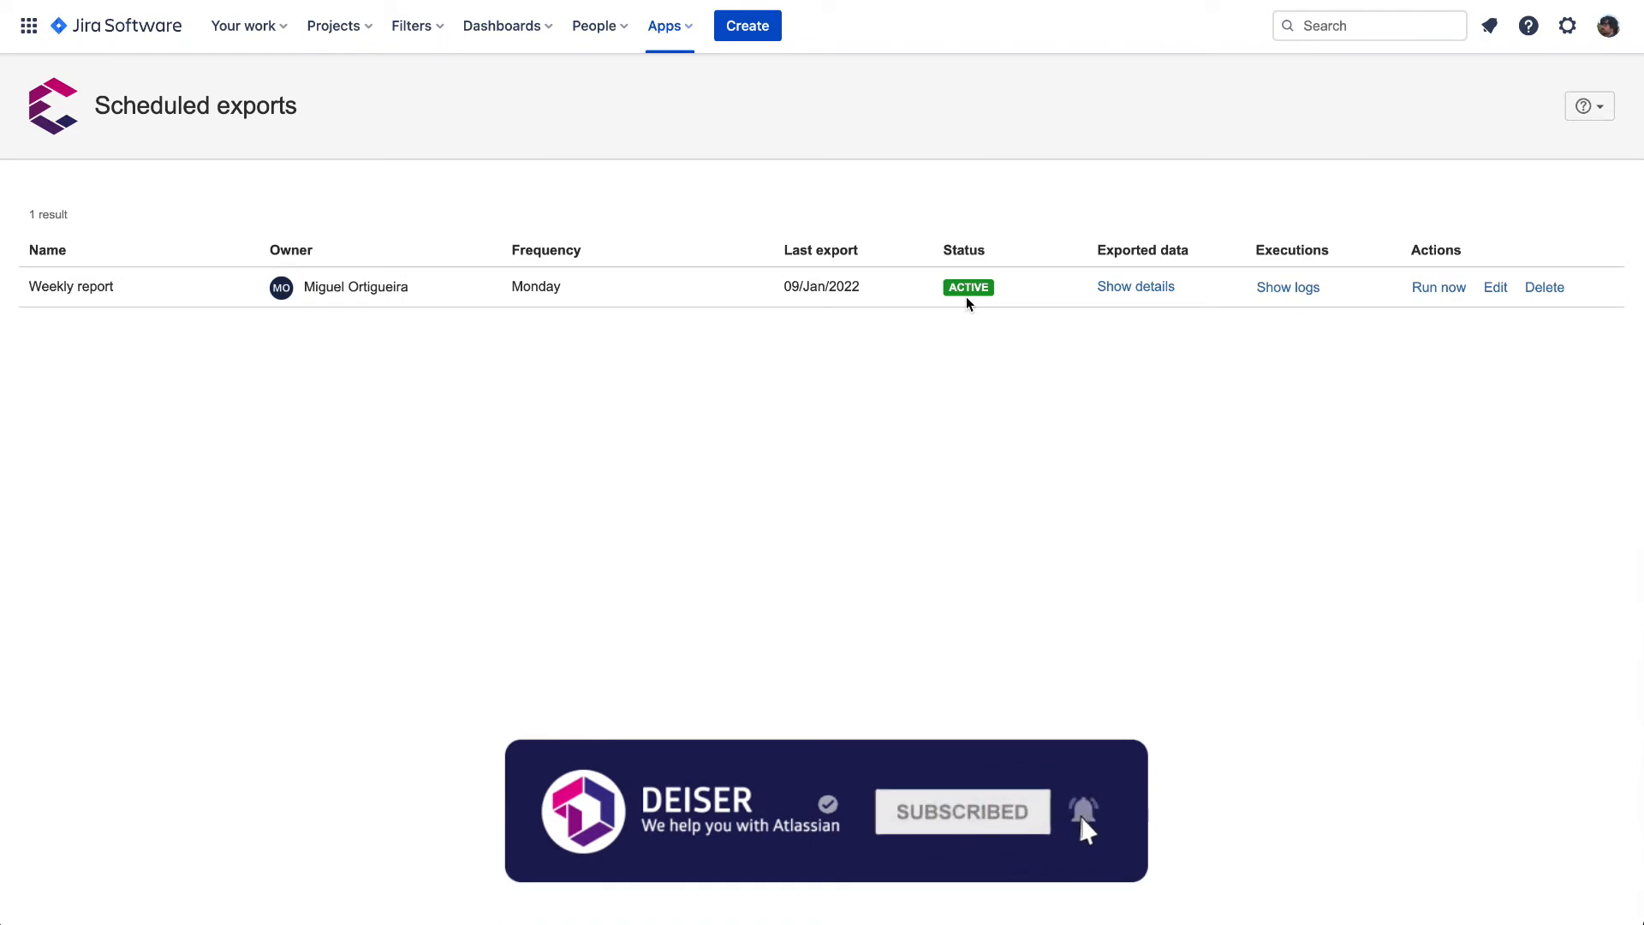